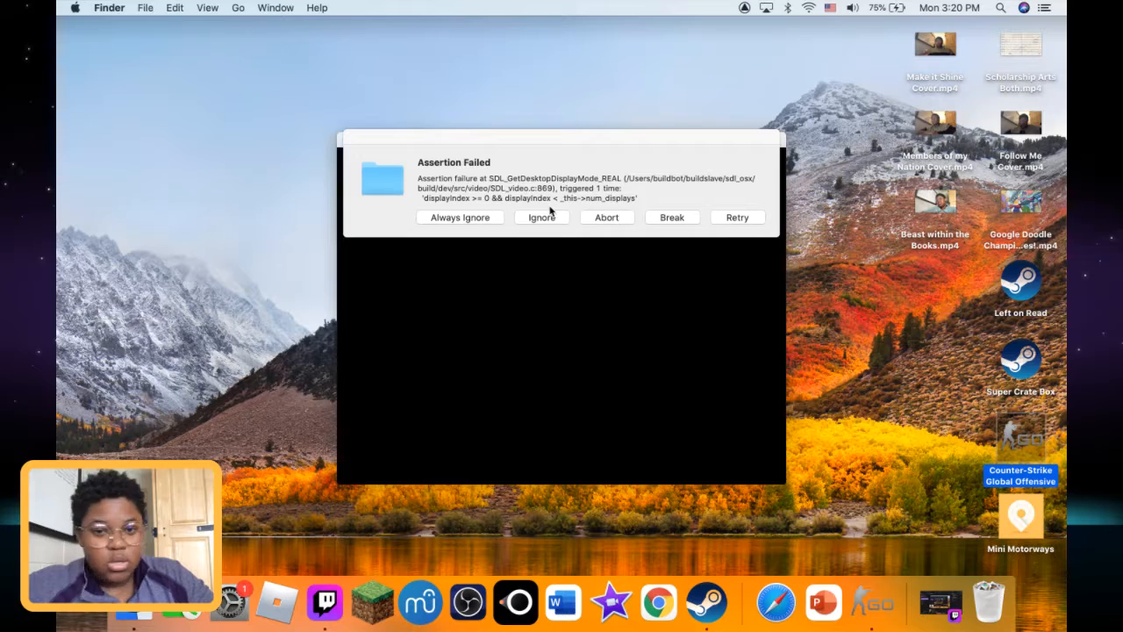
- Ignore the SDL Assertion Failed dialog so CS:GO keeps loading
left_click(541, 216)
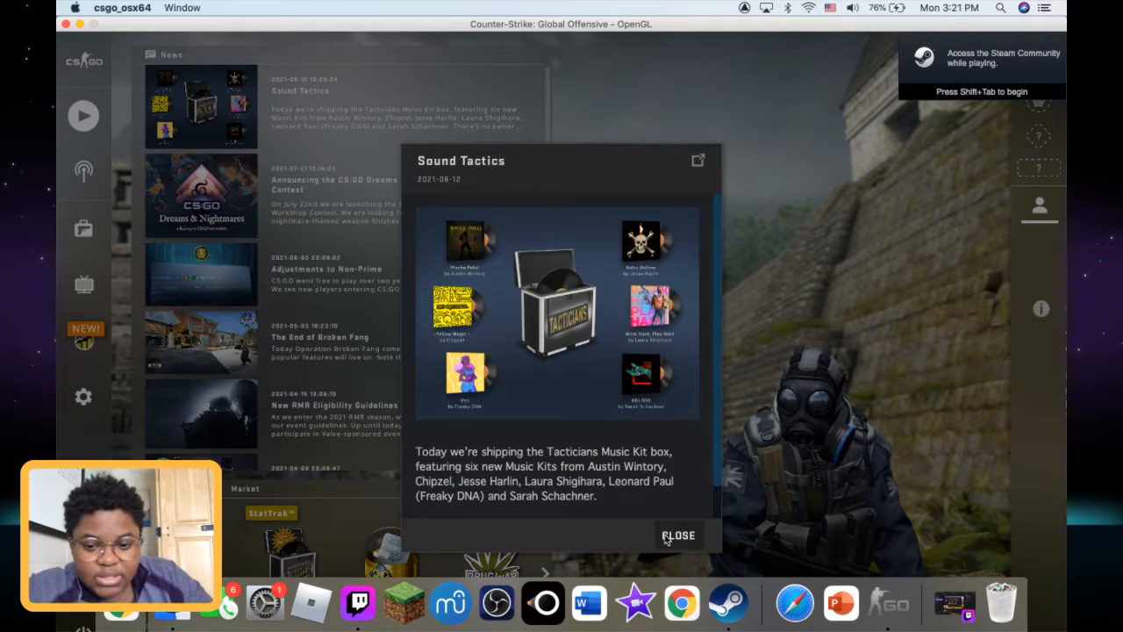
- Close the Sound Tactics news article and go to the Play screen
left_click(678, 535)
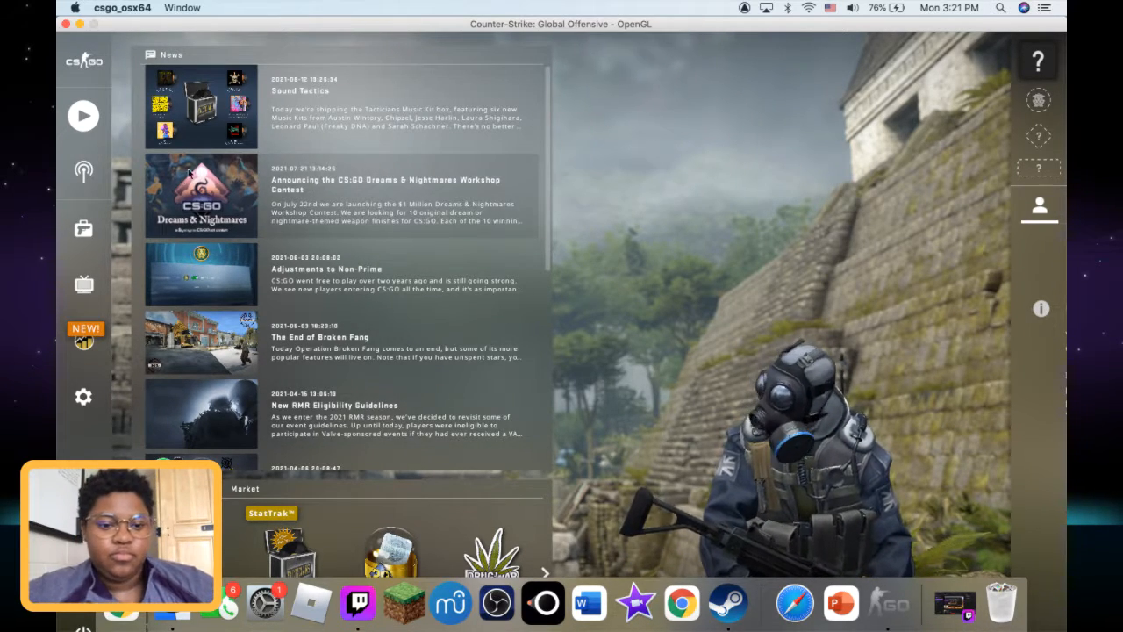
mouse_move(402, 603)
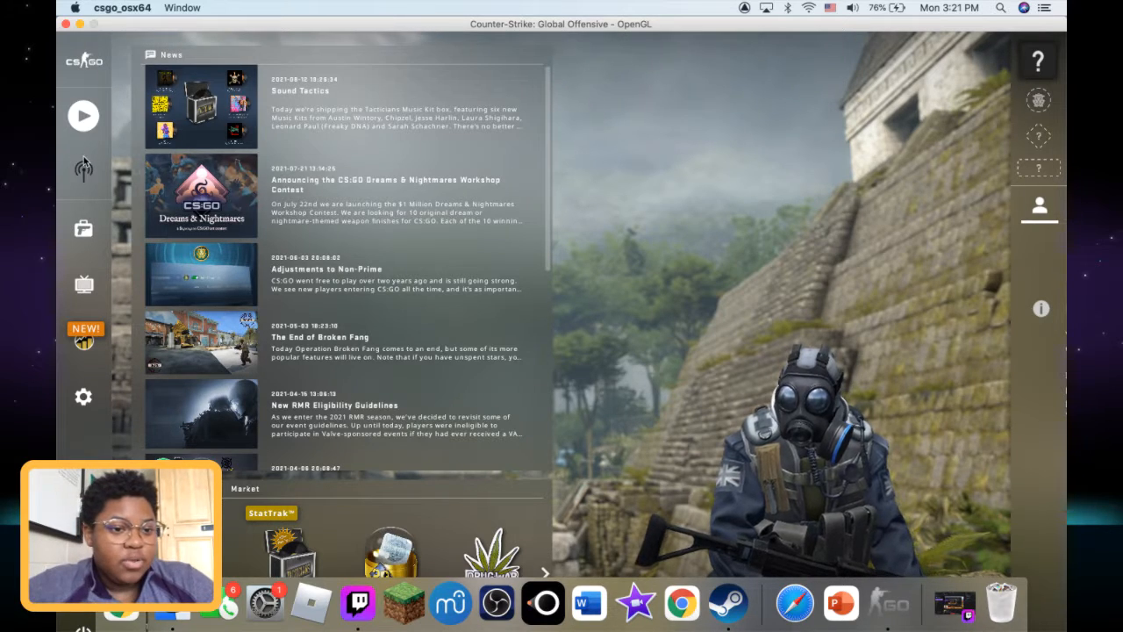
left_click(83, 115)
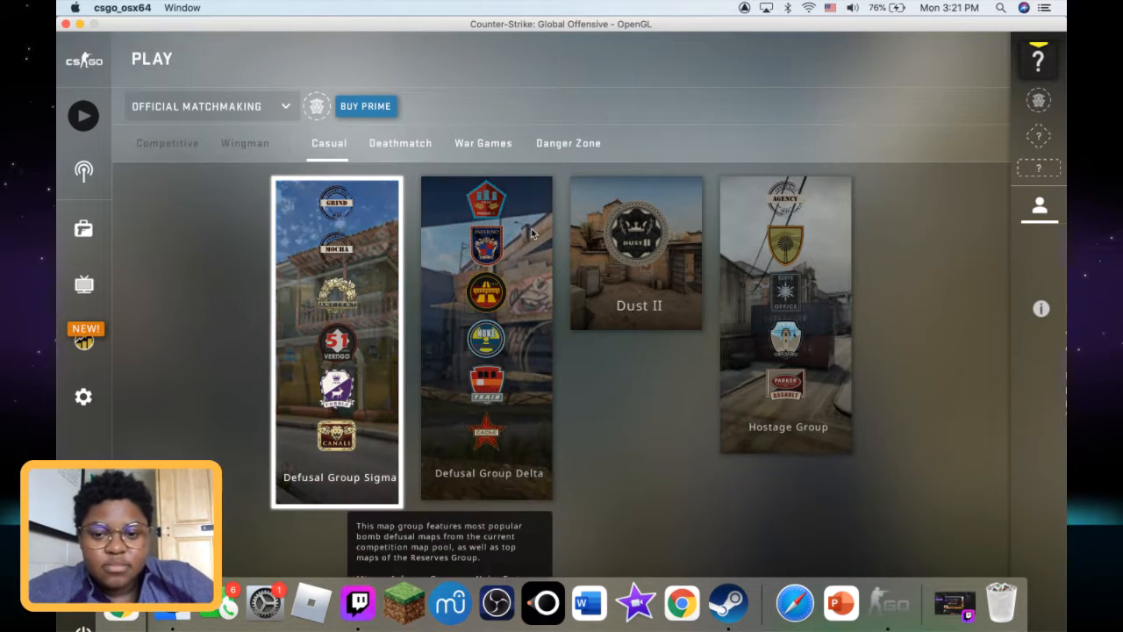
mouse_move(638, 255)
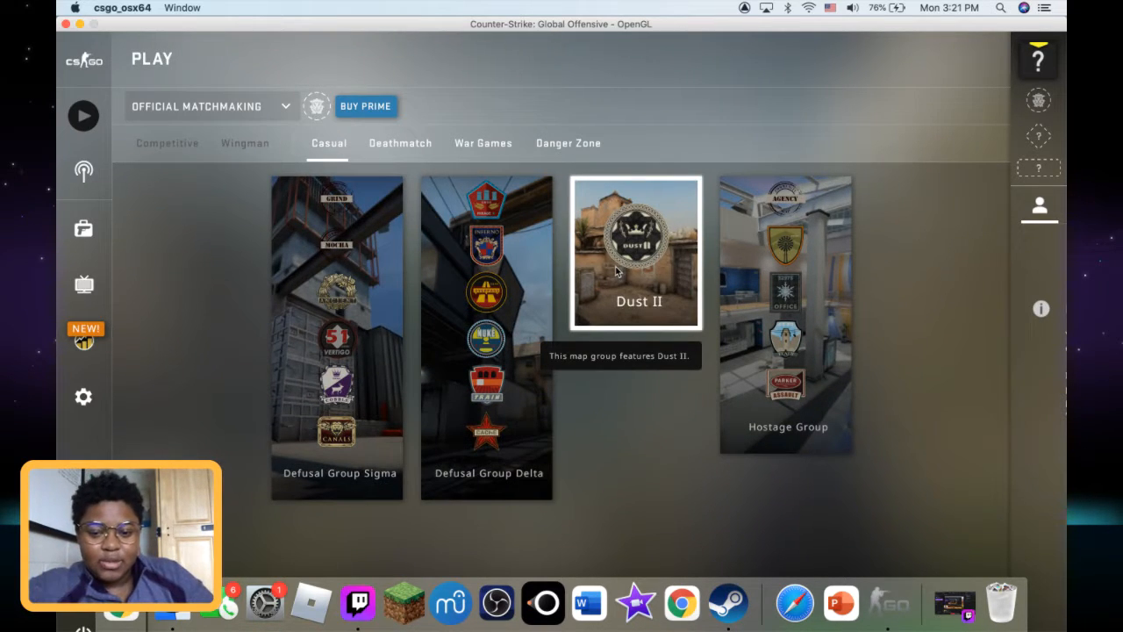
mouse_move(175, 305)
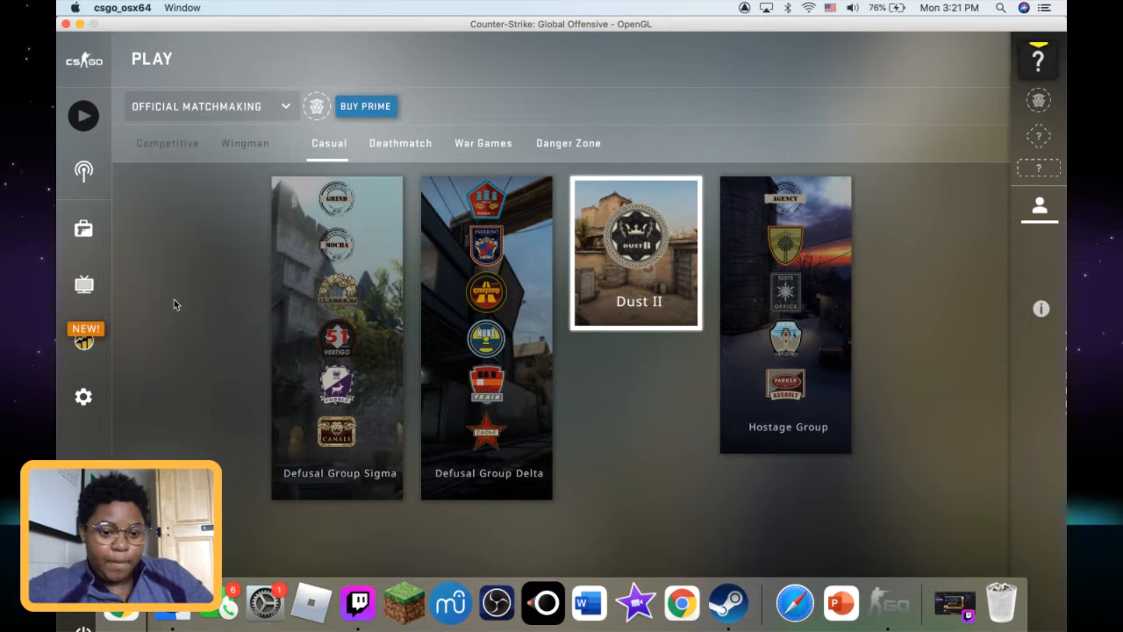
mouse_move(84, 115)
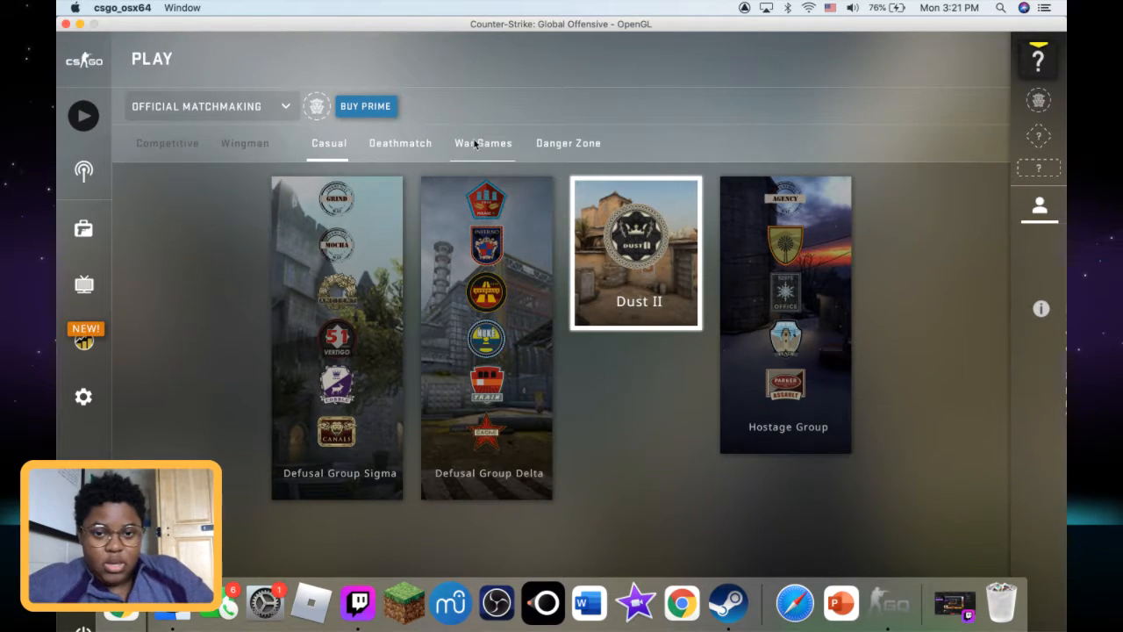
mouse_move(618, 293)
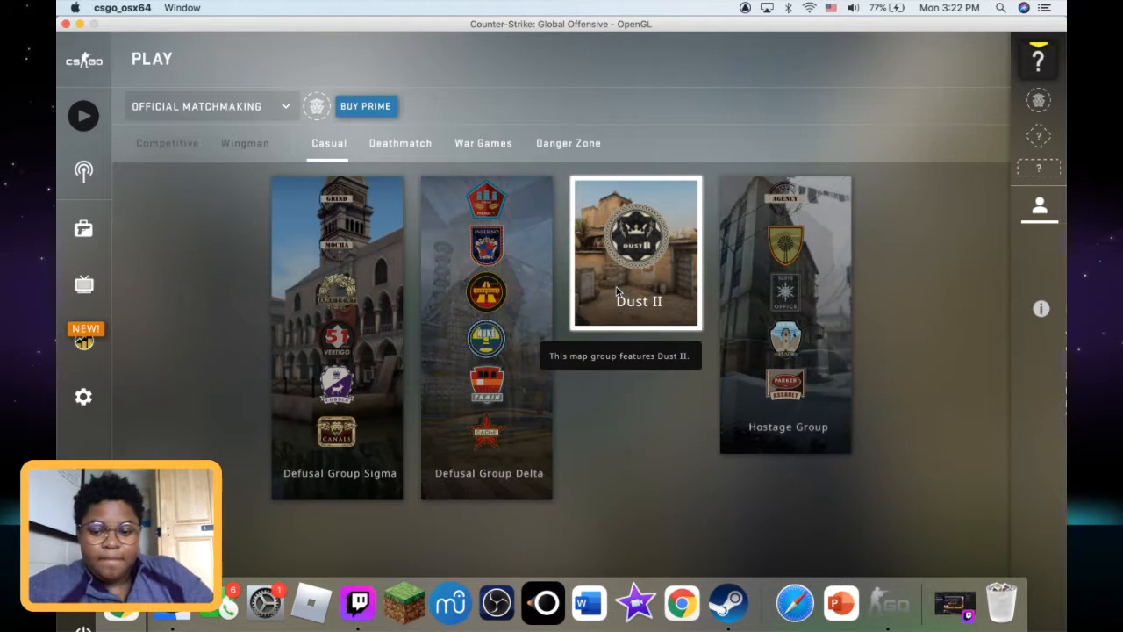
mouse_move(202, 405)
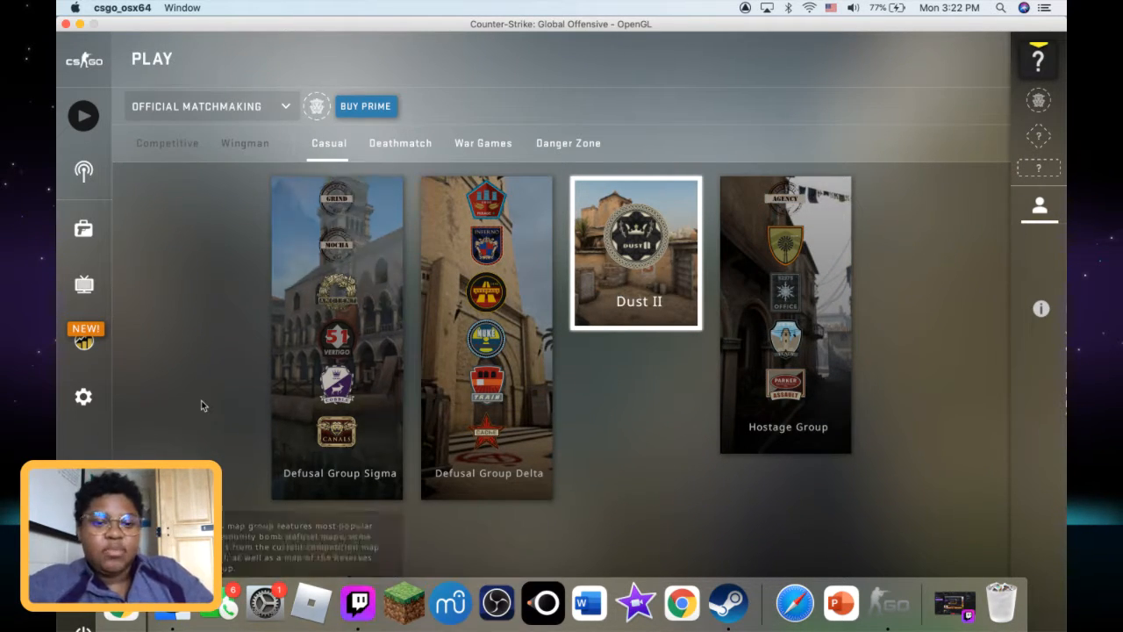
mouse_move(84, 341)
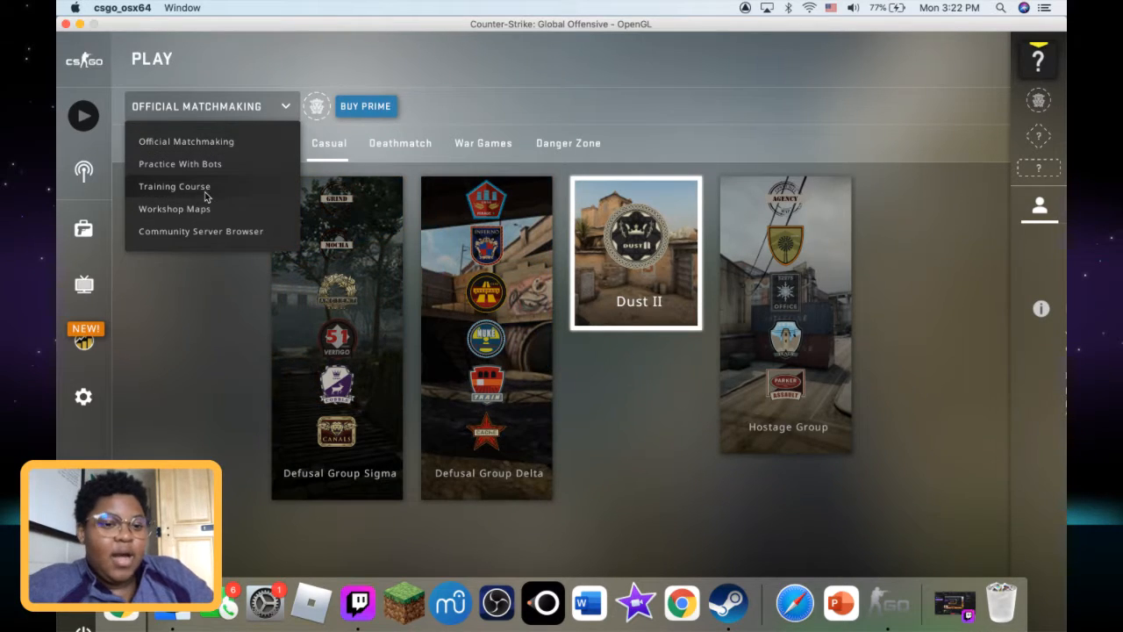
- Choose Training Course from the matchmaking mode dropdown
left_click(175, 186)
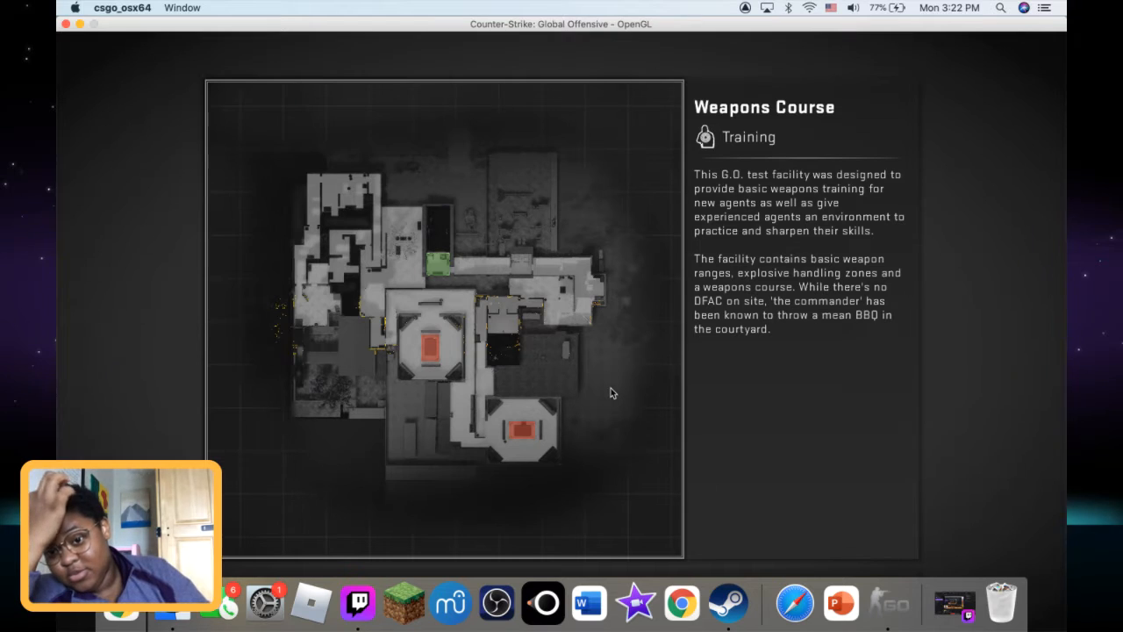
mouse_move(510, 362)
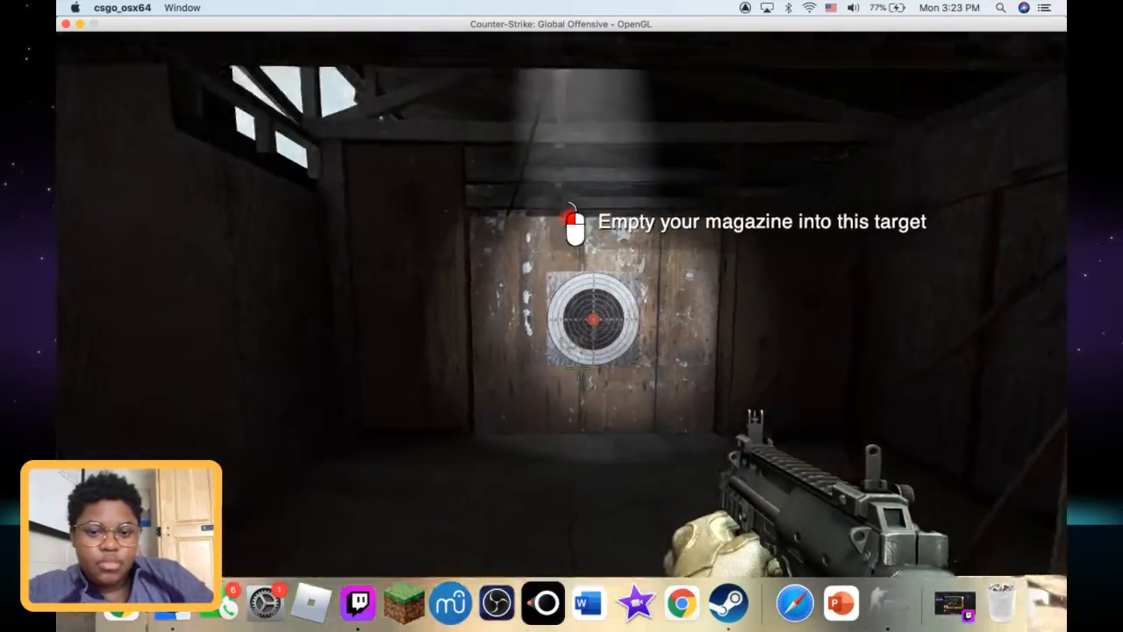
mouse_move(562, 351)
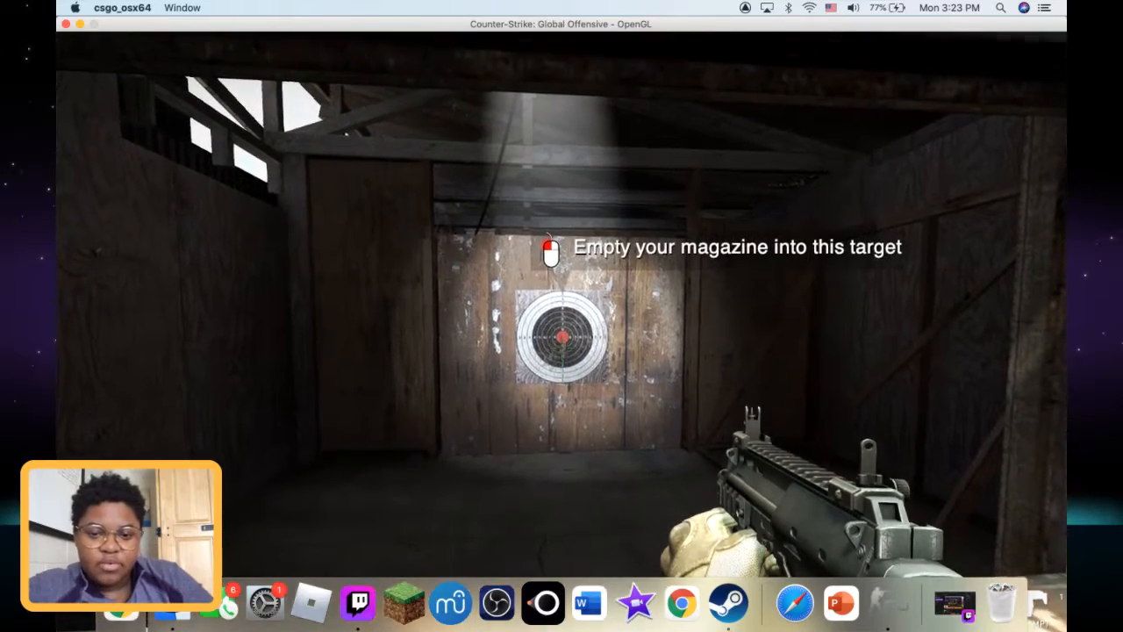
- Fire the magazine at the first practice target
left_click(561, 351)
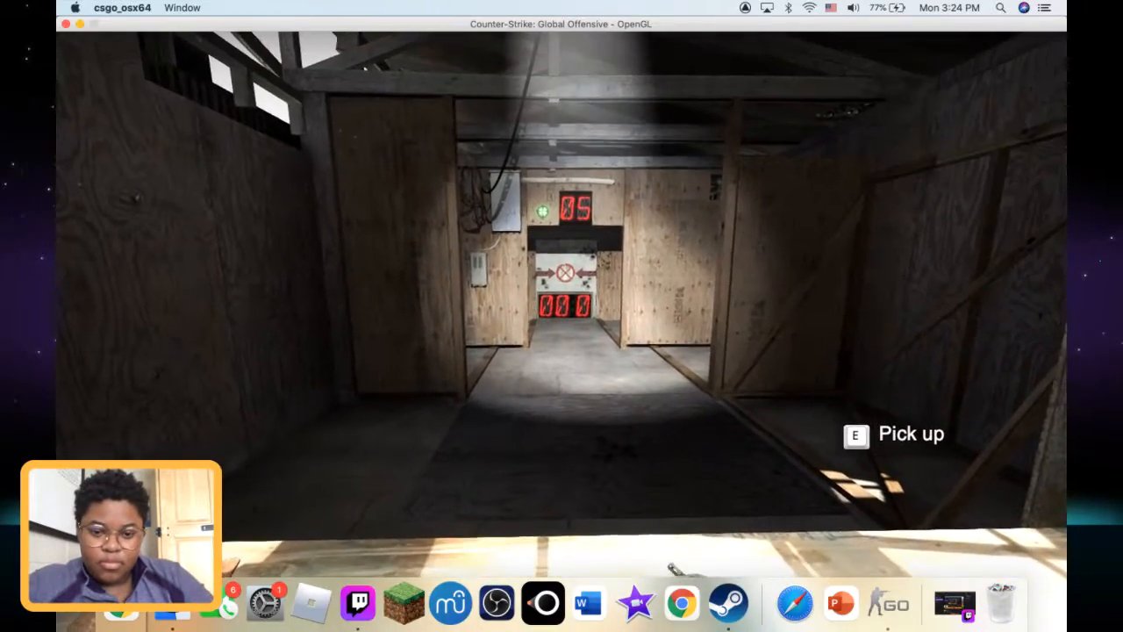
- Pick up the weapon and crouch to shoot the 15-hit metal-door target
key("e")
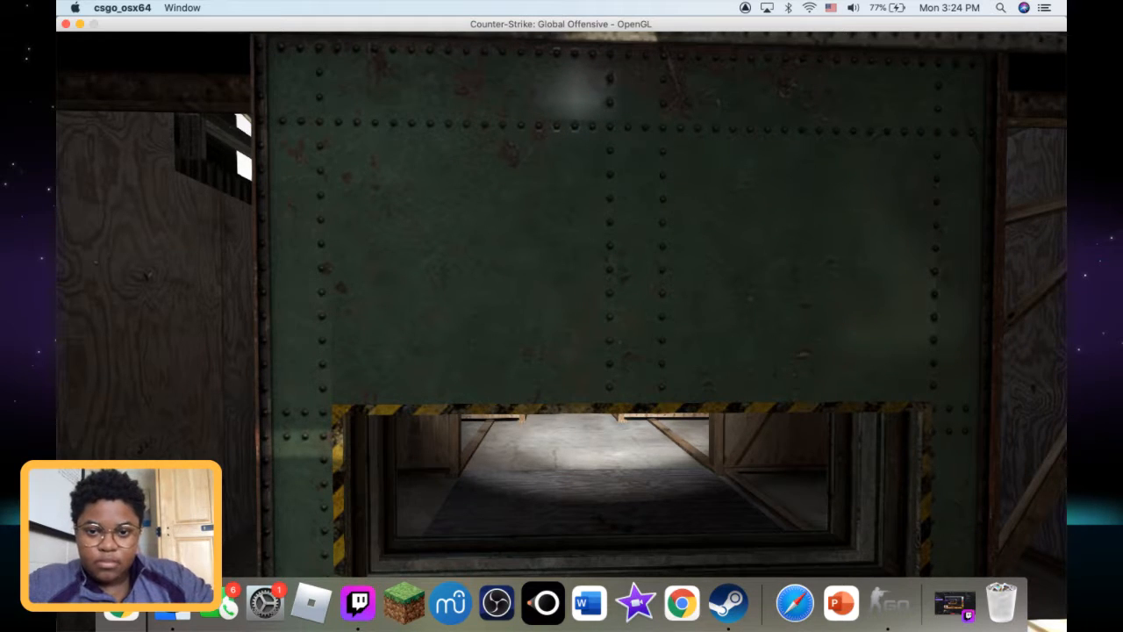
mouse_move(561, 316)
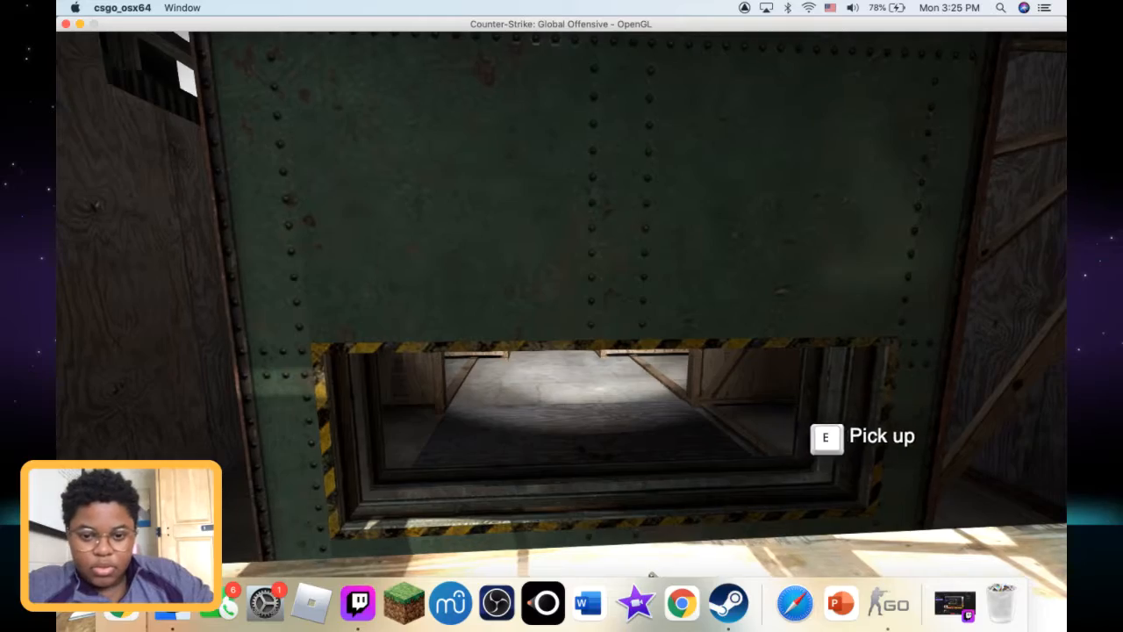
key("e")
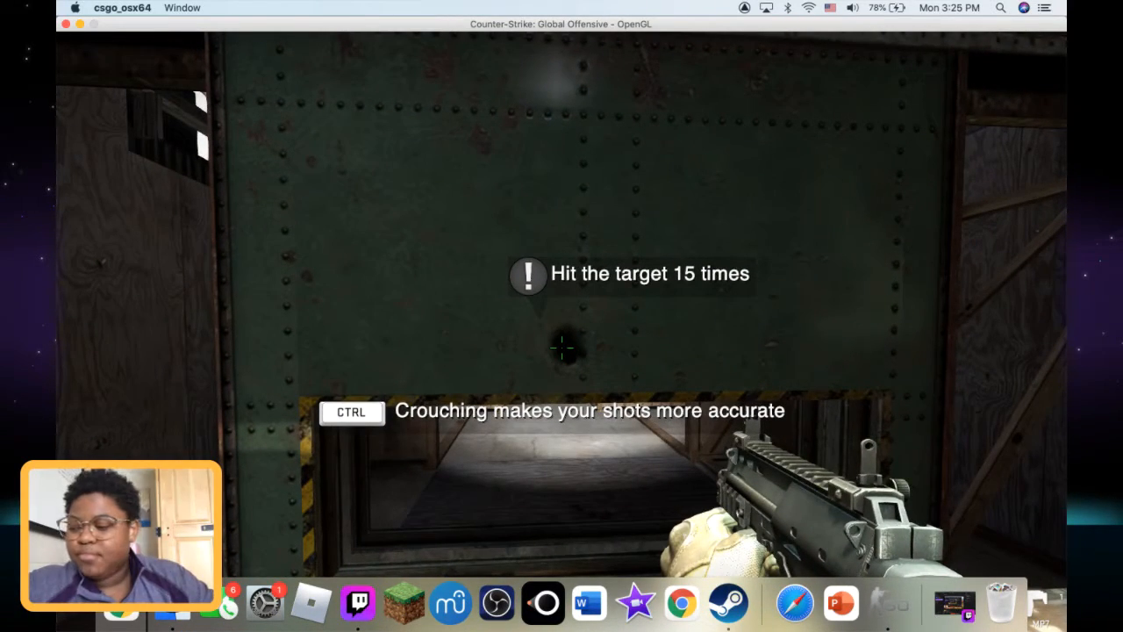
key("ctrl")
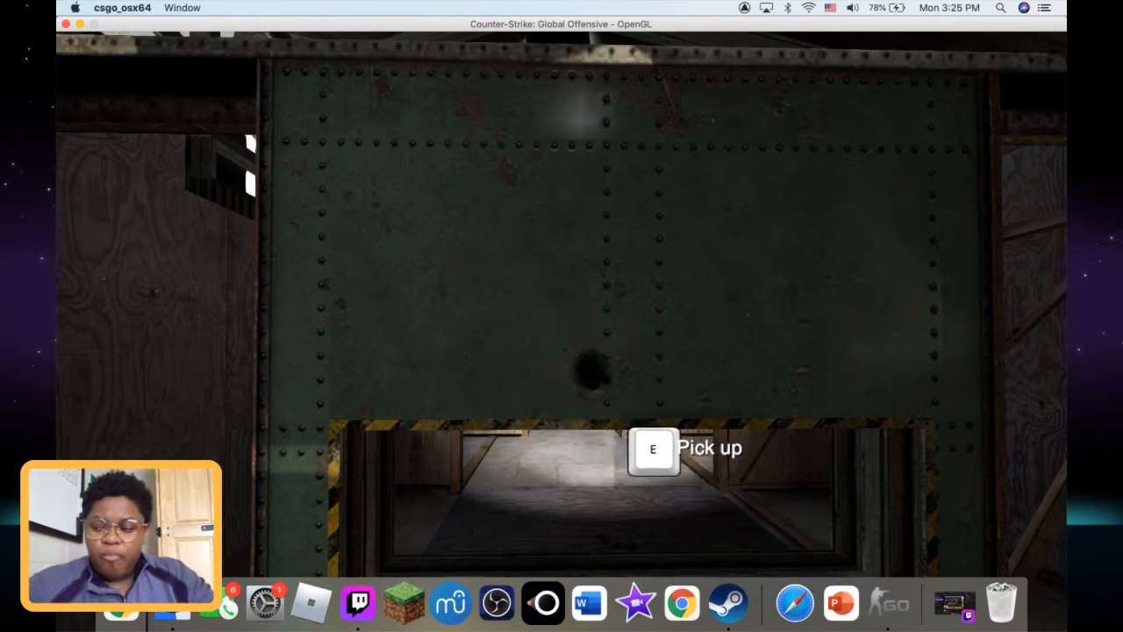
key("e")
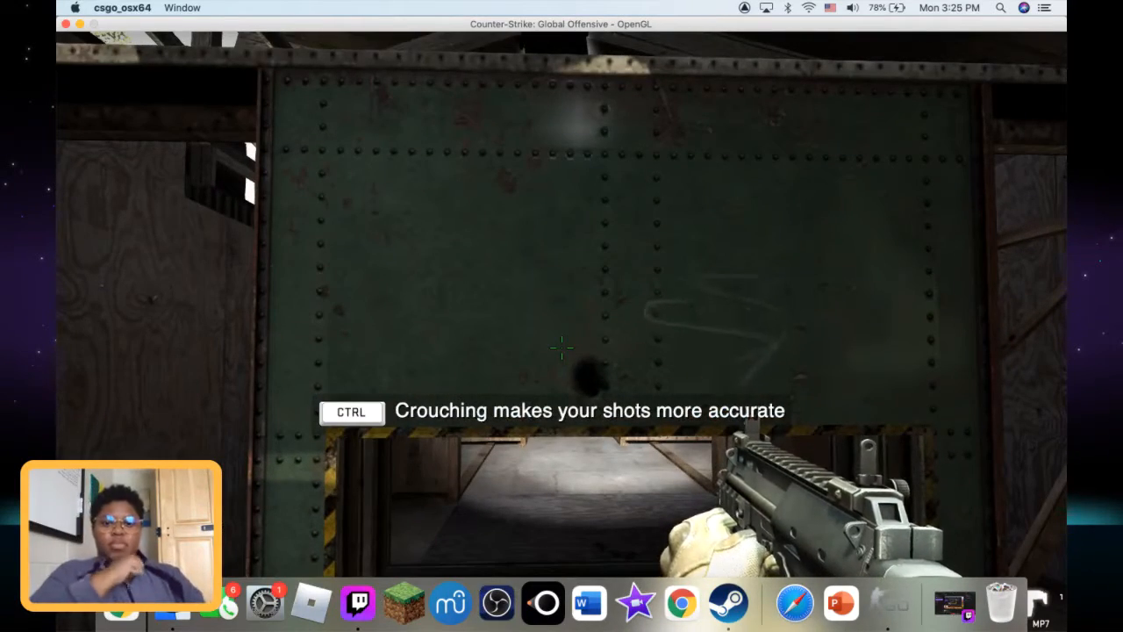
key("ctrl")
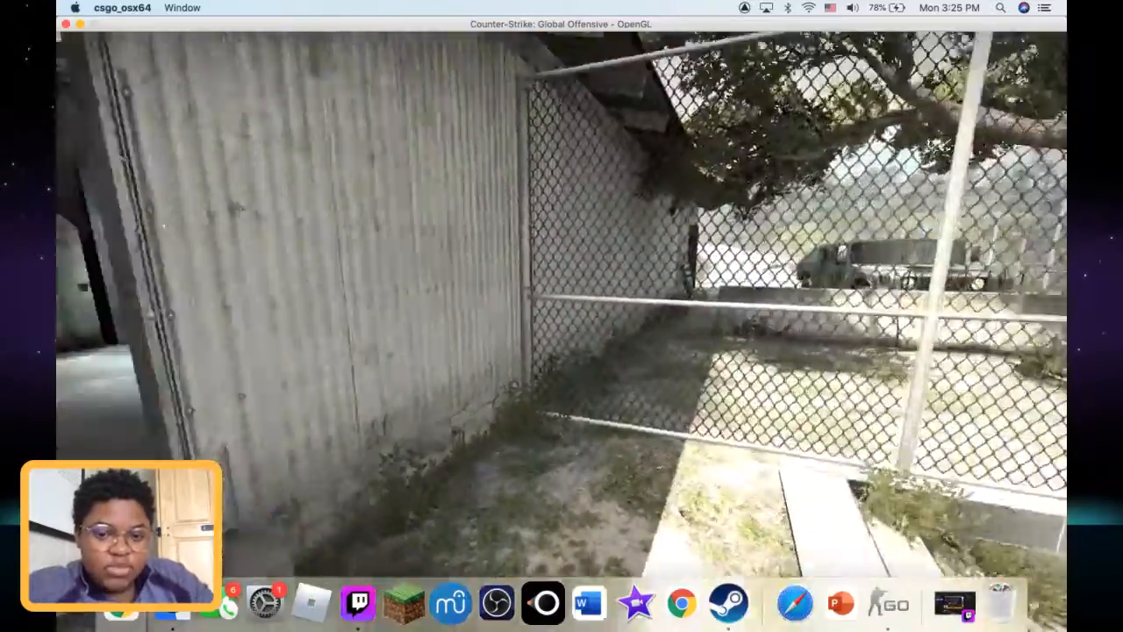
mouse_move(561, 316)
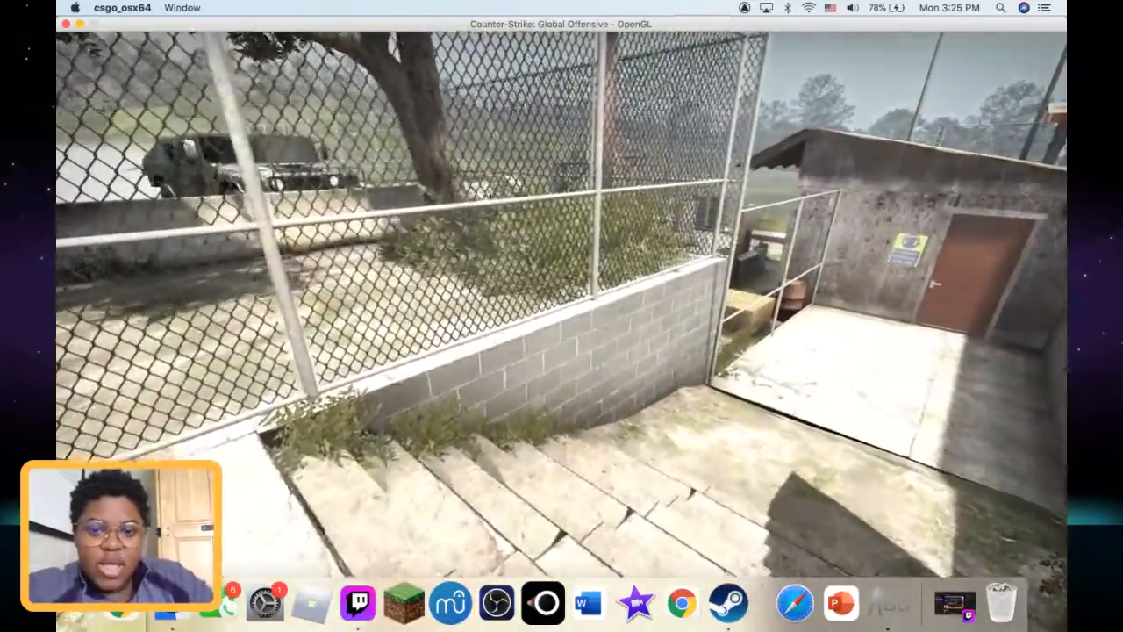
- Pause via the Escape menu, then resume crouching and switching weapons on the pop-up targets
key("Escape")
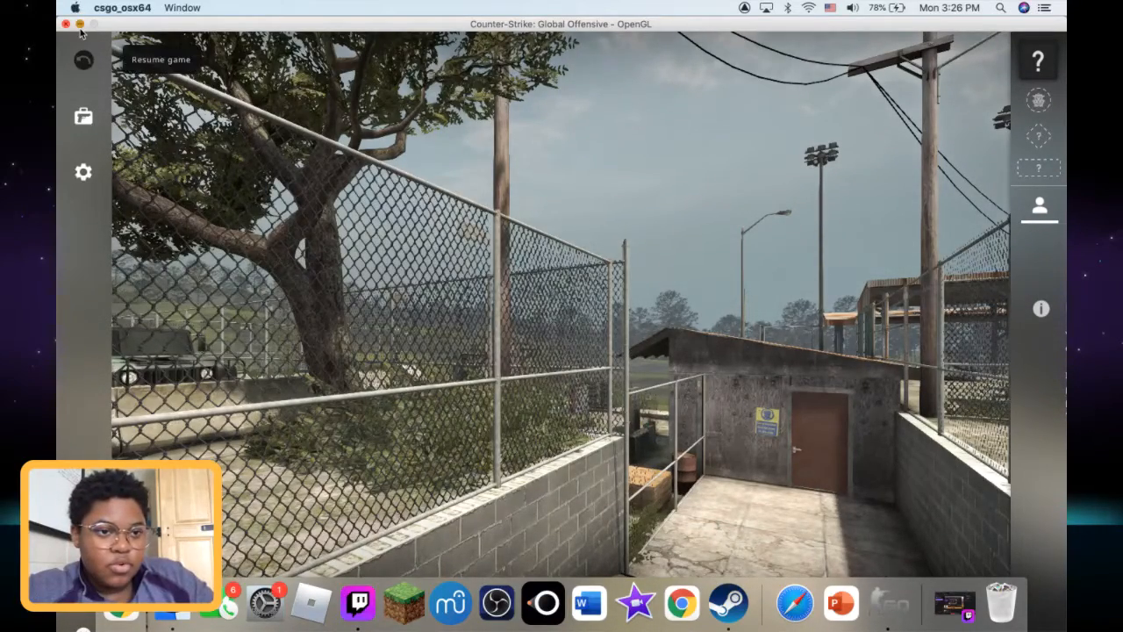
left_click(65, 24)
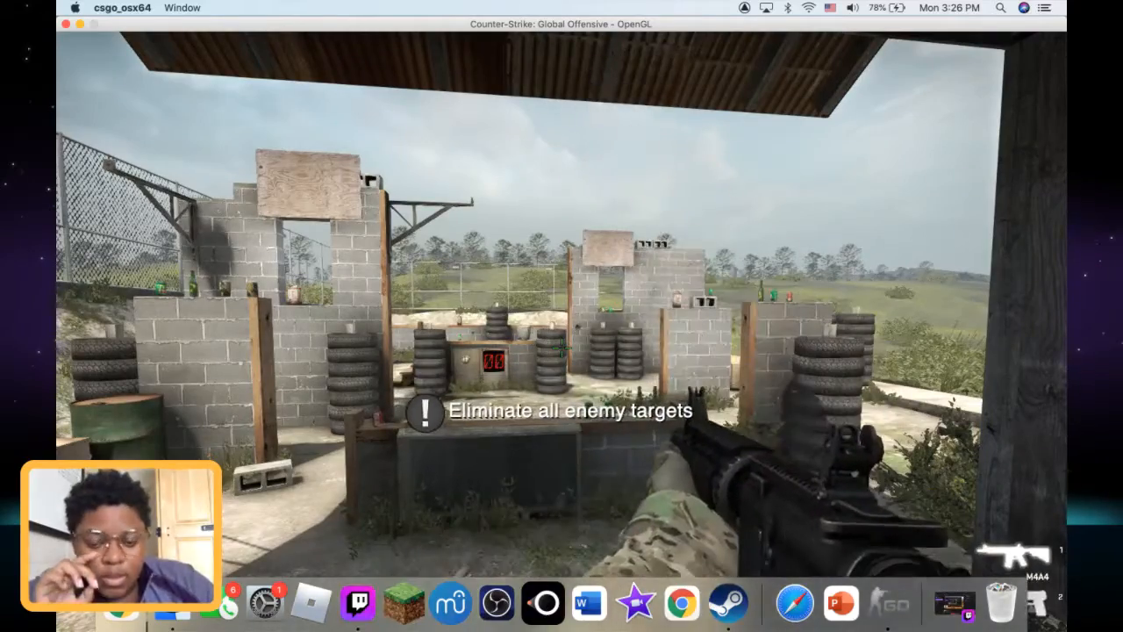
key("ctrl")
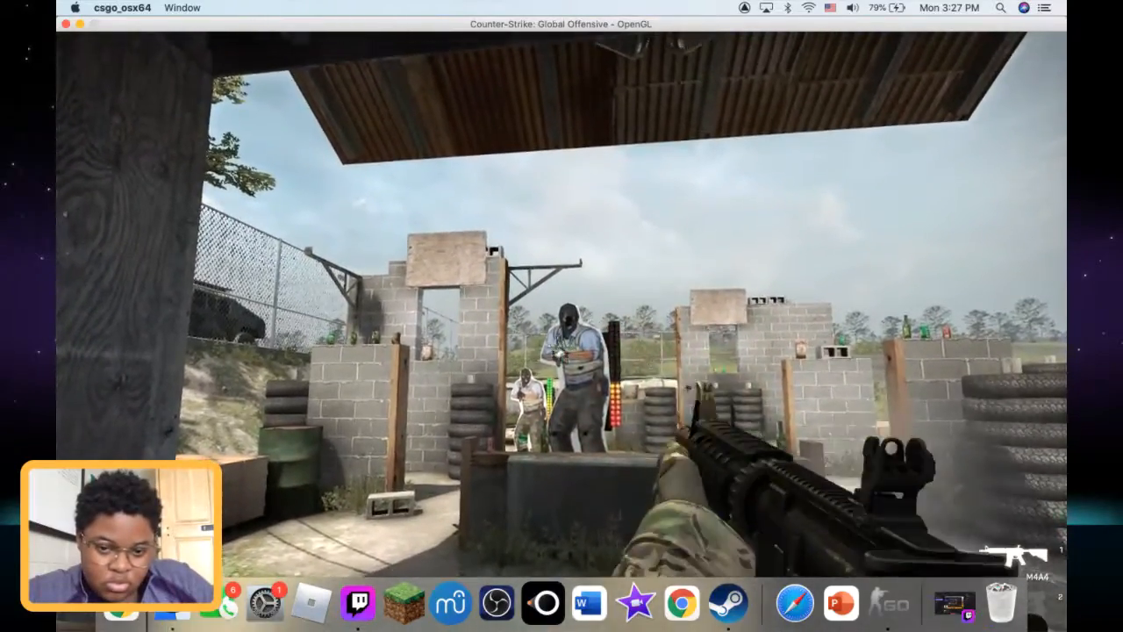
key("q")
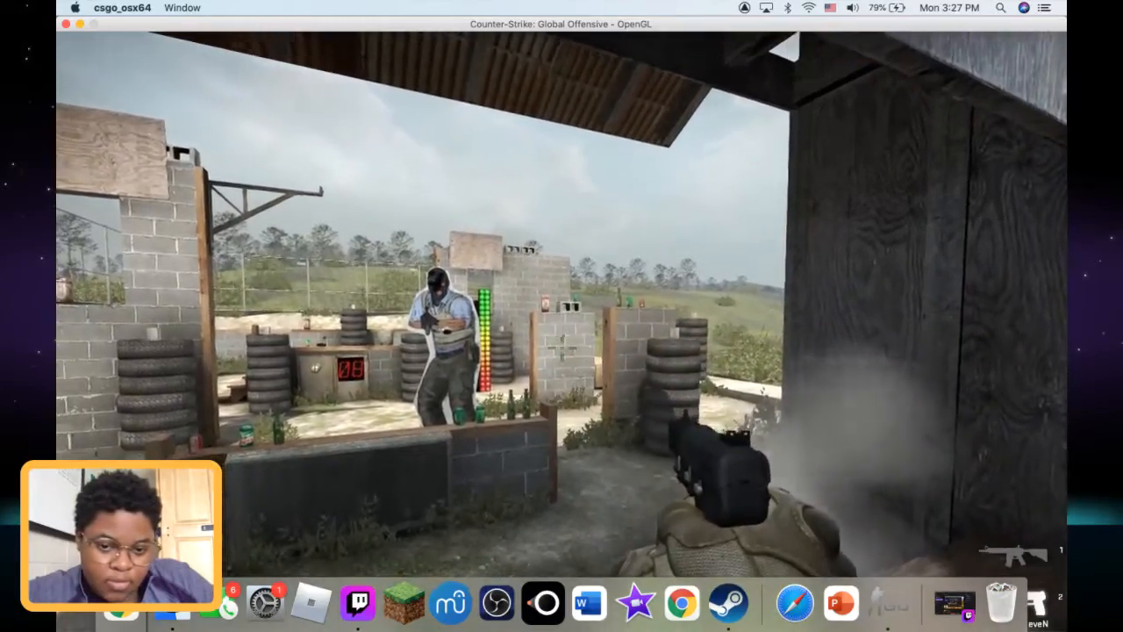
mouse_move(562, 316)
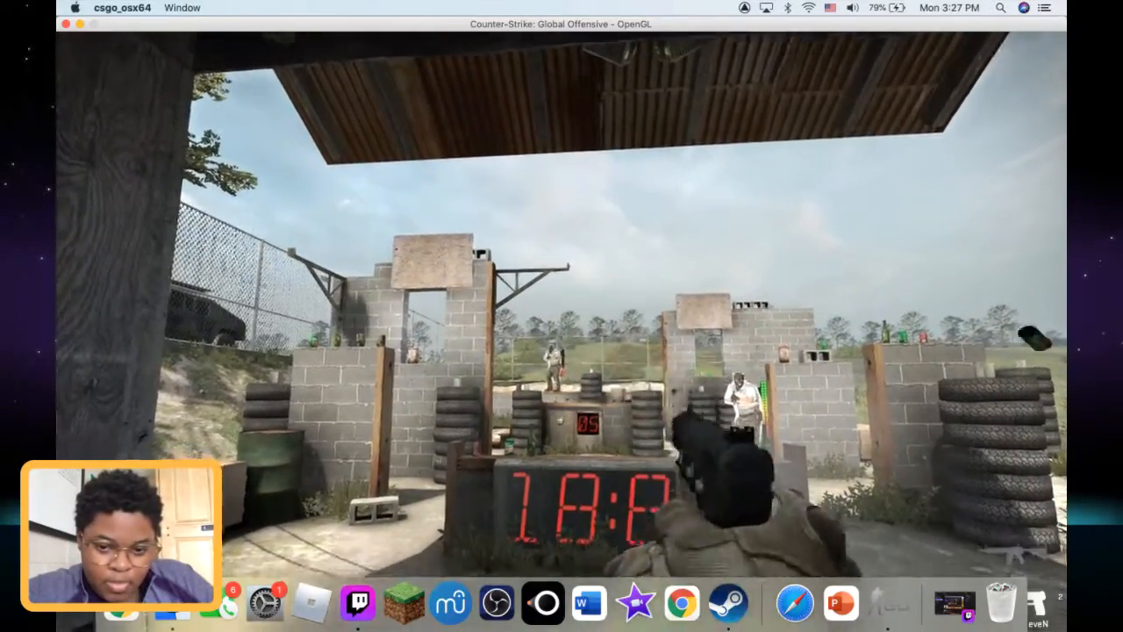
mouse_move(561, 351)
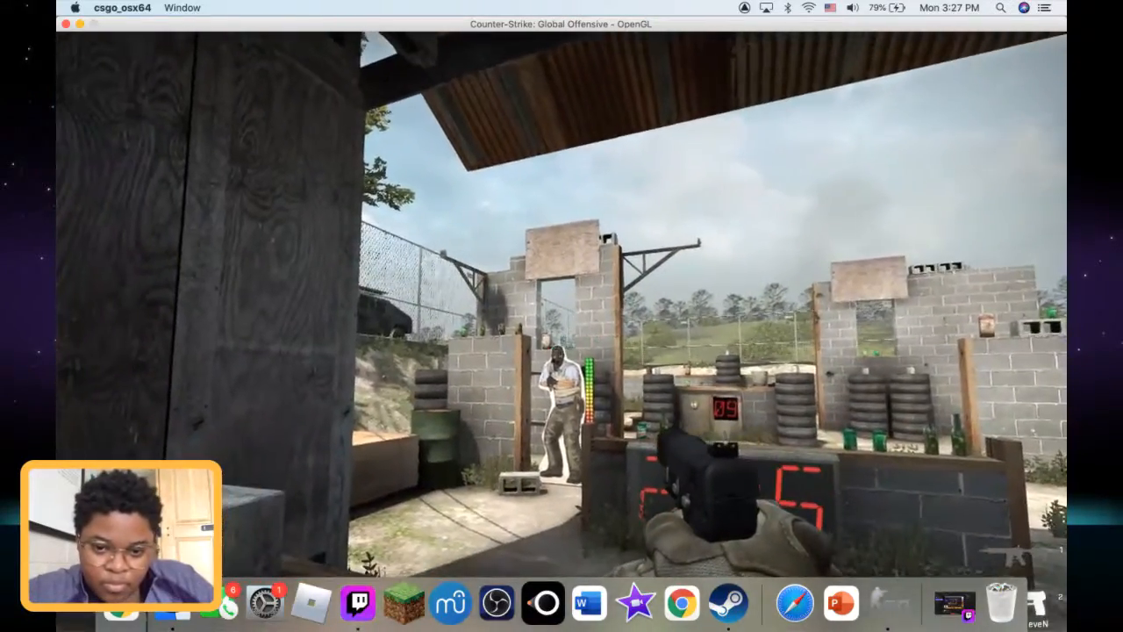
mouse_move(561, 316)
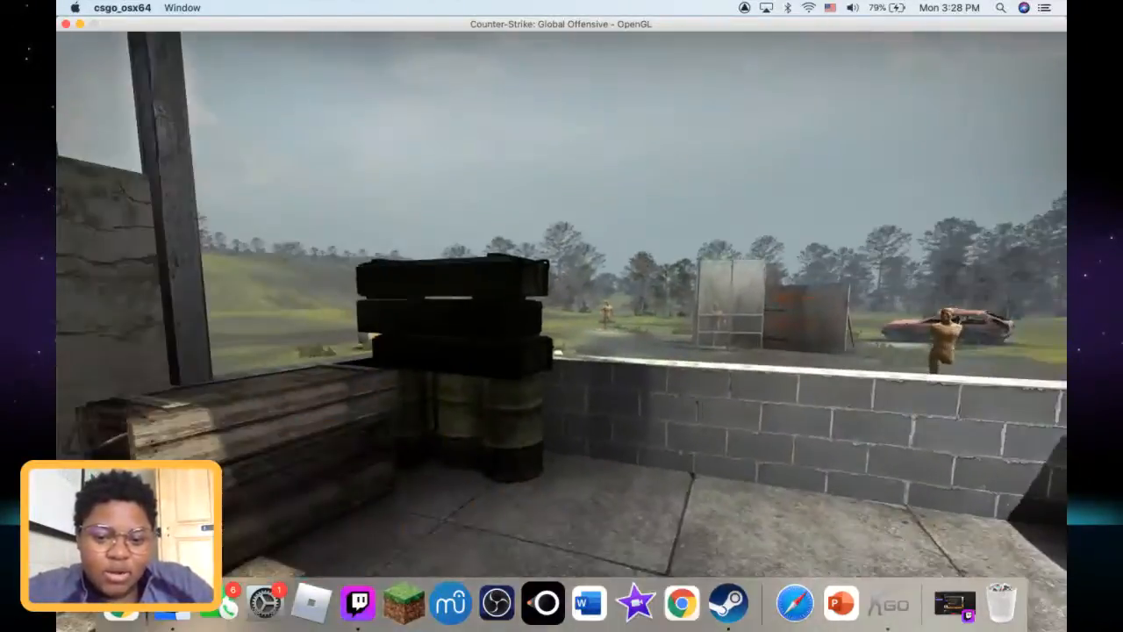
mouse_move(561, 316)
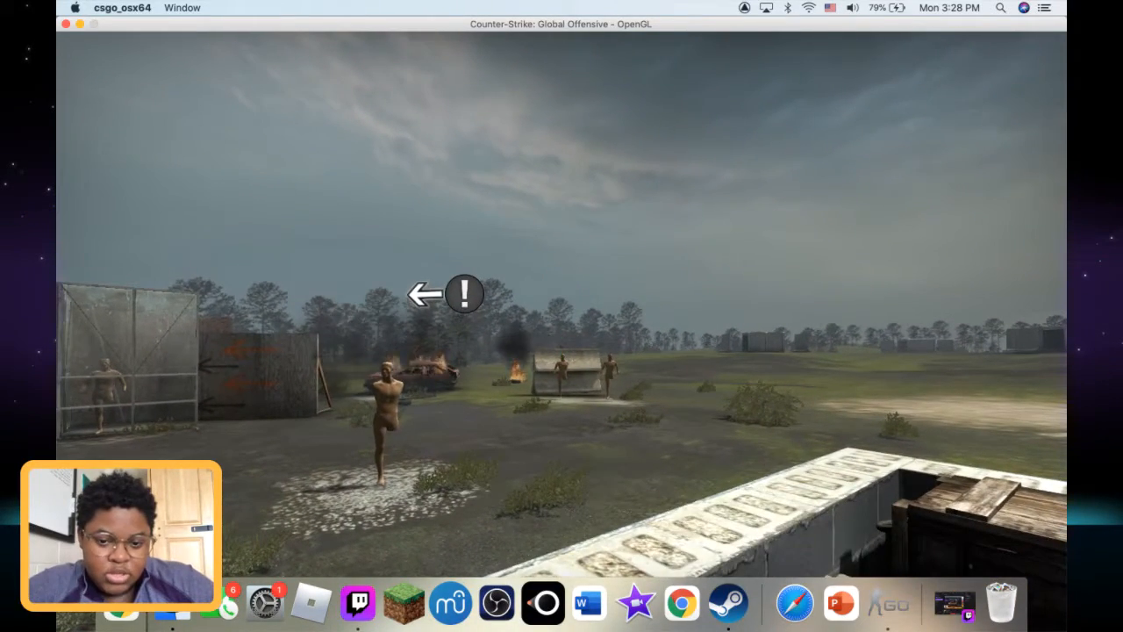
mouse_move(562, 316)
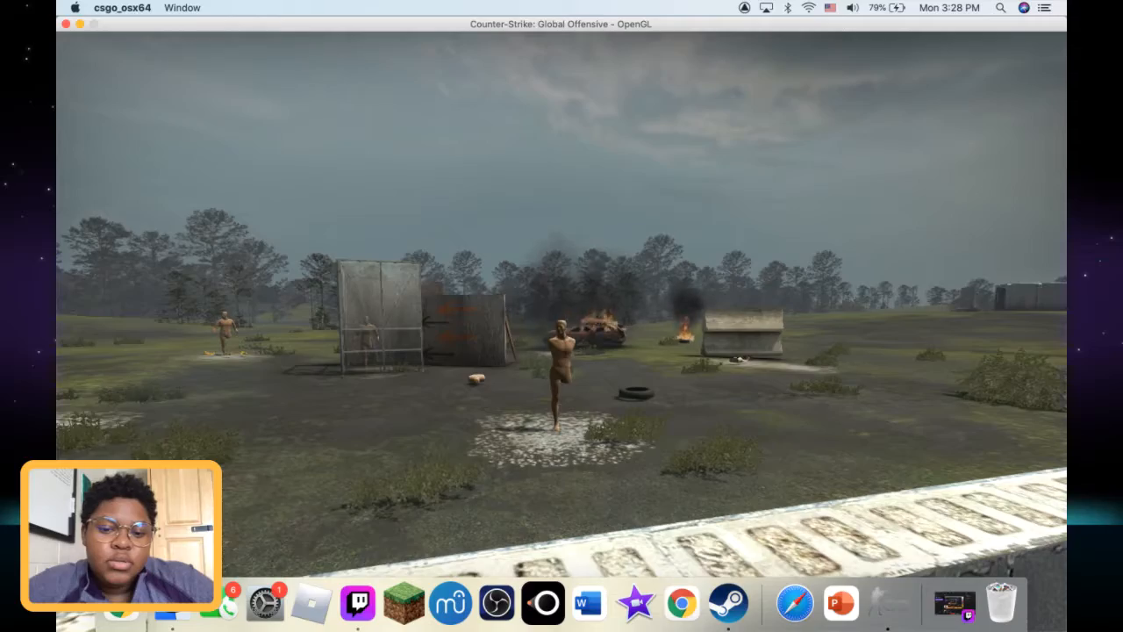
mouse_move(561, 315)
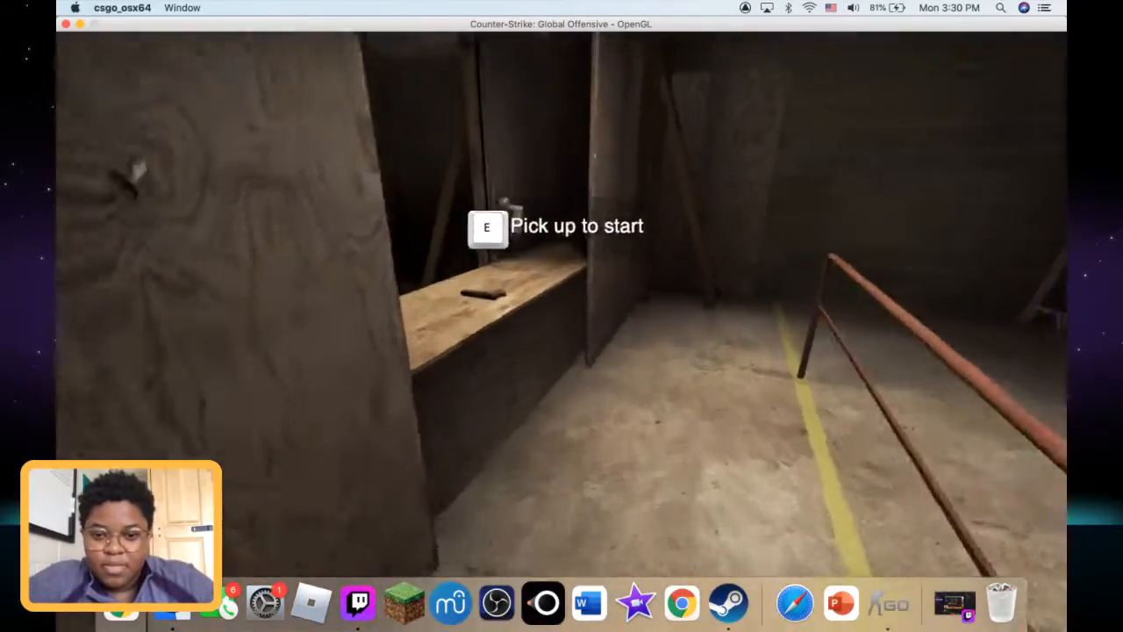
- Pick up the pistol at the counter to start the timed target booth
key("e")
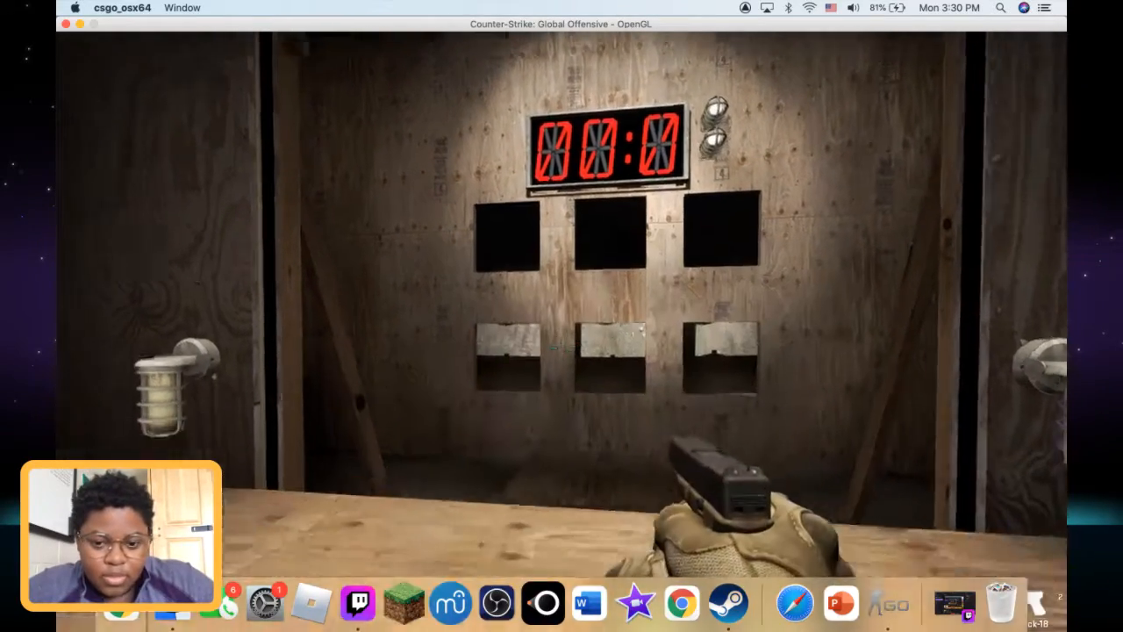
mouse_move(562, 351)
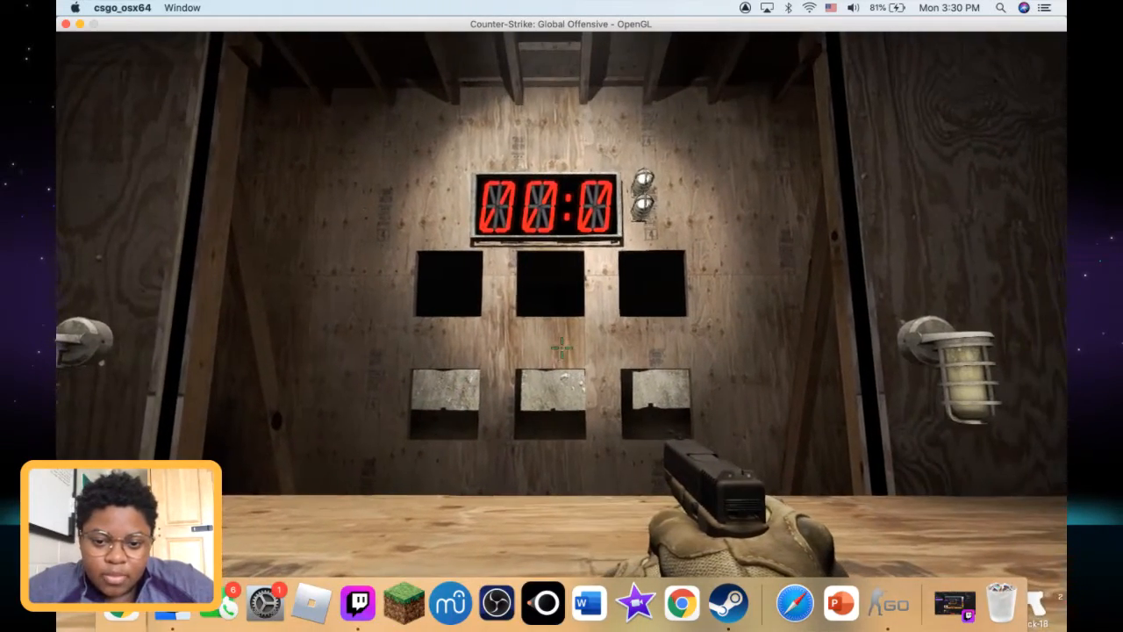
mouse_move(561, 351)
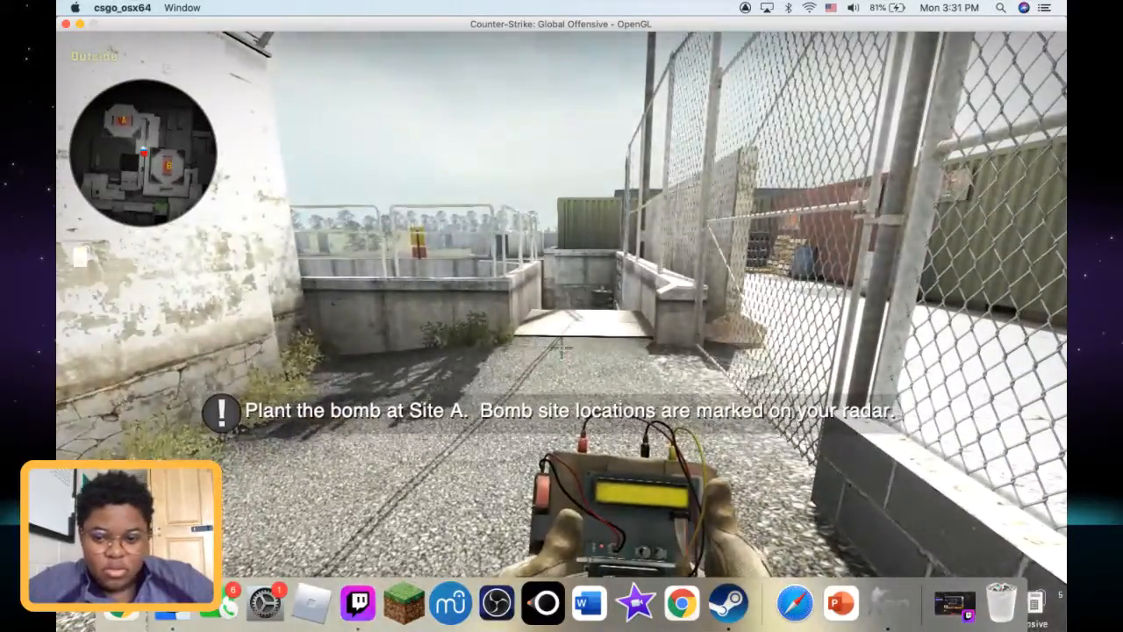
mouse_move(562, 351)
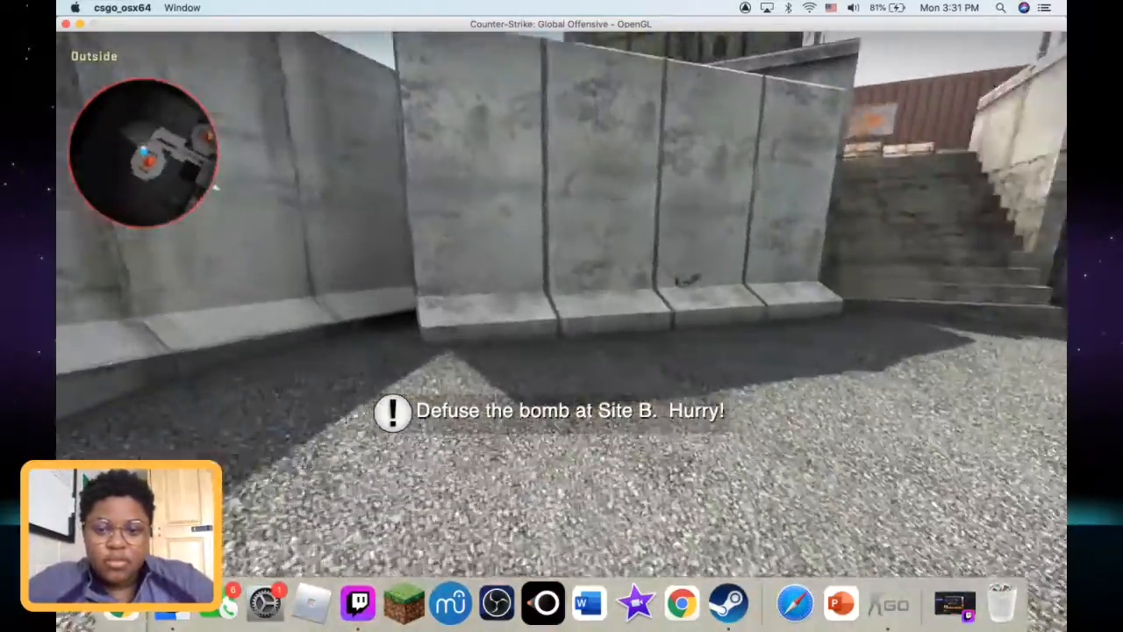
mouse_move(562, 316)
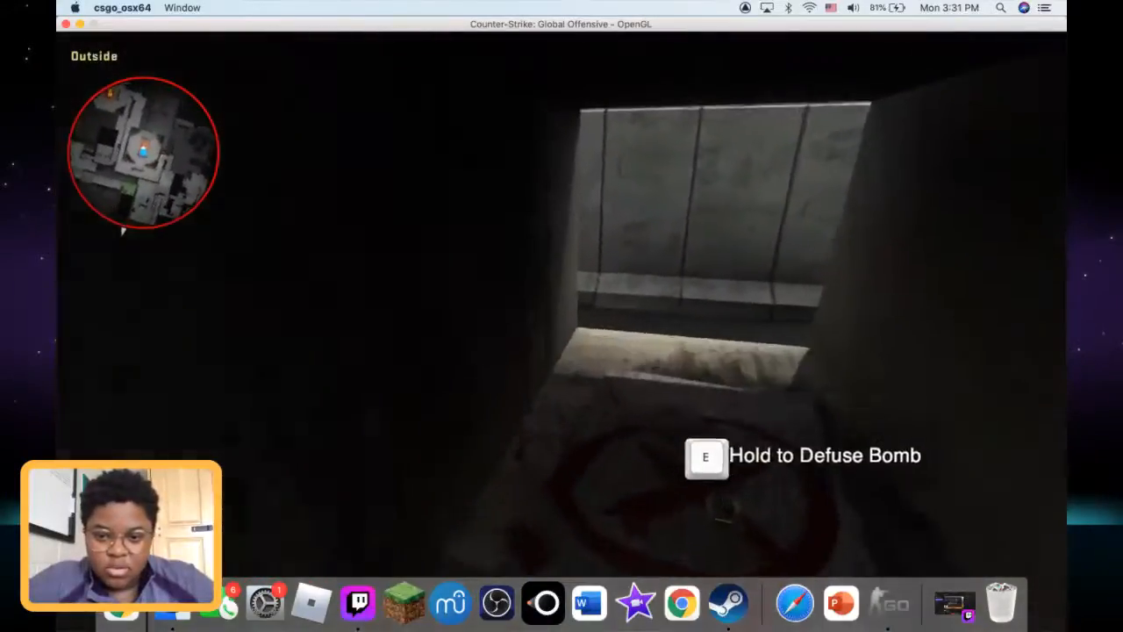
- Start defusing the planted bomb at Site B
key("e")
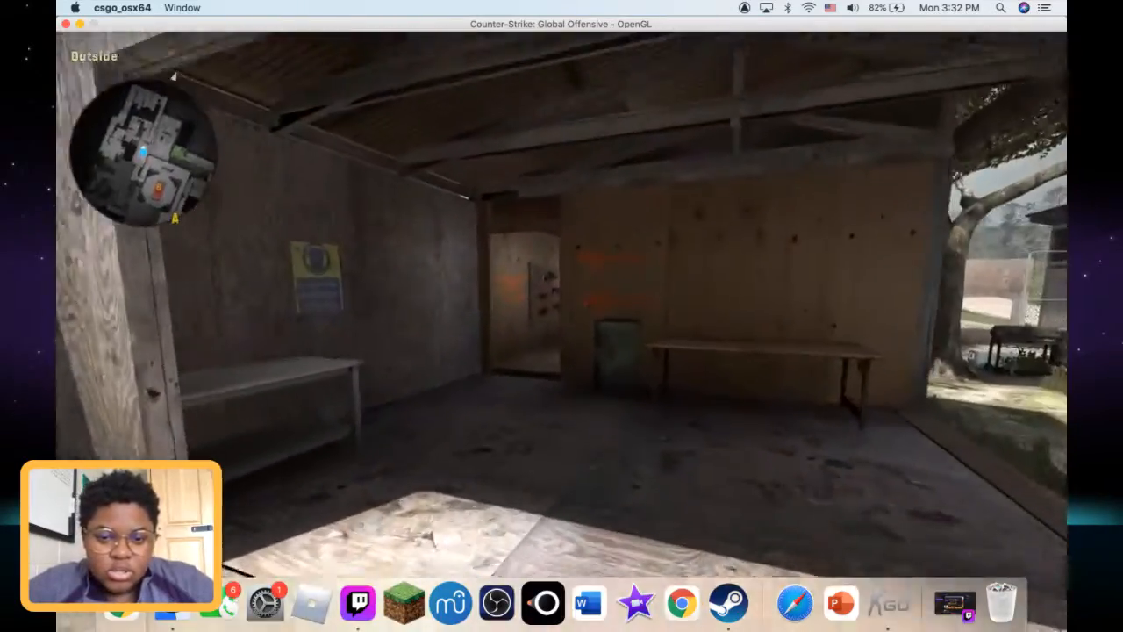
mouse_move(562, 316)
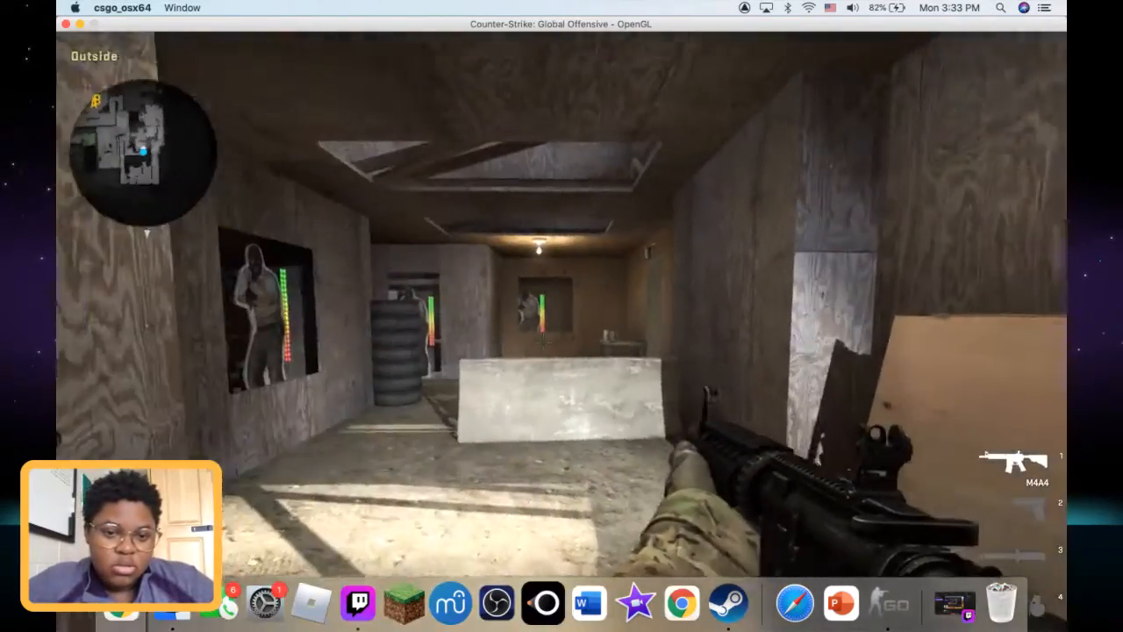
mouse_move(561, 316)
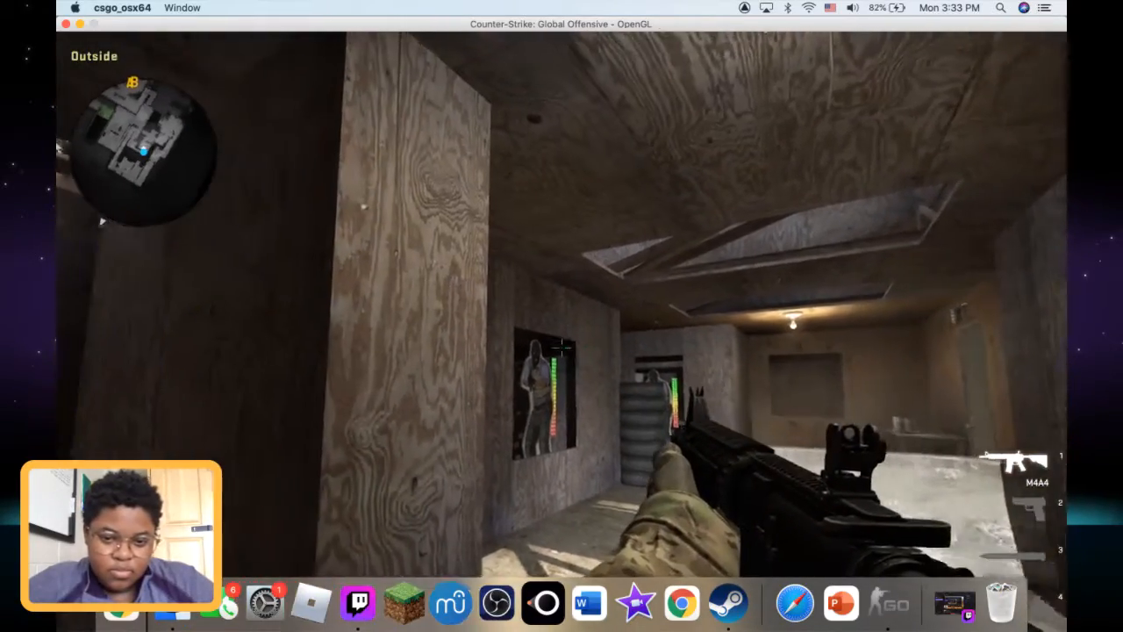
mouse_move(562, 351)
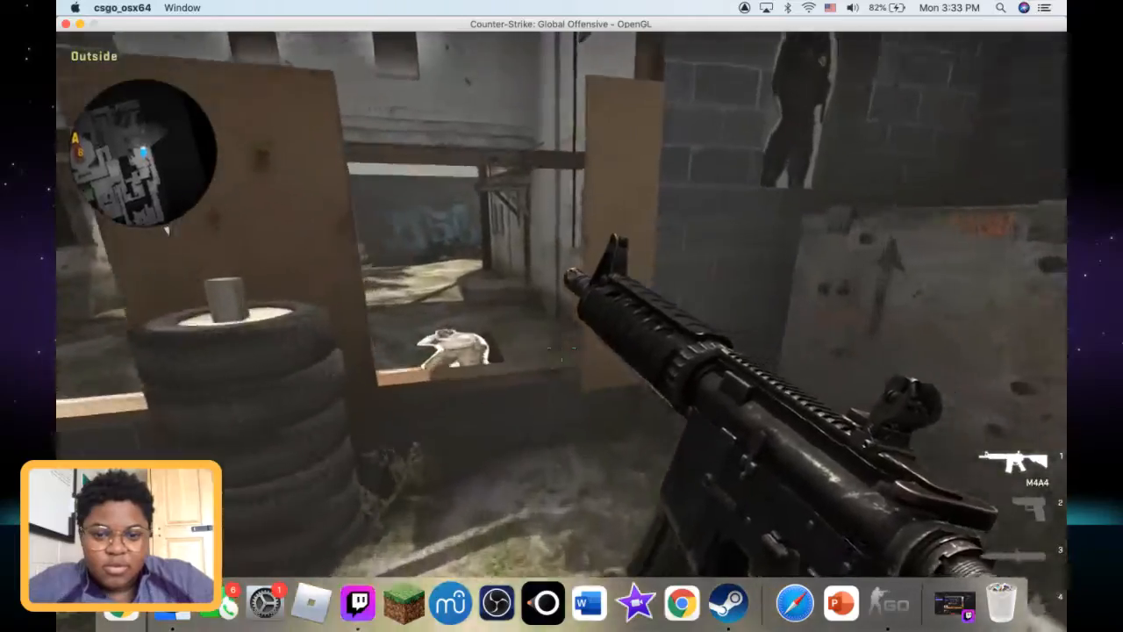
mouse_move(562, 316)
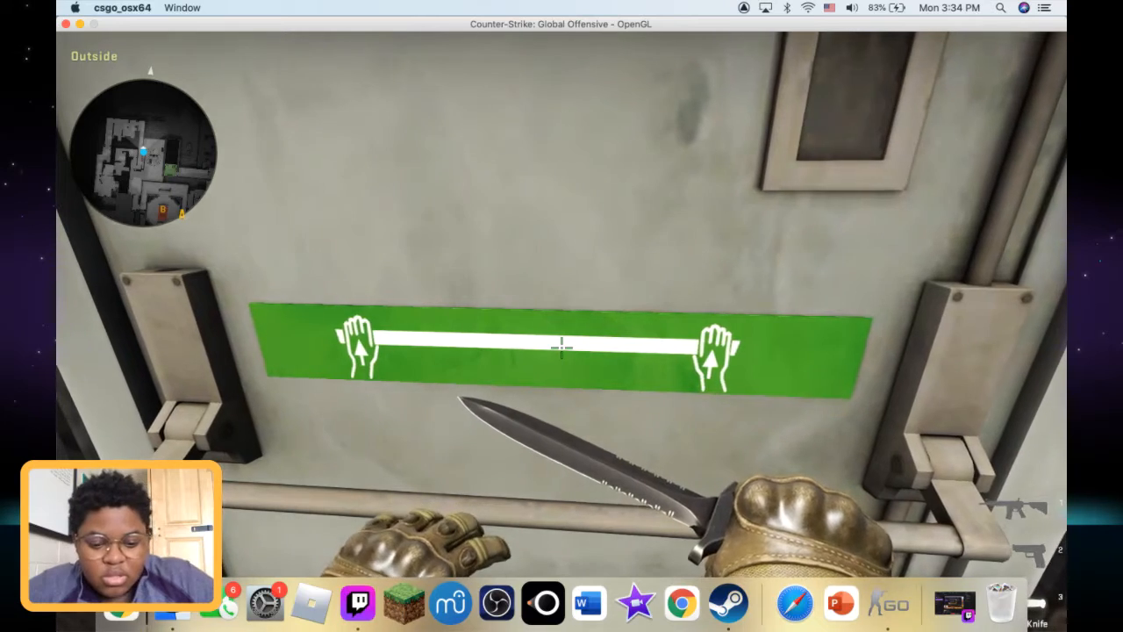
- Exit the training course, confirm, and dismiss the 'So What's Next?' message
key("Escape")
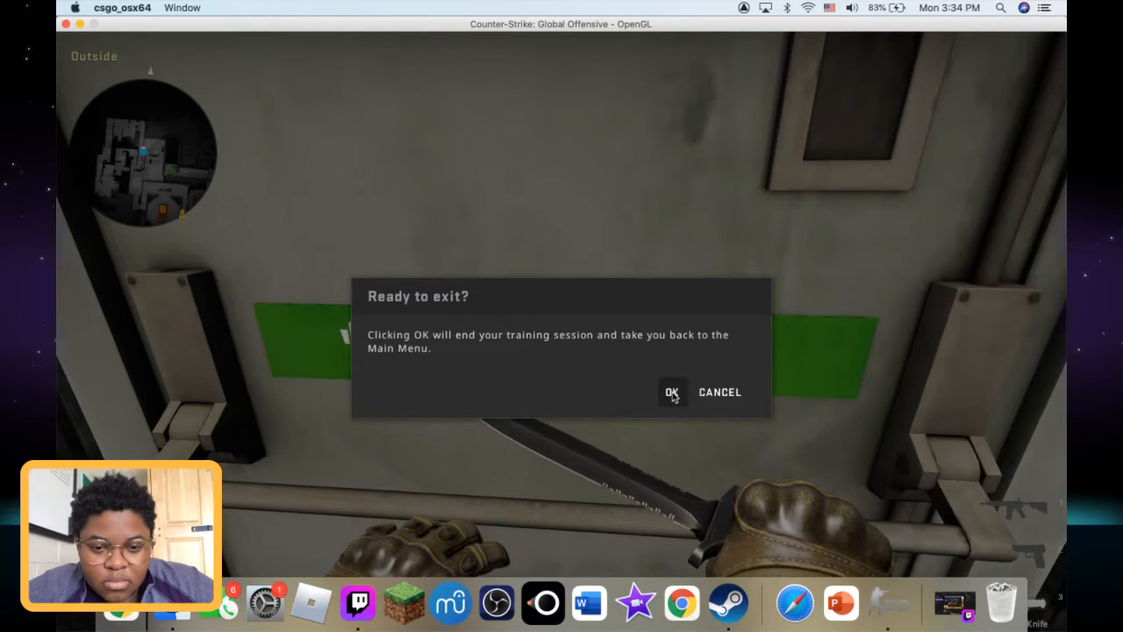
left_click(672, 391)
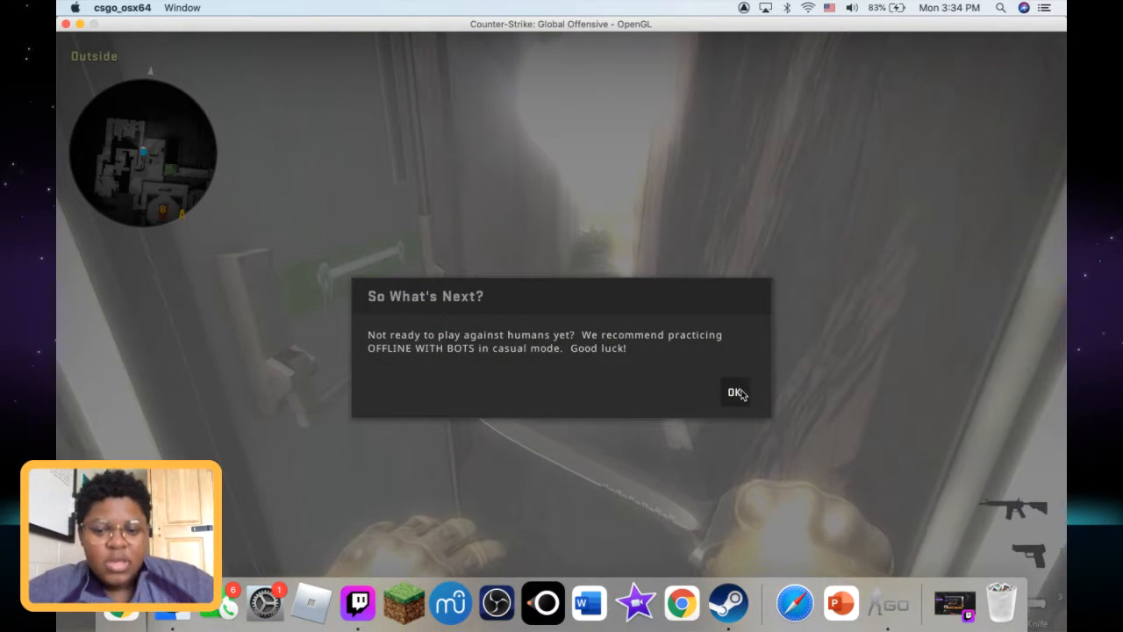
left_click(734, 392)
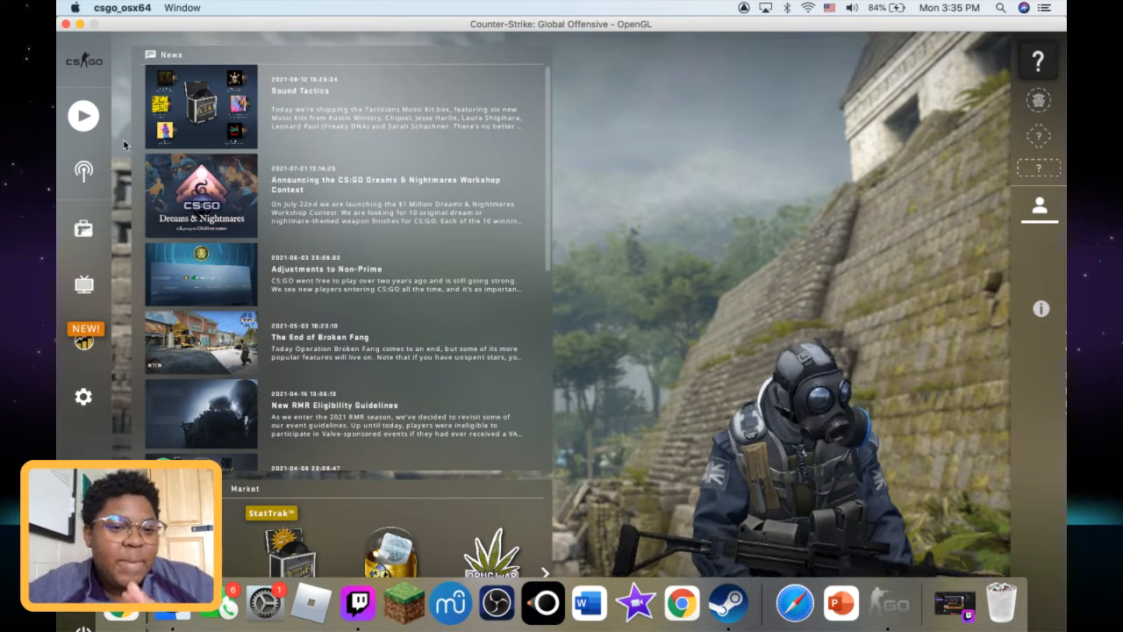
mouse_move(84, 228)
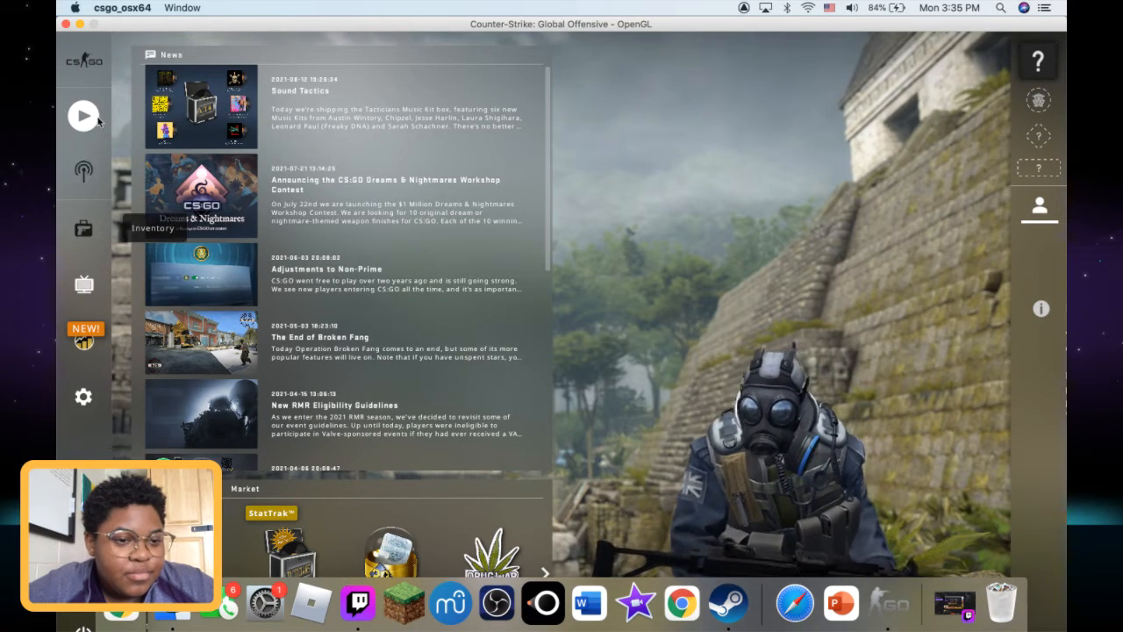
mouse_move(84, 171)
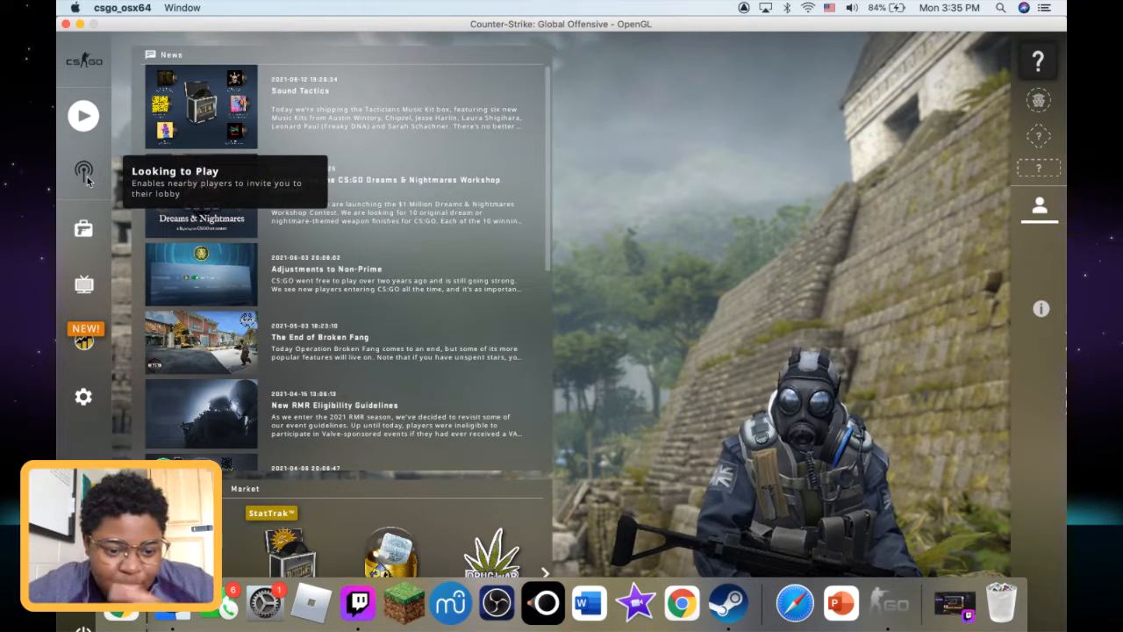
- Open the Play screen and drop down the Official Matchmaking mode list
left_click(84, 171)
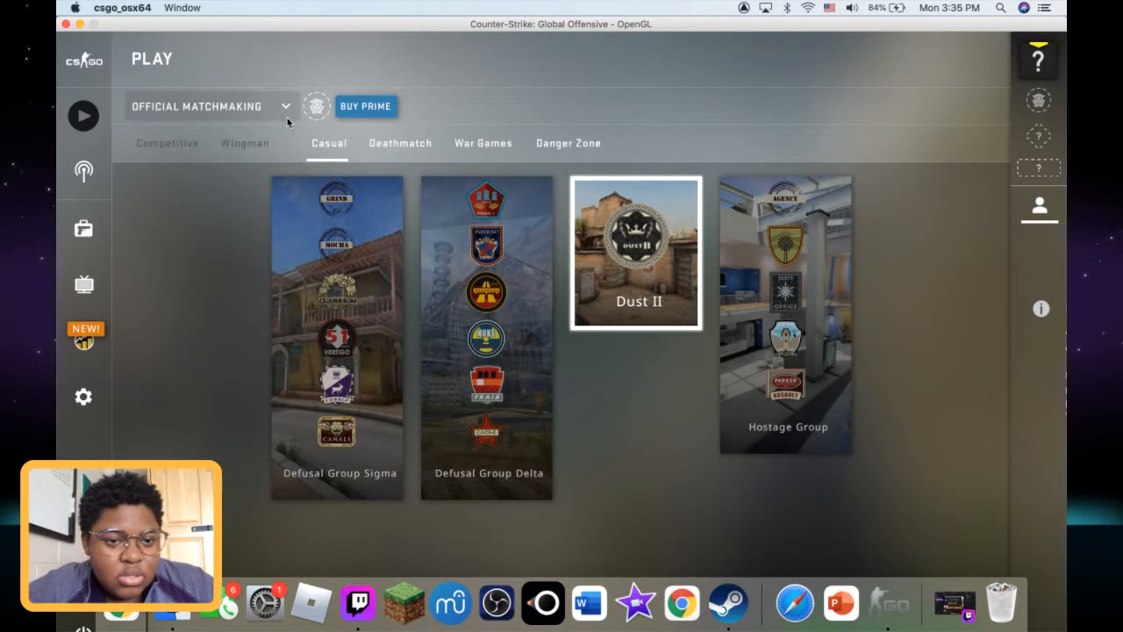
mouse_move(83, 228)
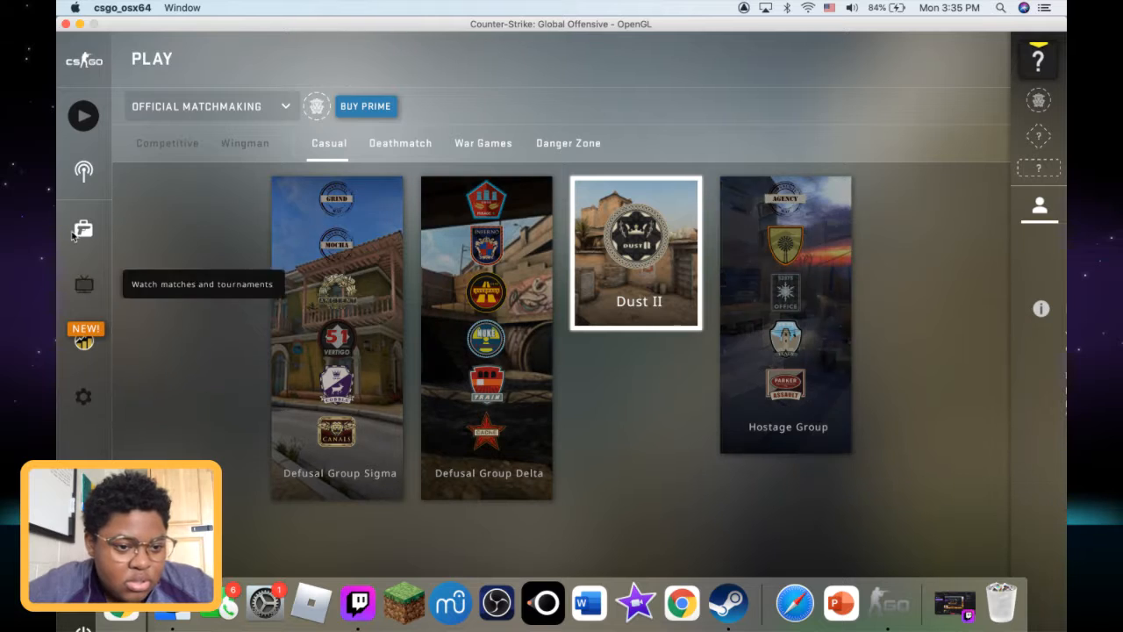
mouse_move(299, 172)
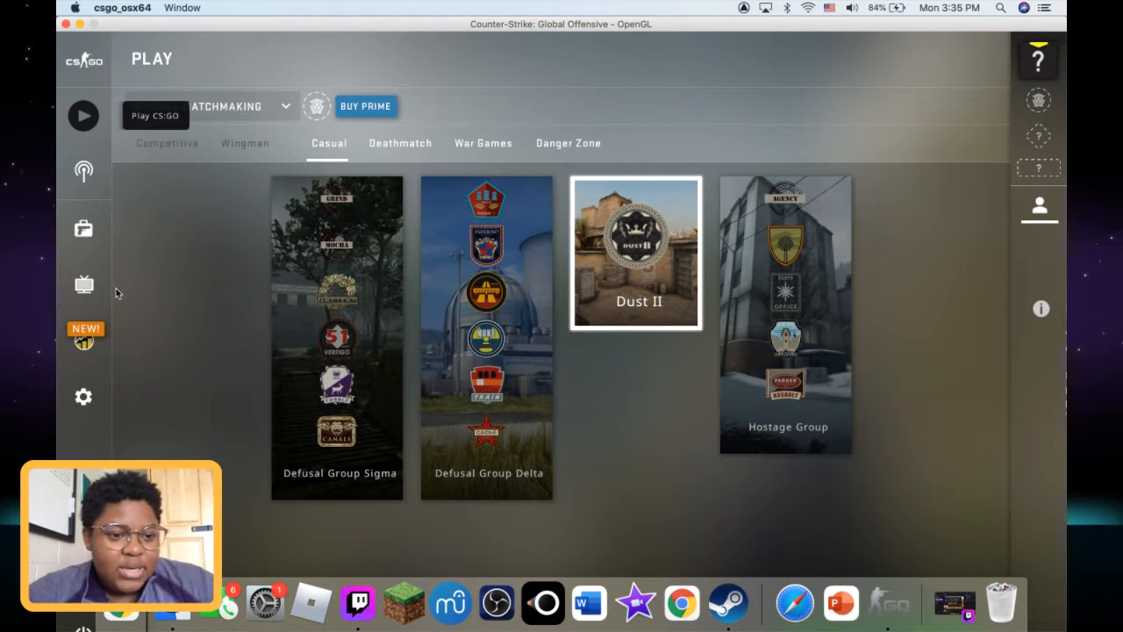
mouse_move(83, 171)
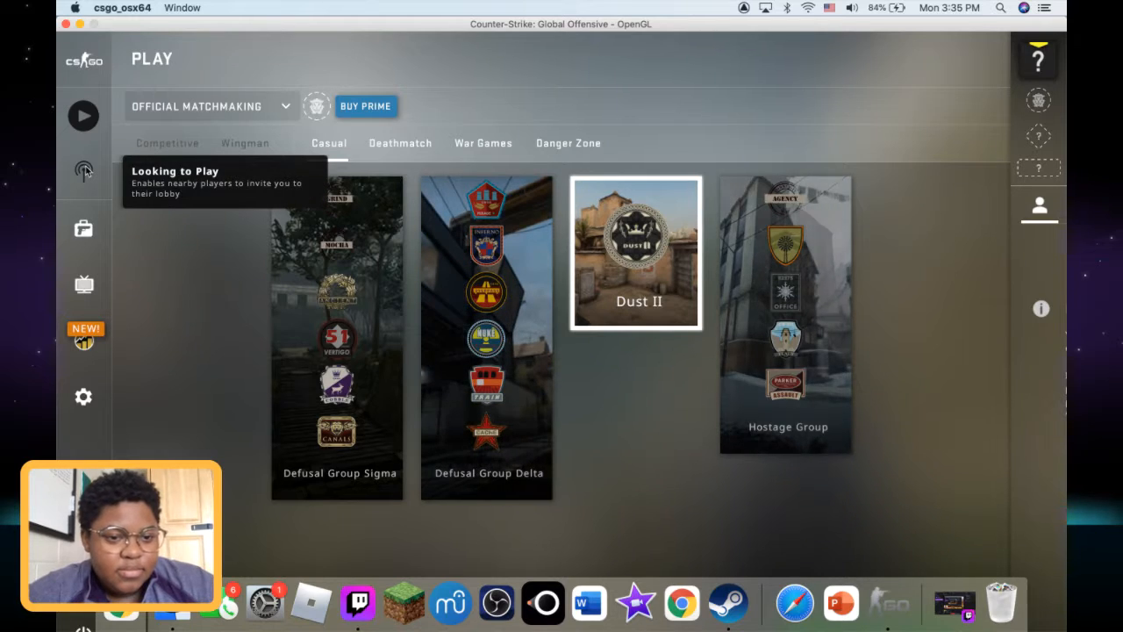
left_click(84, 171)
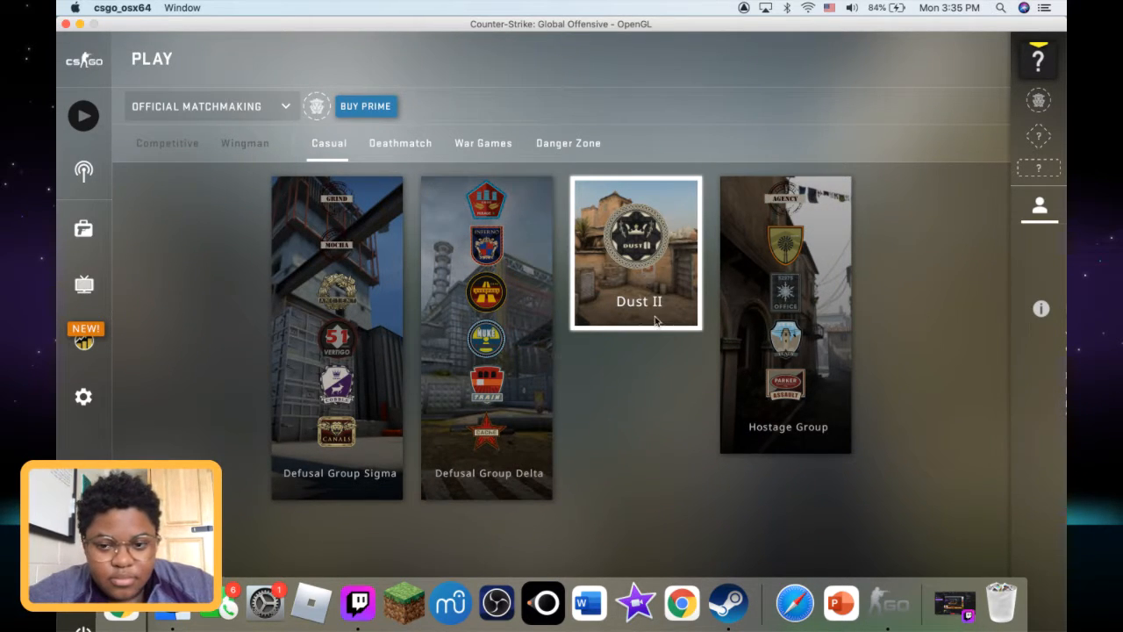
left_click(1039, 206)
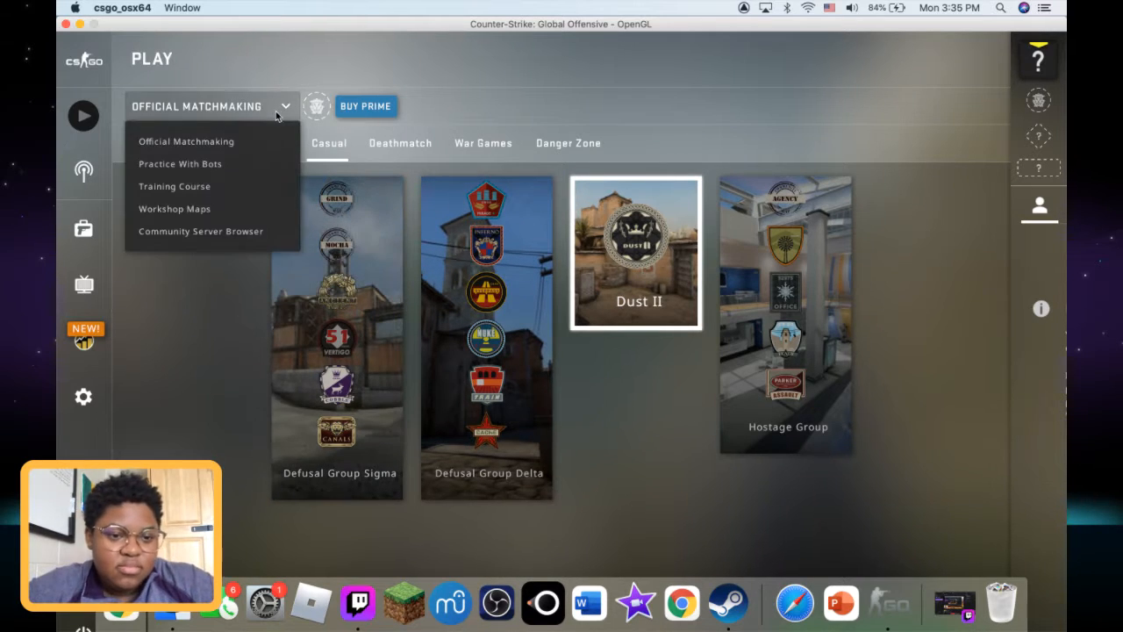
- Switch to Practice With Bots and pick Cobblestone from the casual map grid
left_click(179, 164)
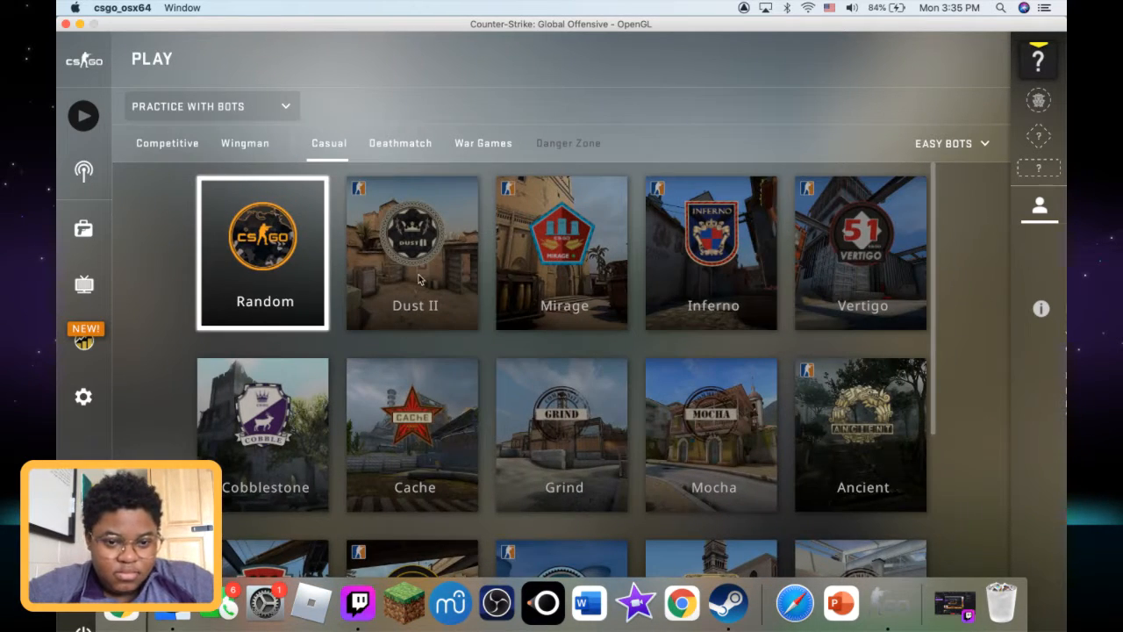
mouse_move(243, 257)
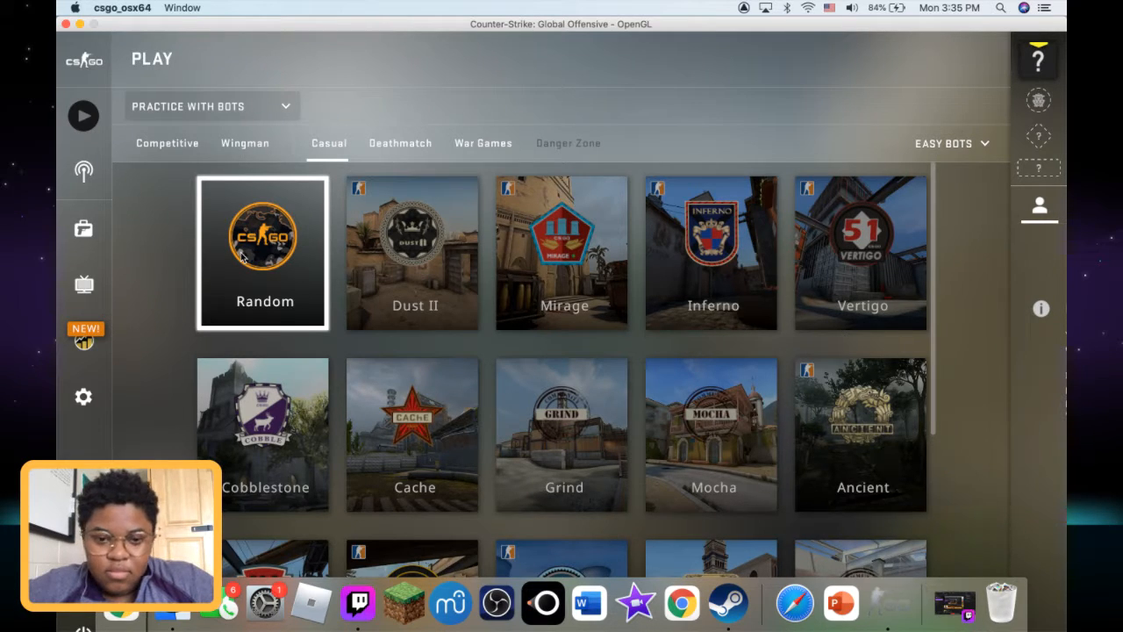
scroll("down", 3)
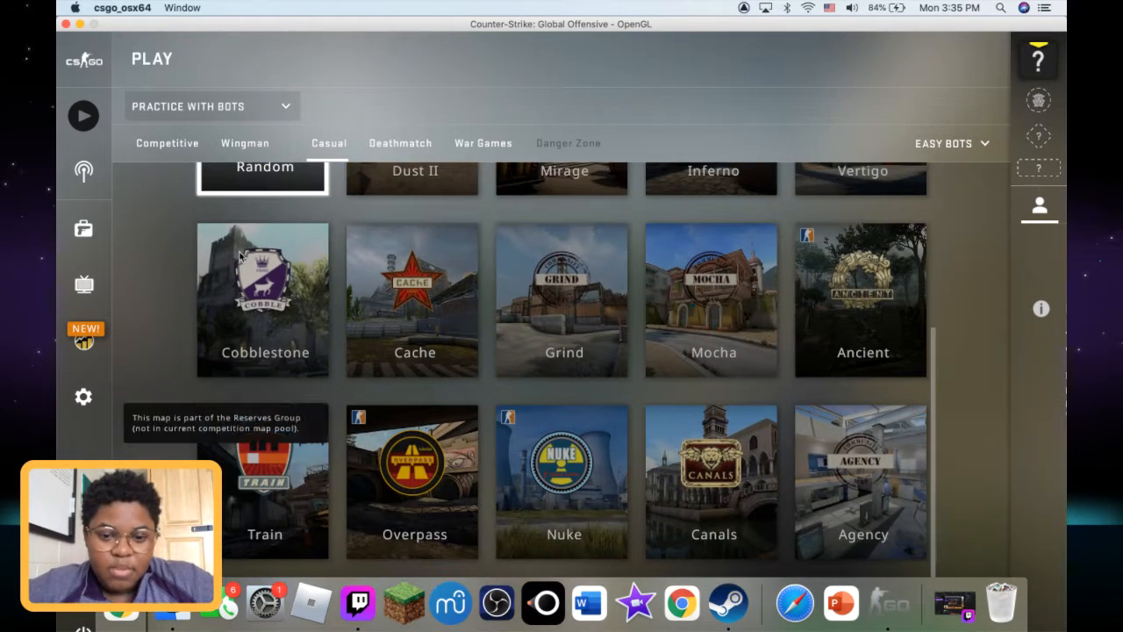
scroll("up", 3)
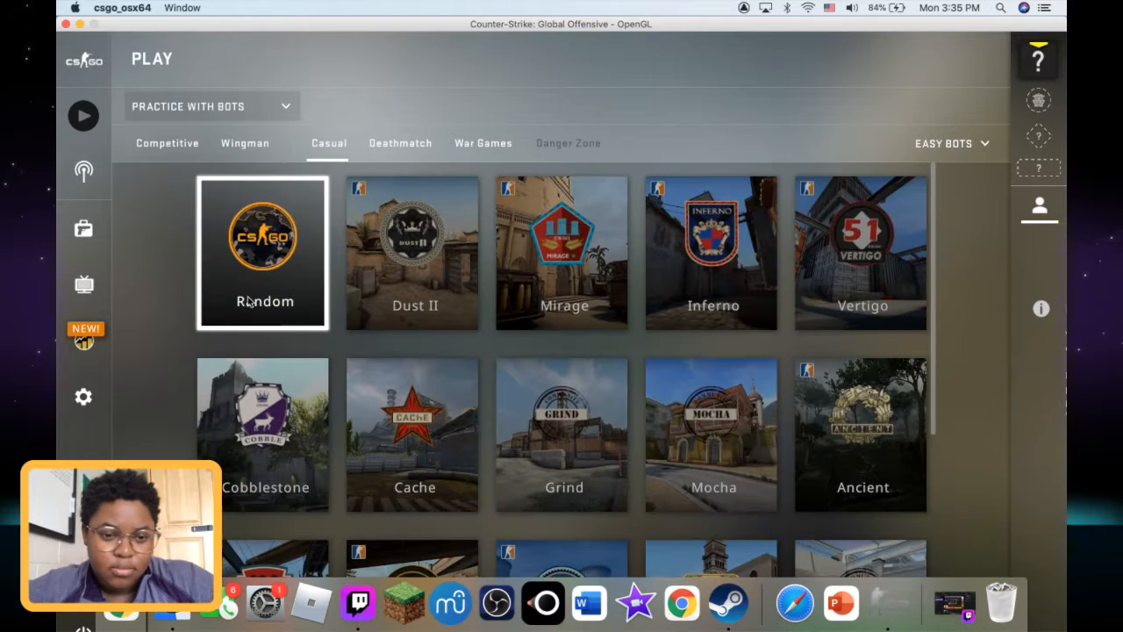
mouse_move(83, 115)
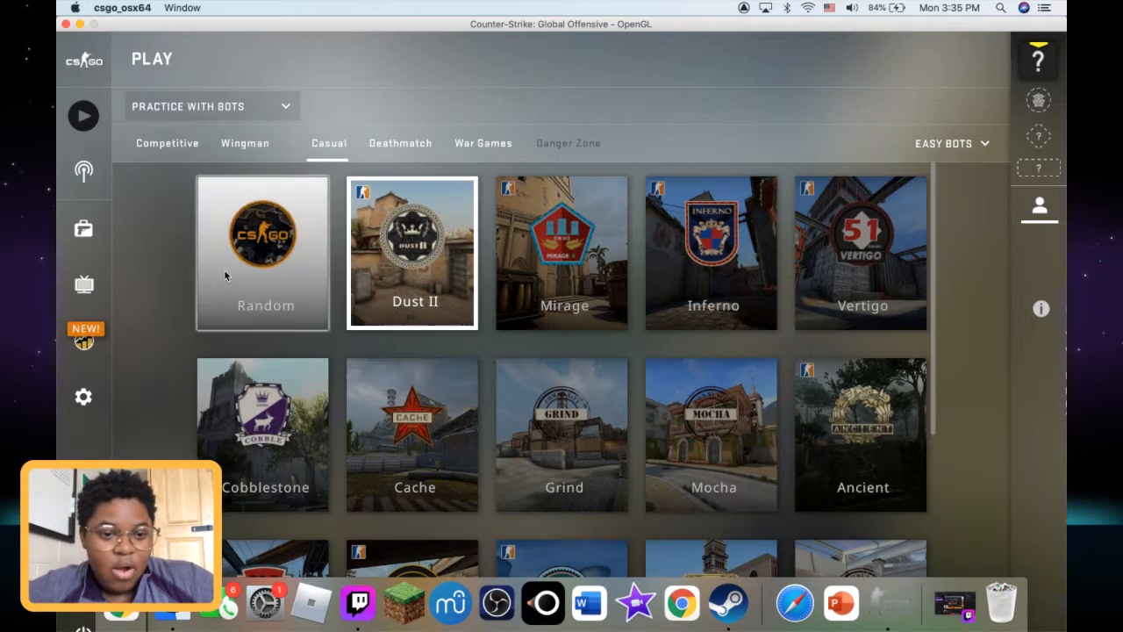
left_click(261, 252)
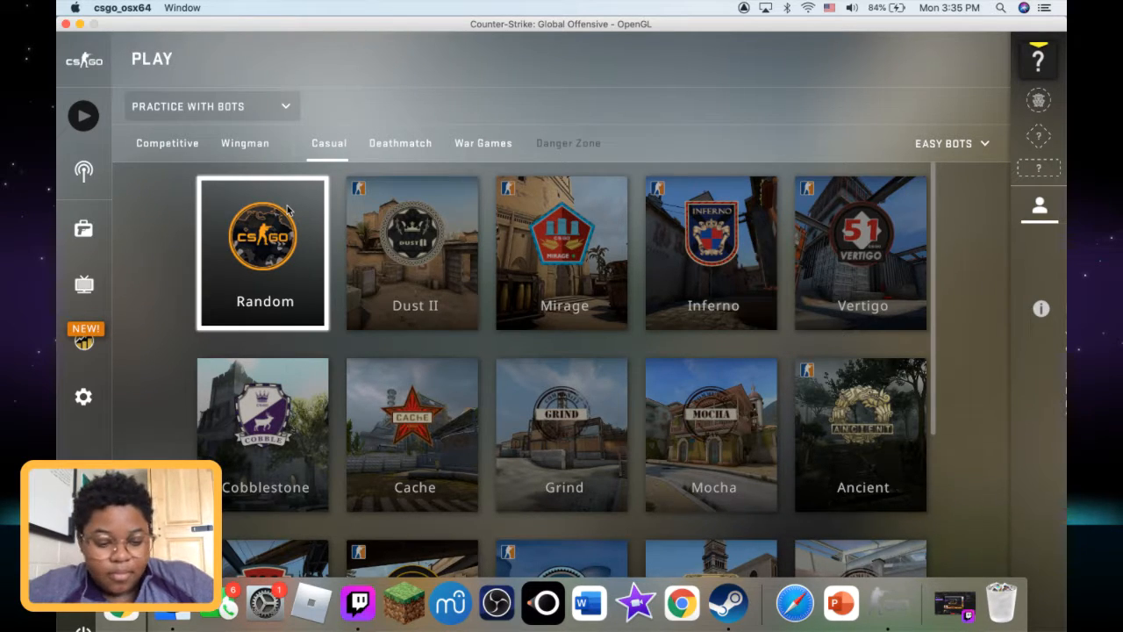
mouse_move(84, 116)
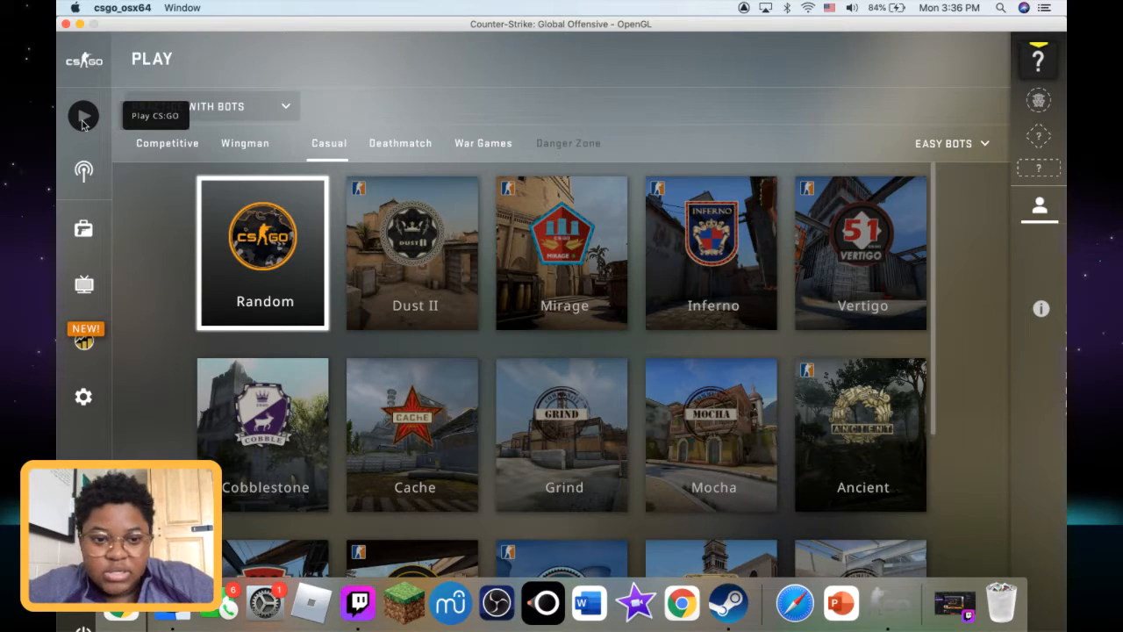
mouse_move(339, 242)
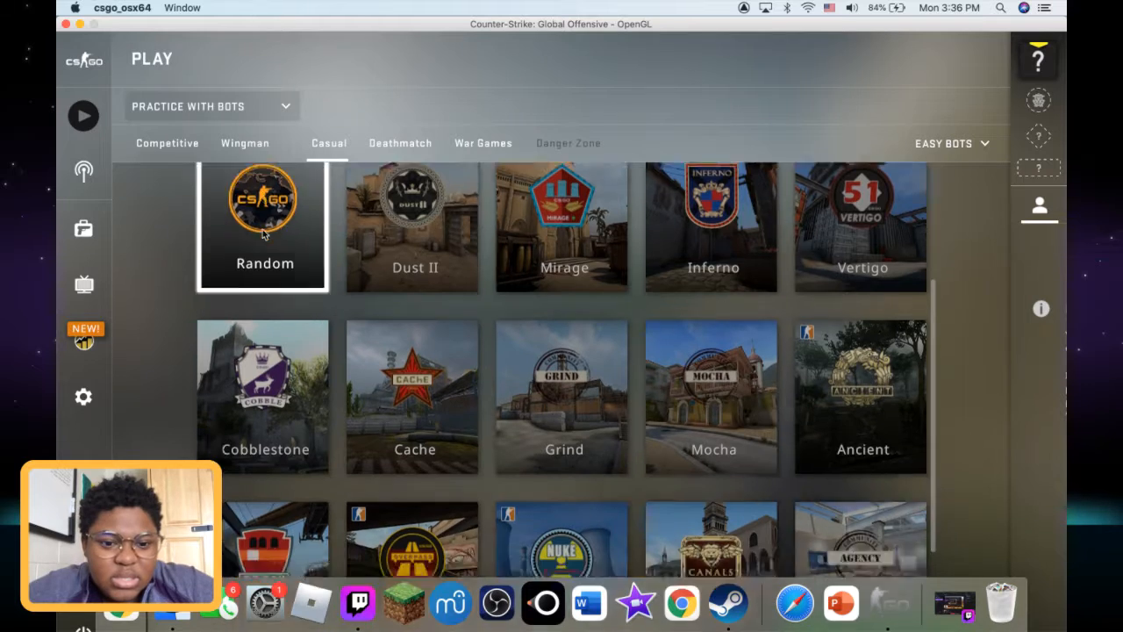
scroll("down", 3)
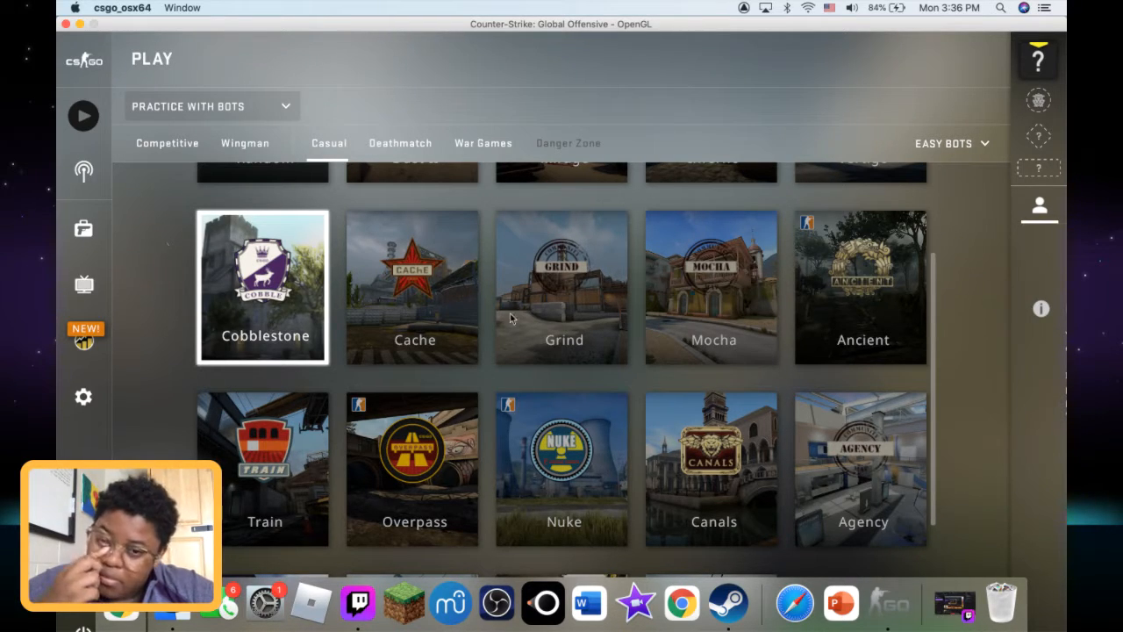
- Keep the bot difficulty set to Easy Bots
left_click(950, 143)
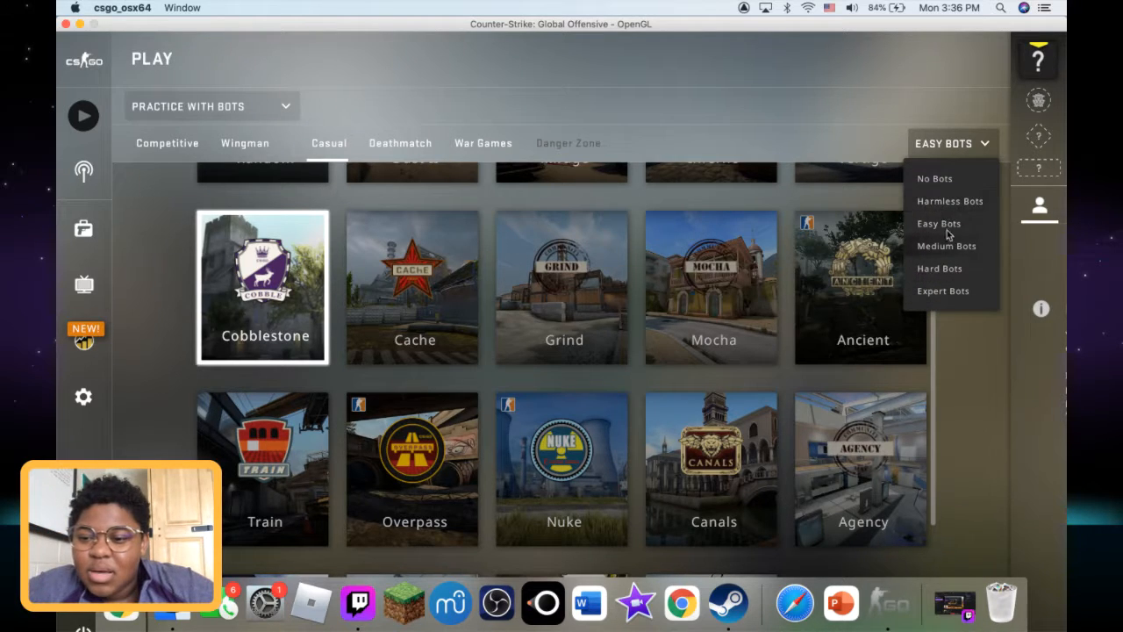
left_click(1039, 206)
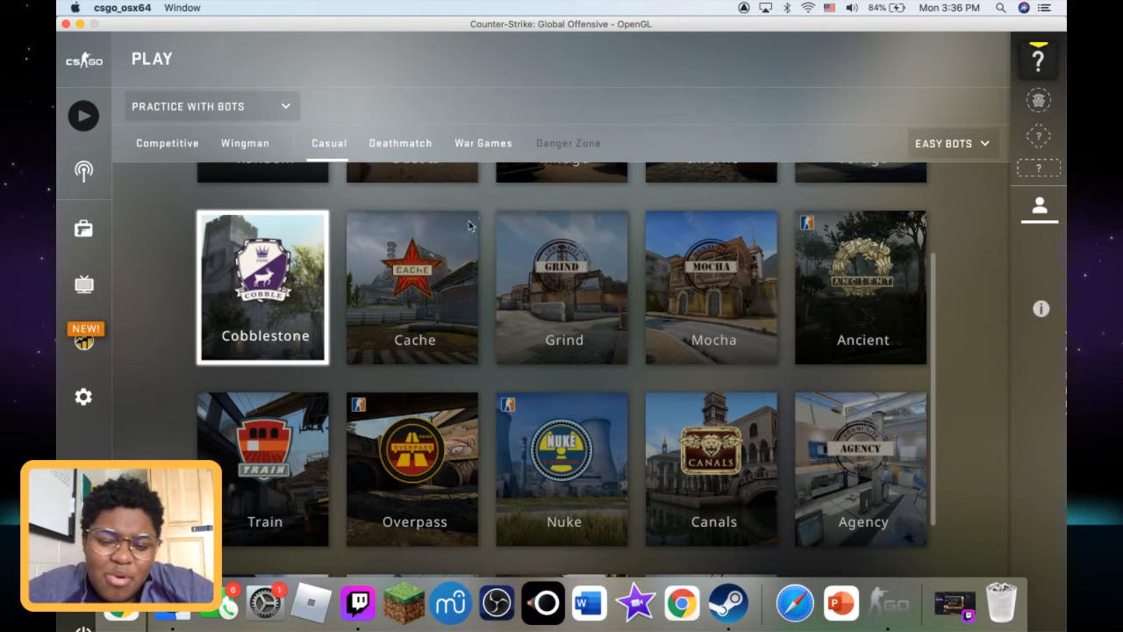
mouse_move(84, 283)
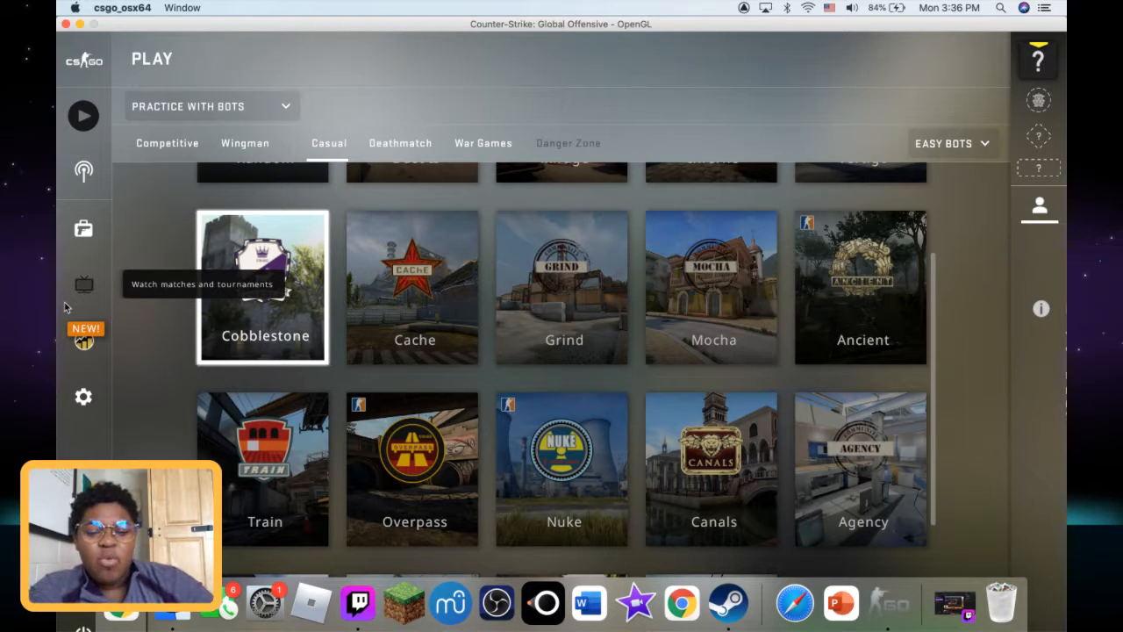
scroll("up", 3)
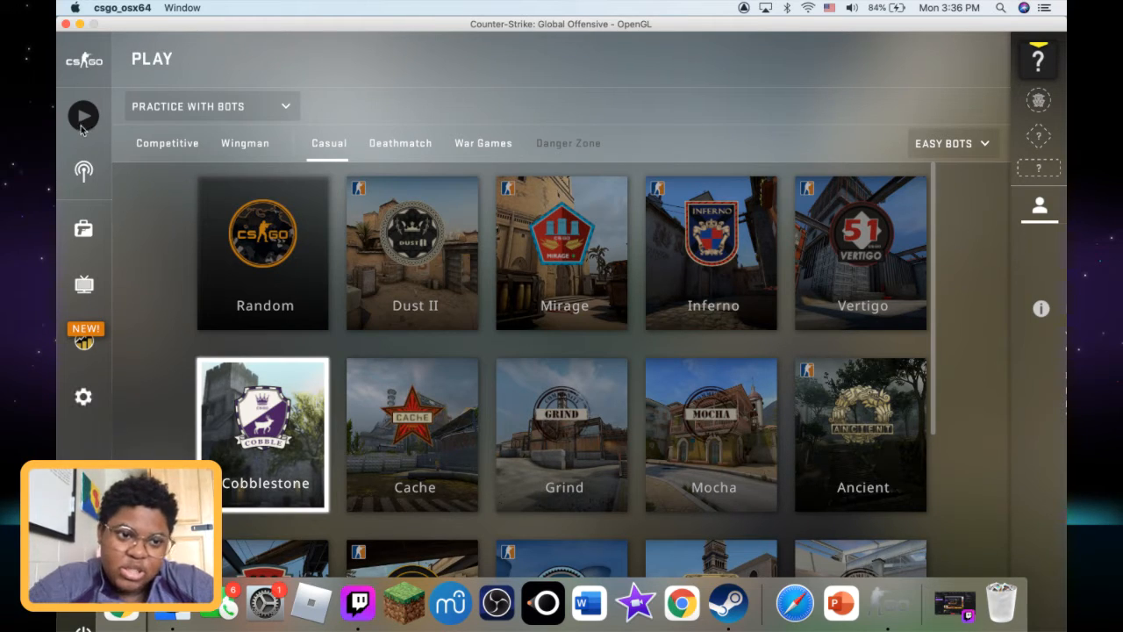
mouse_move(140, 393)
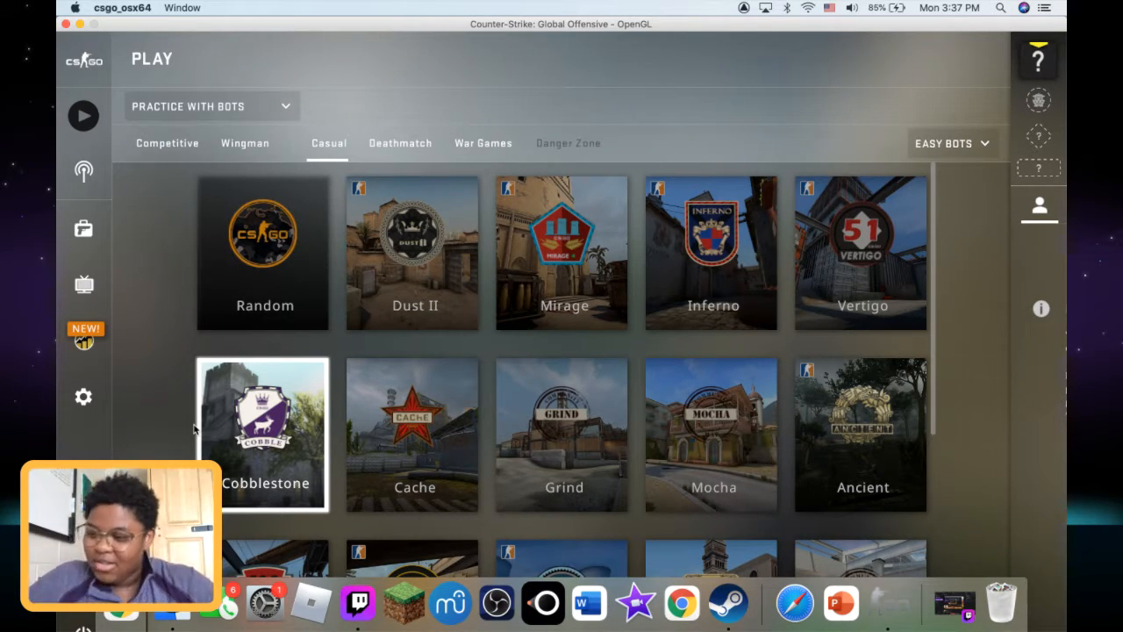
mouse_move(151, 367)
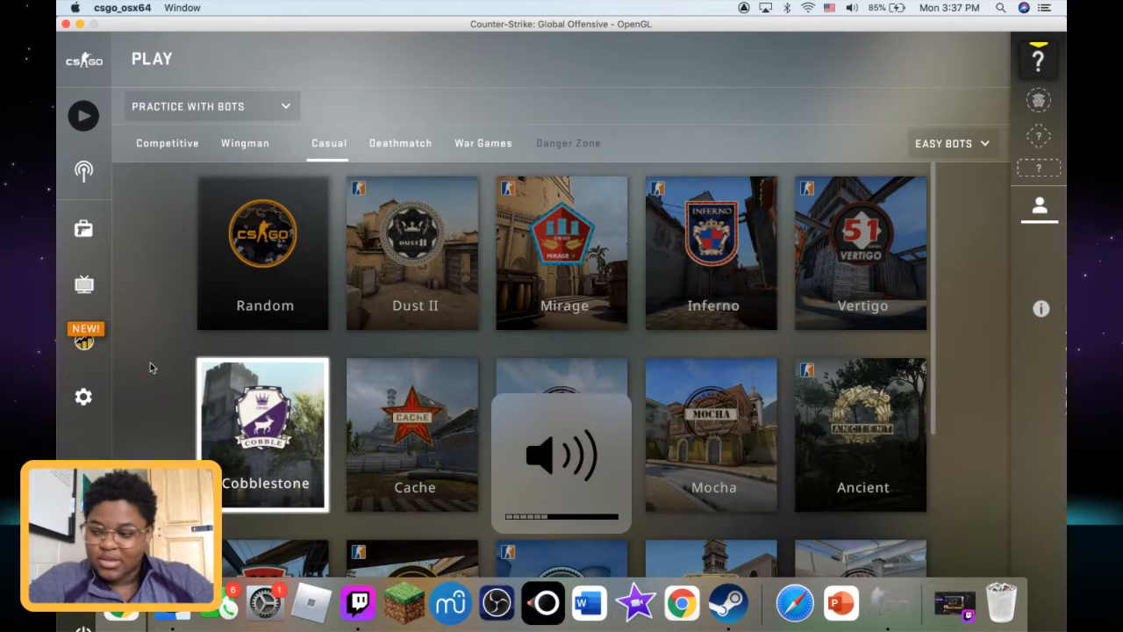
mouse_move(83, 115)
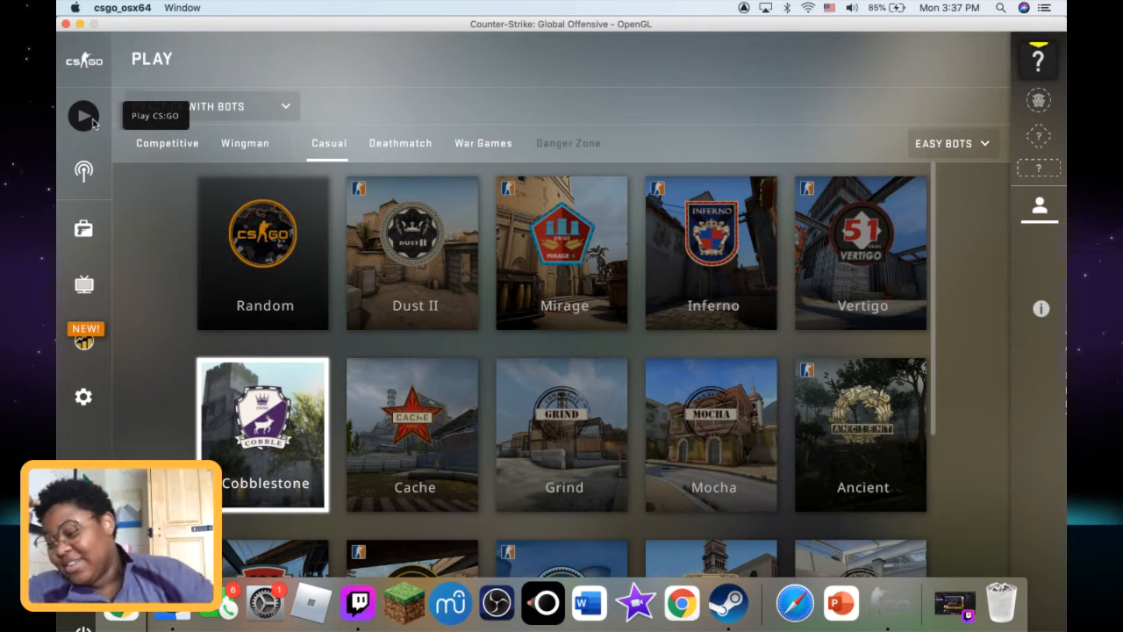
mouse_move(167, 230)
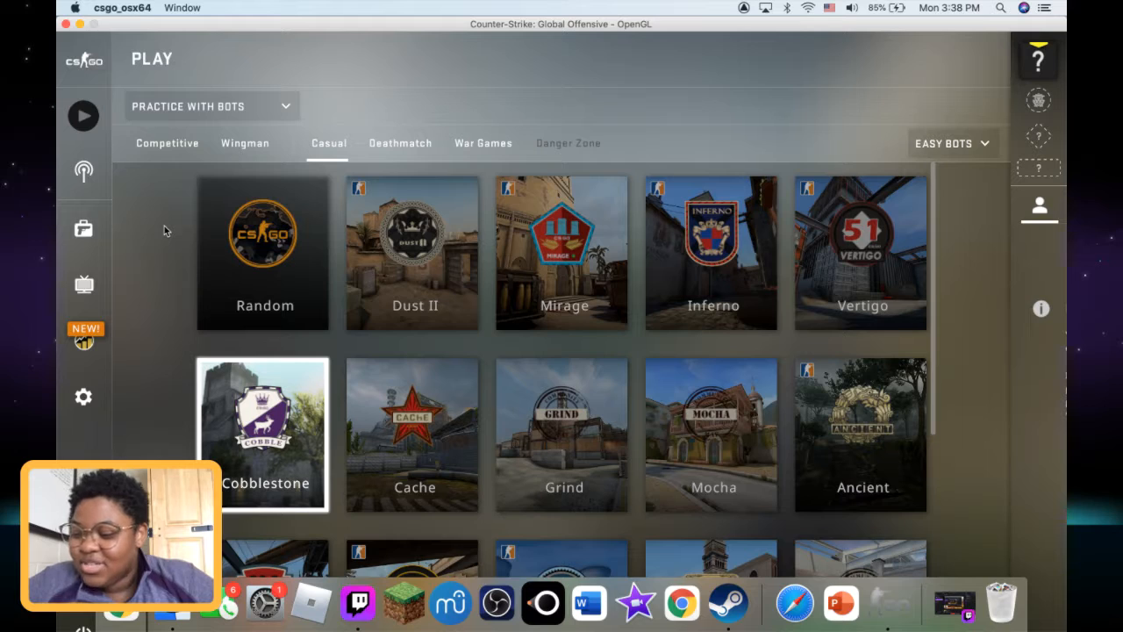
mouse_move(153, 301)
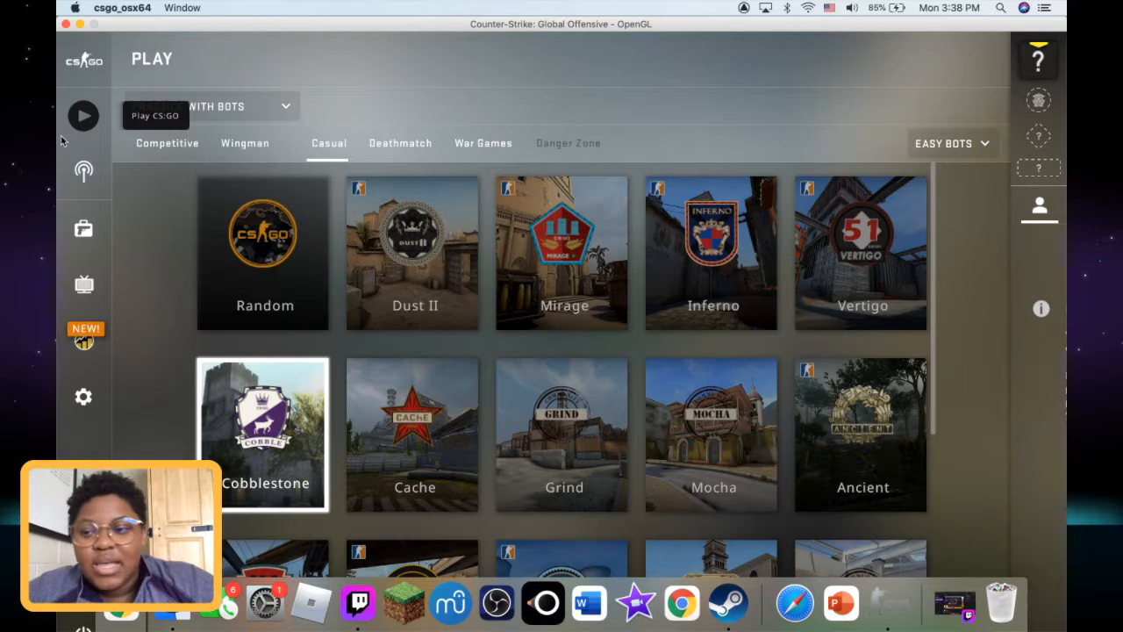
left_click(1039, 206)
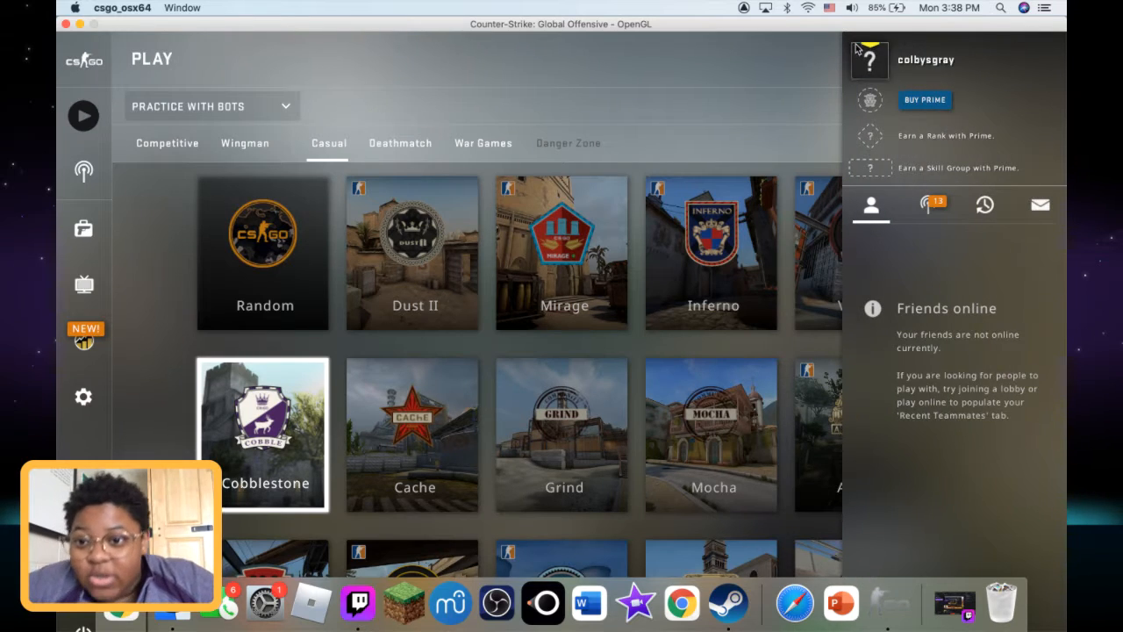
- Close the friends panel, choose Cache as the map, then bring up the Watch page
left_click(869, 60)
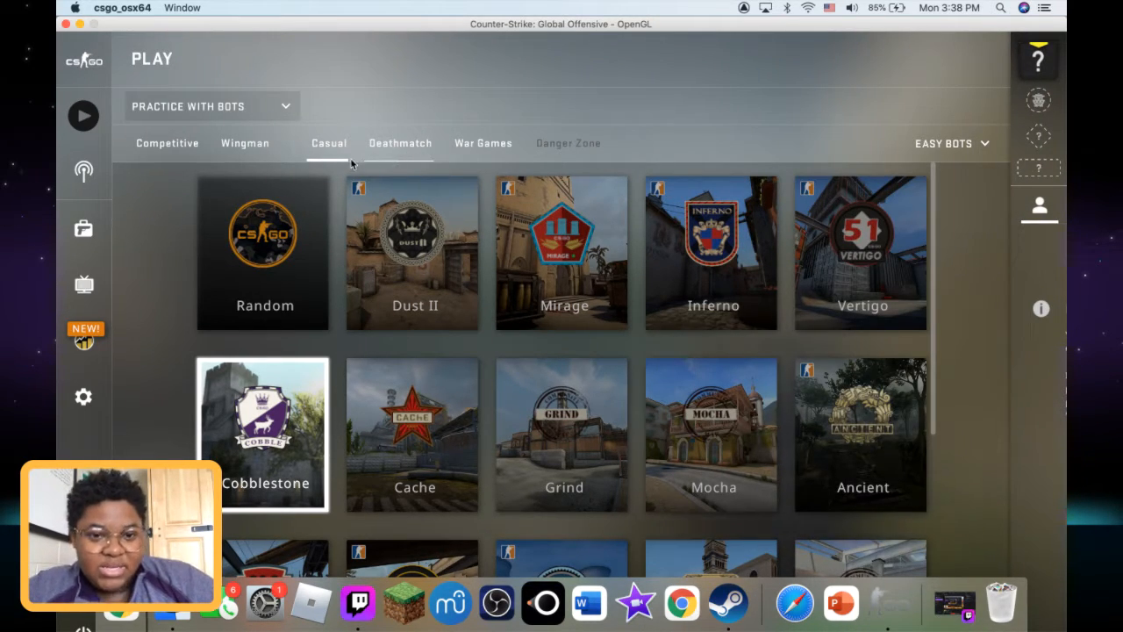
mouse_move(412, 404)
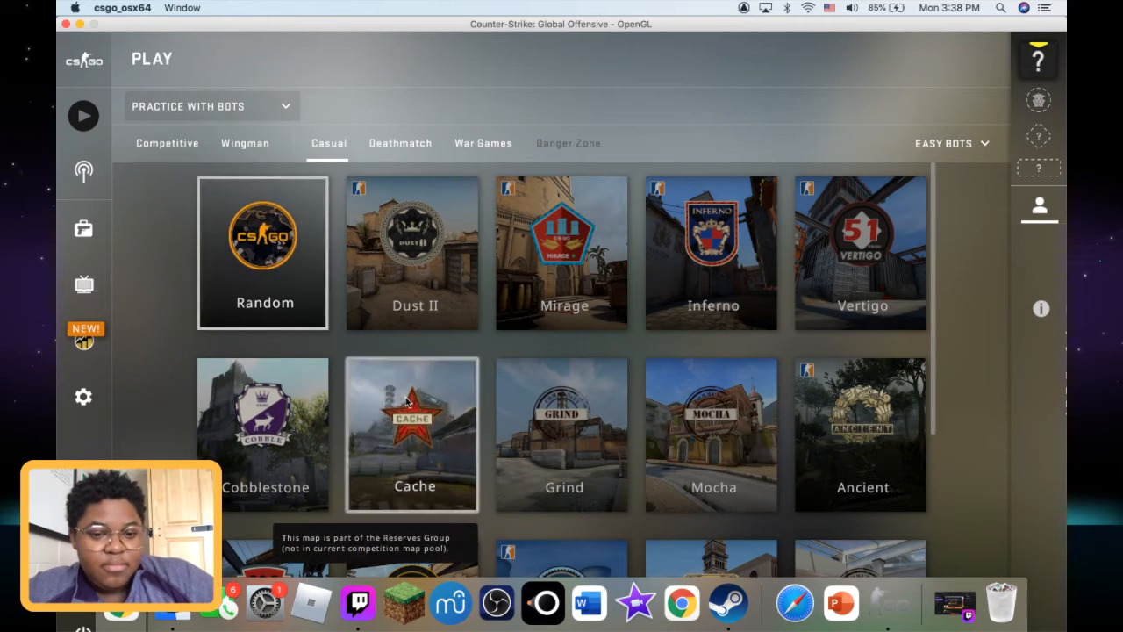
left_click(412, 433)
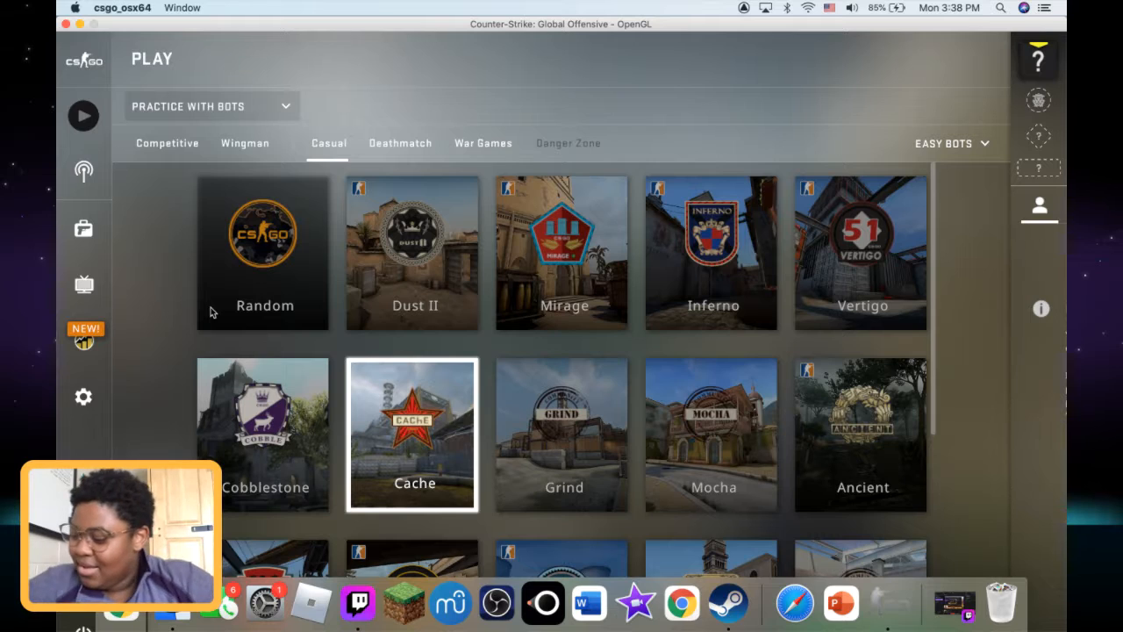
mouse_move(180, 233)
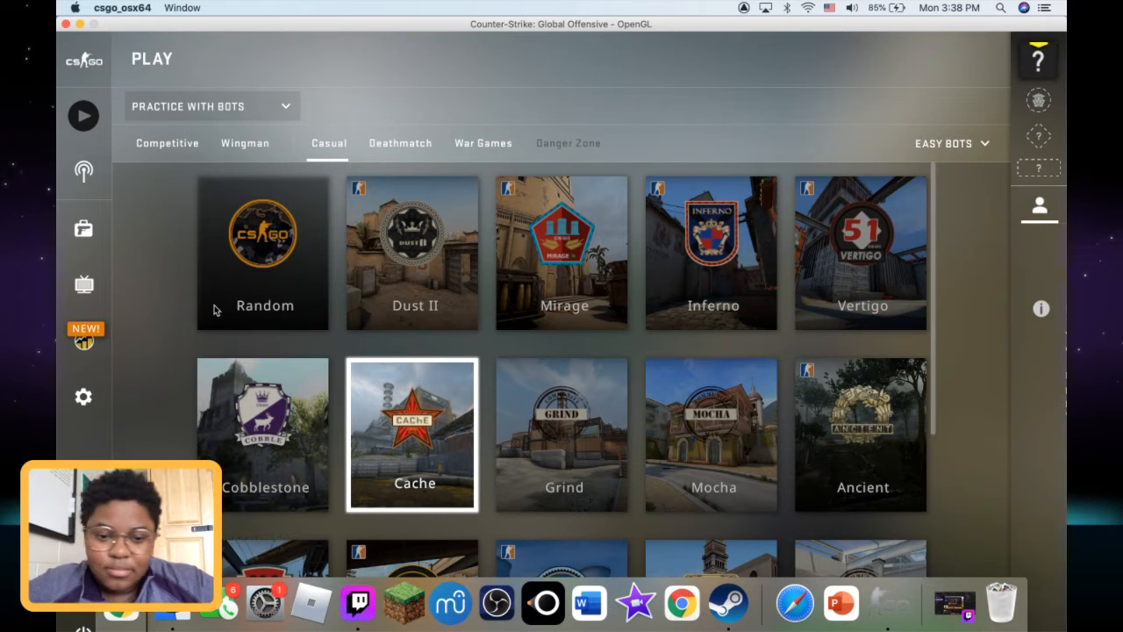
mouse_move(248, 255)
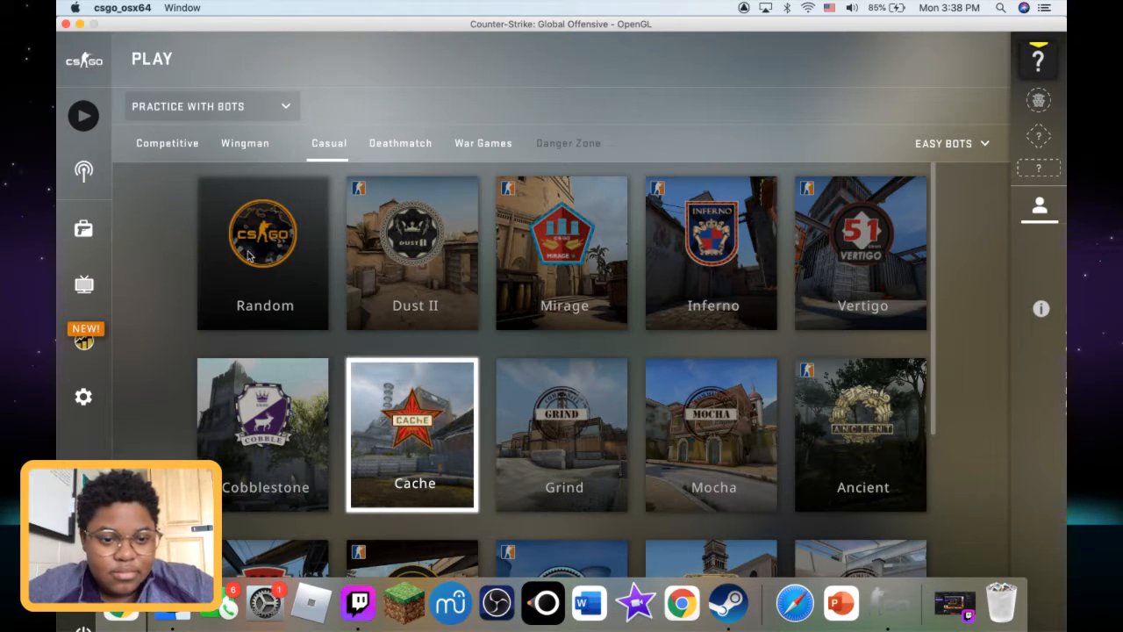
left_click(83, 283)
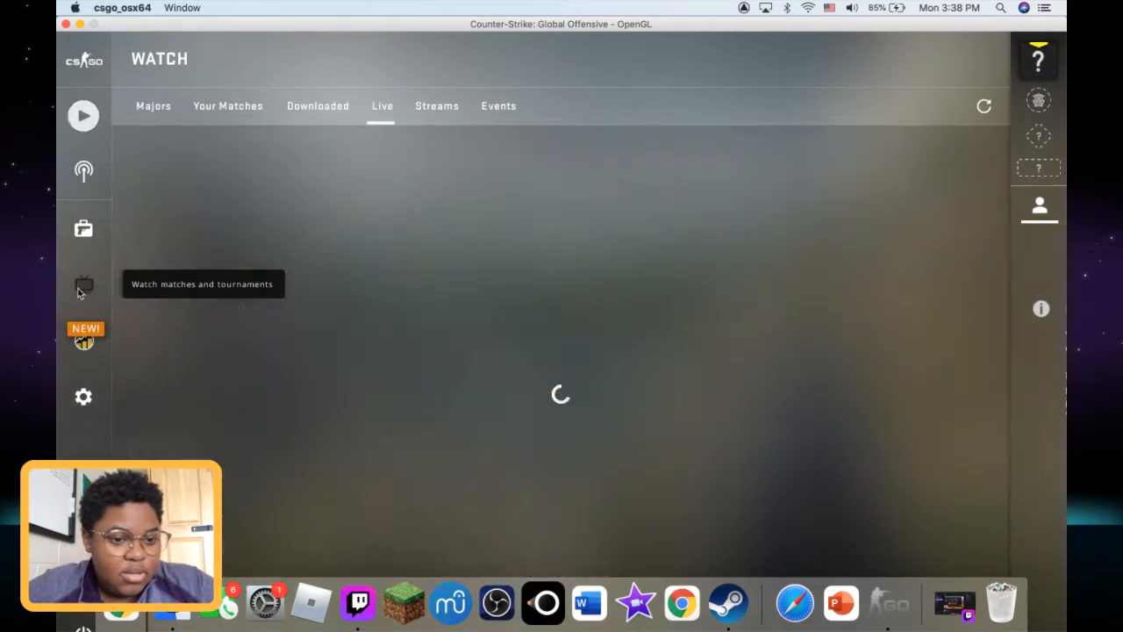
- Open the Inventory and right-click the USP-S
left_click(83, 229)
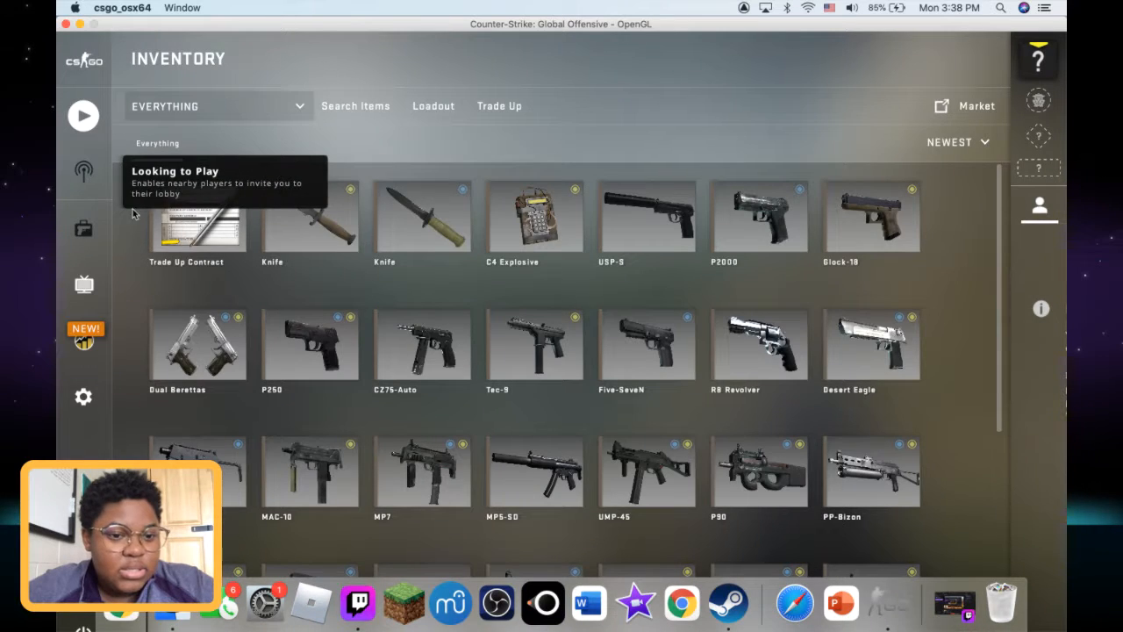
mouse_move(513, 358)
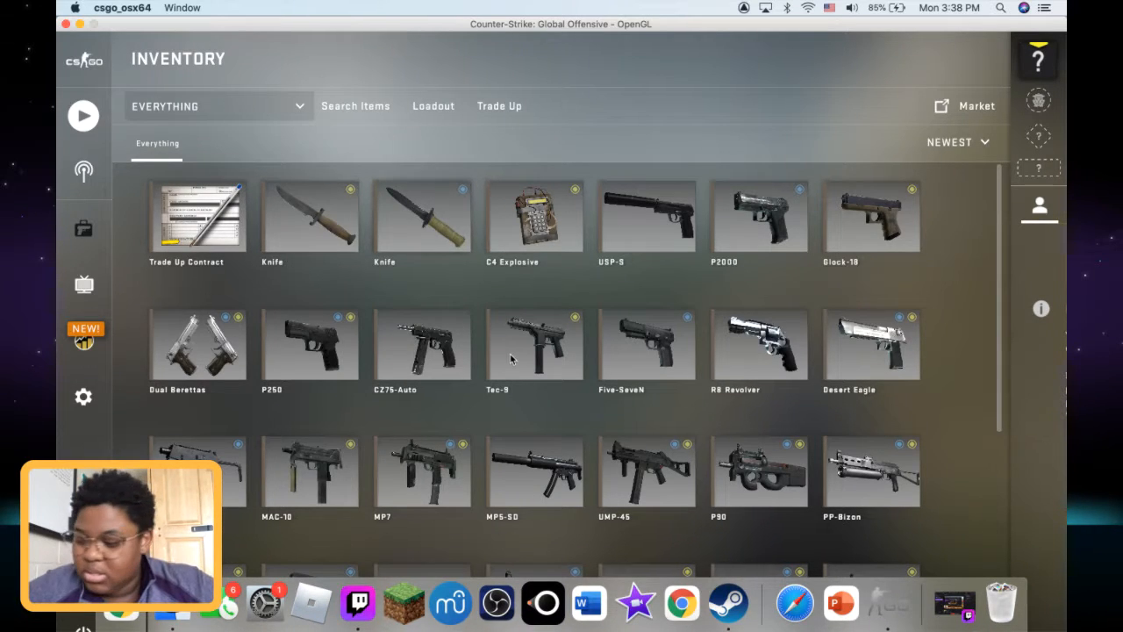
mouse_move(298, 325)
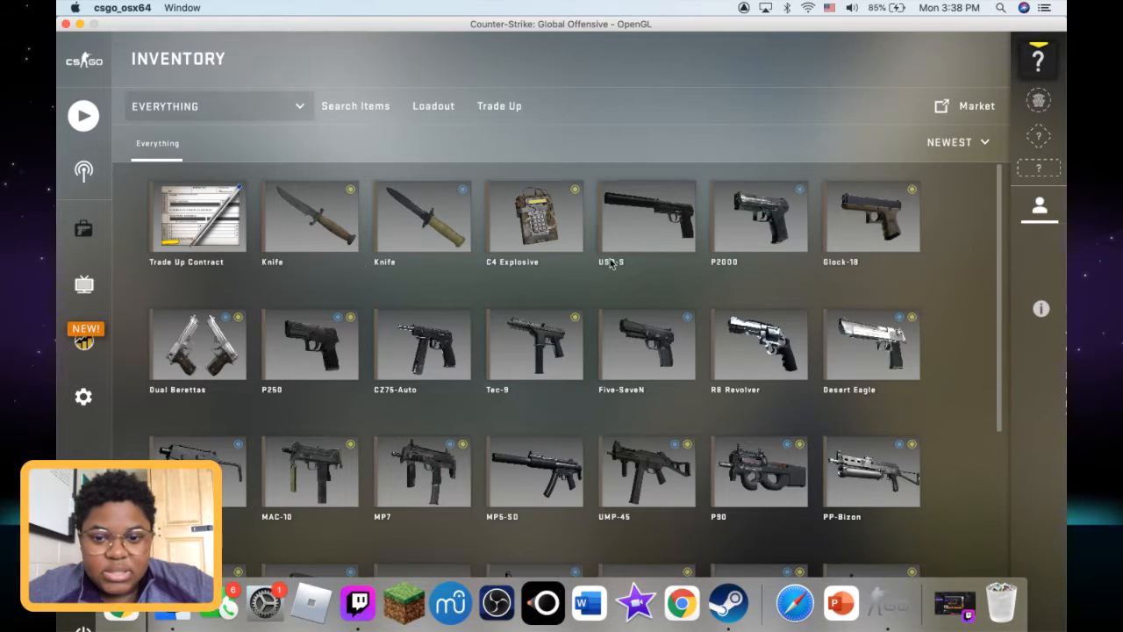
mouse_move(647, 220)
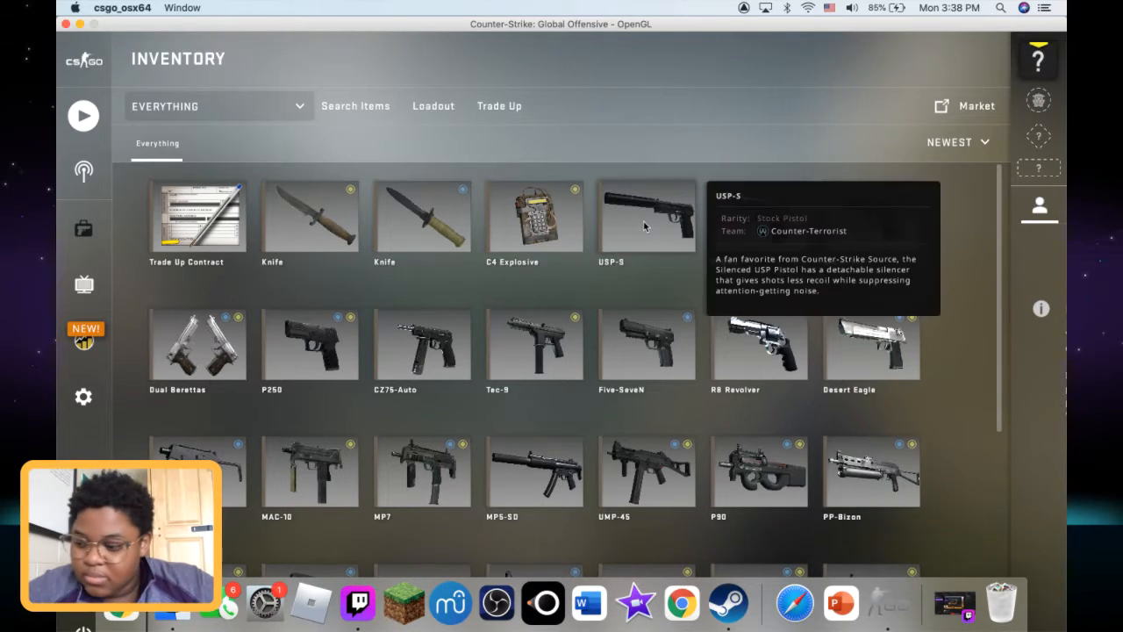
right_click(647, 215)
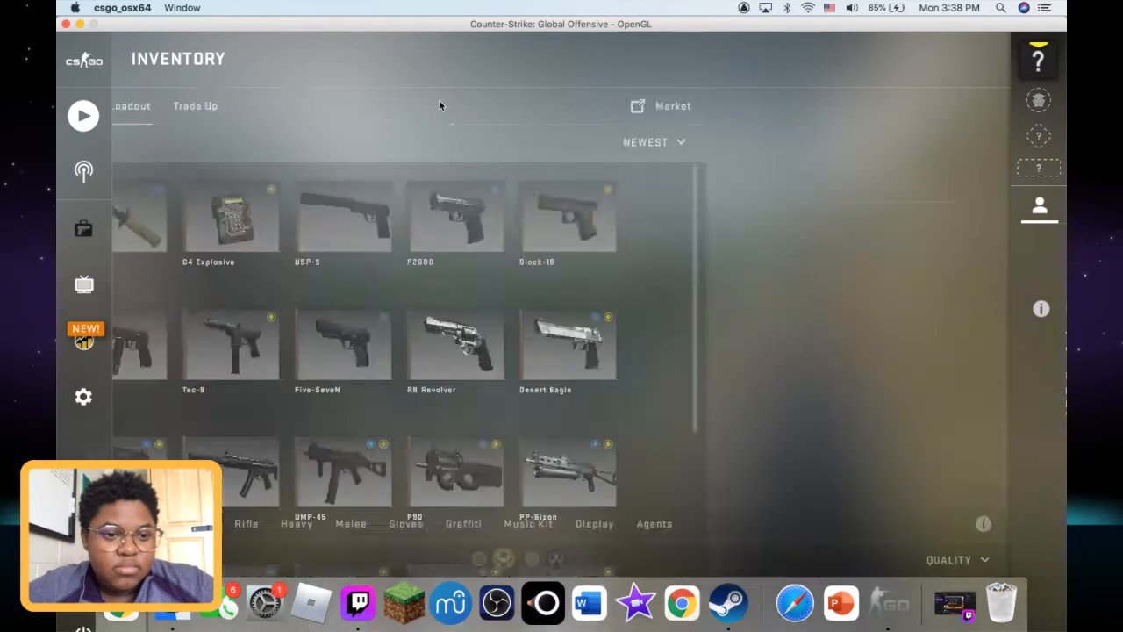
- Replace the CT-side P2000 with the USP-S, then go back to the main menu
left_click(132, 105)
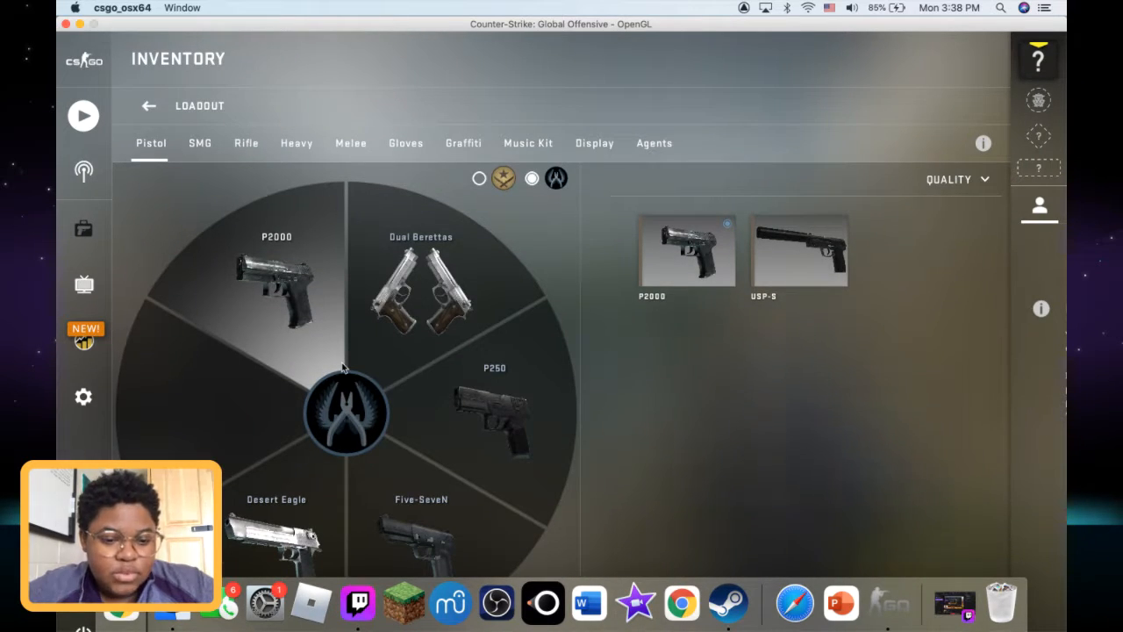
right_click(798, 250)
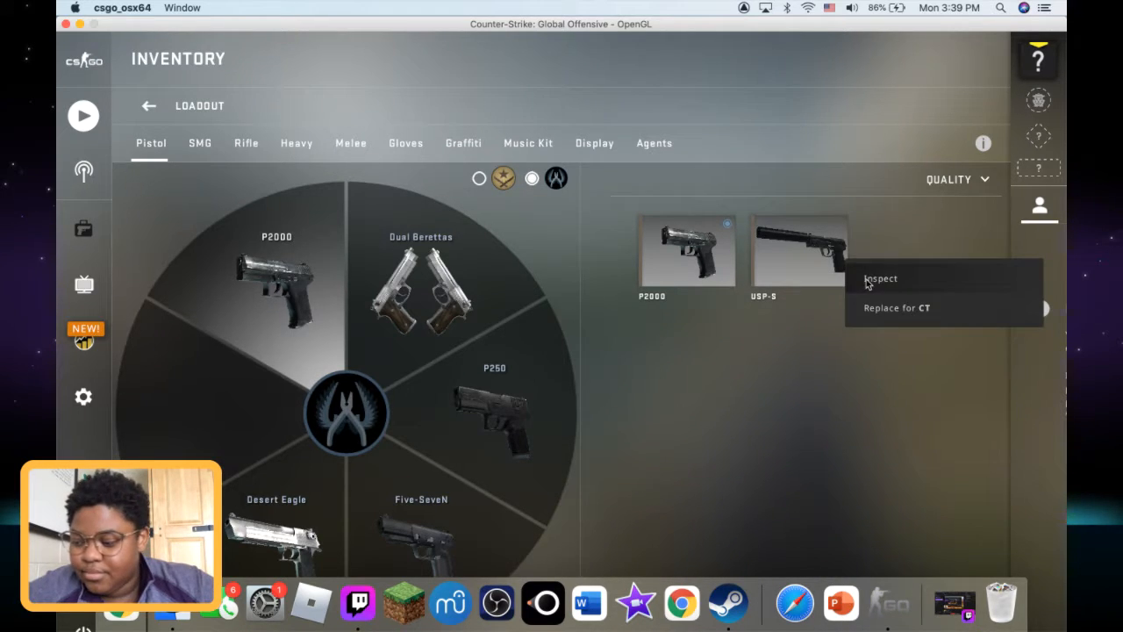
left_click(897, 308)
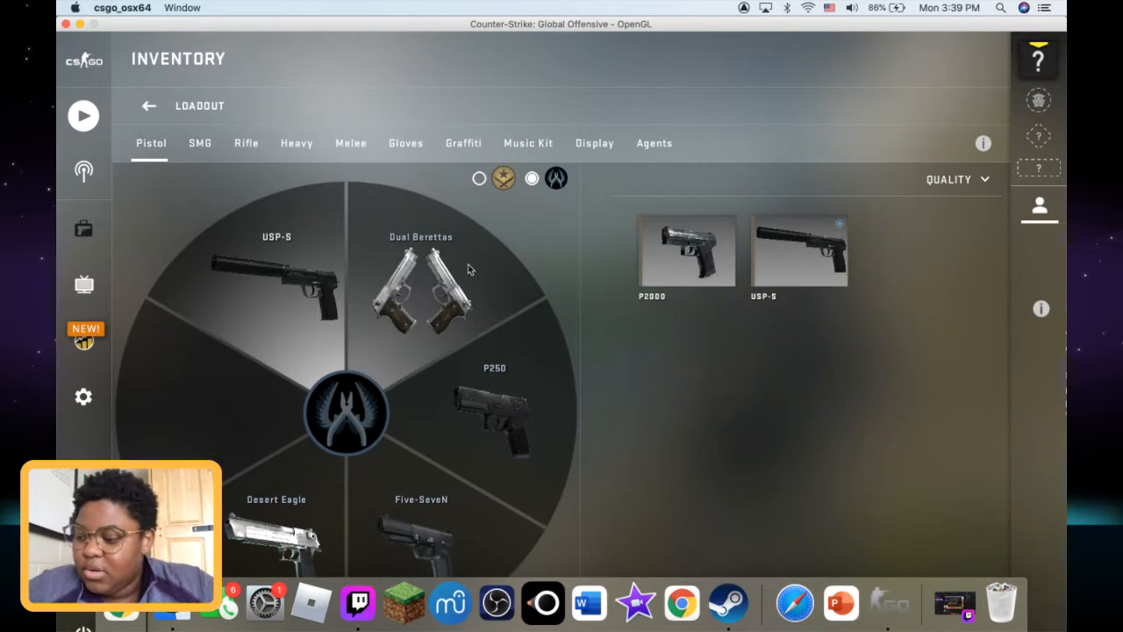
mouse_move(83, 171)
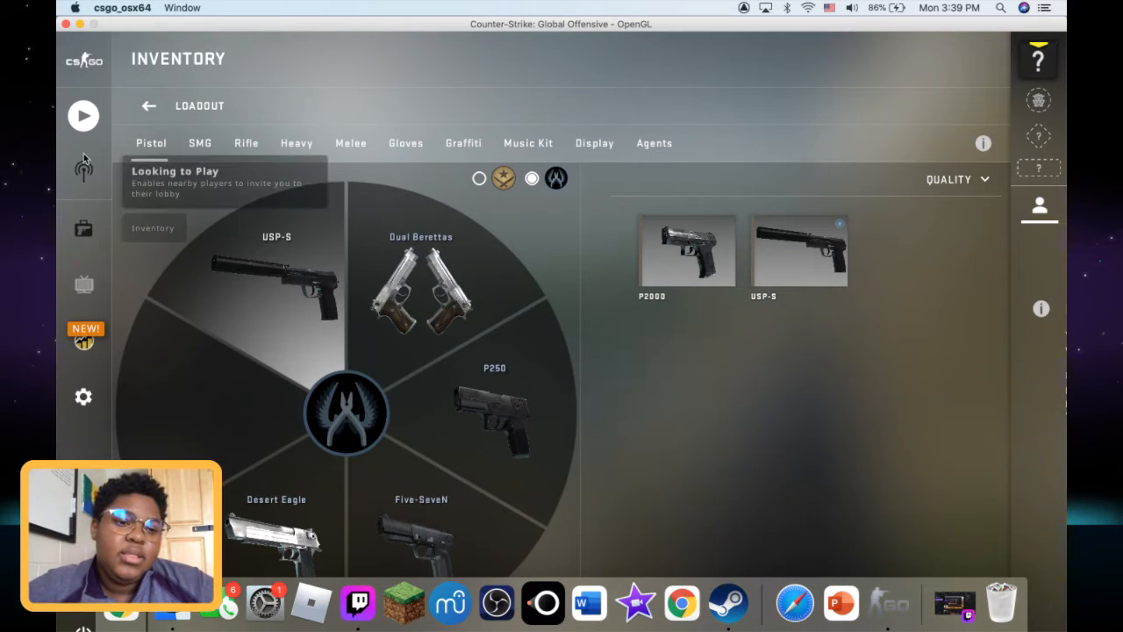
mouse_move(75, 253)
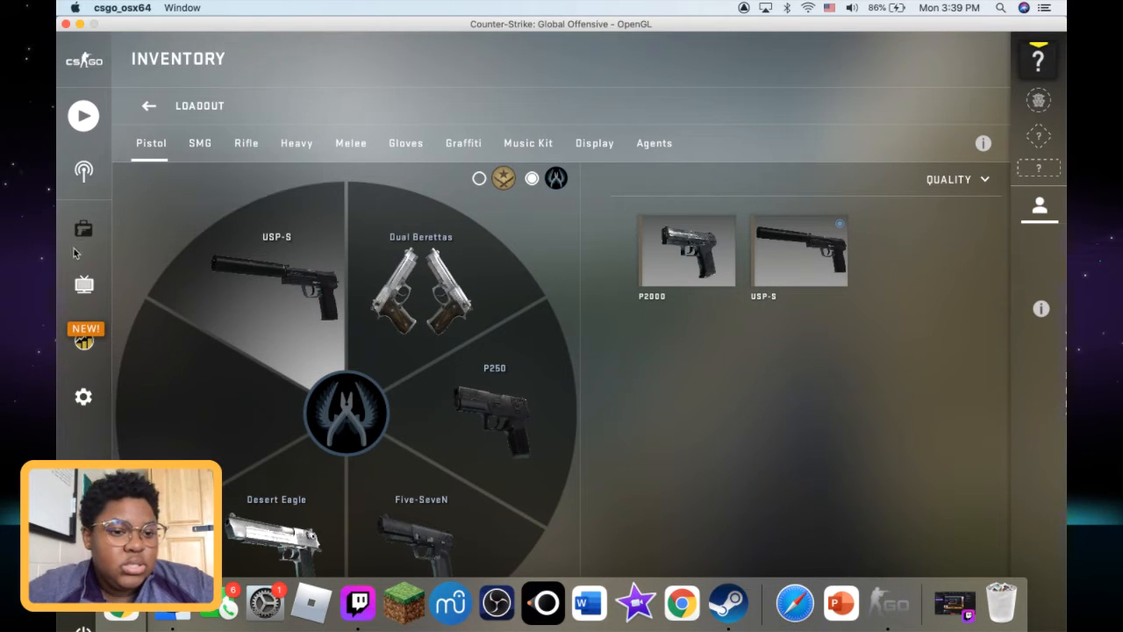
left_click(83, 115)
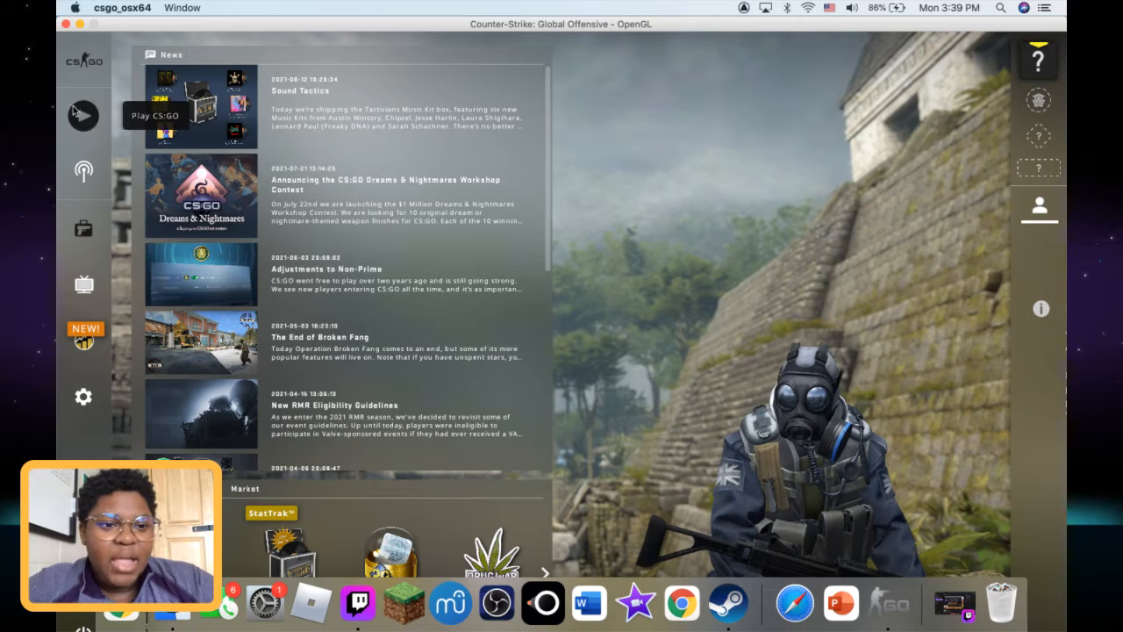
mouse_move(83, 285)
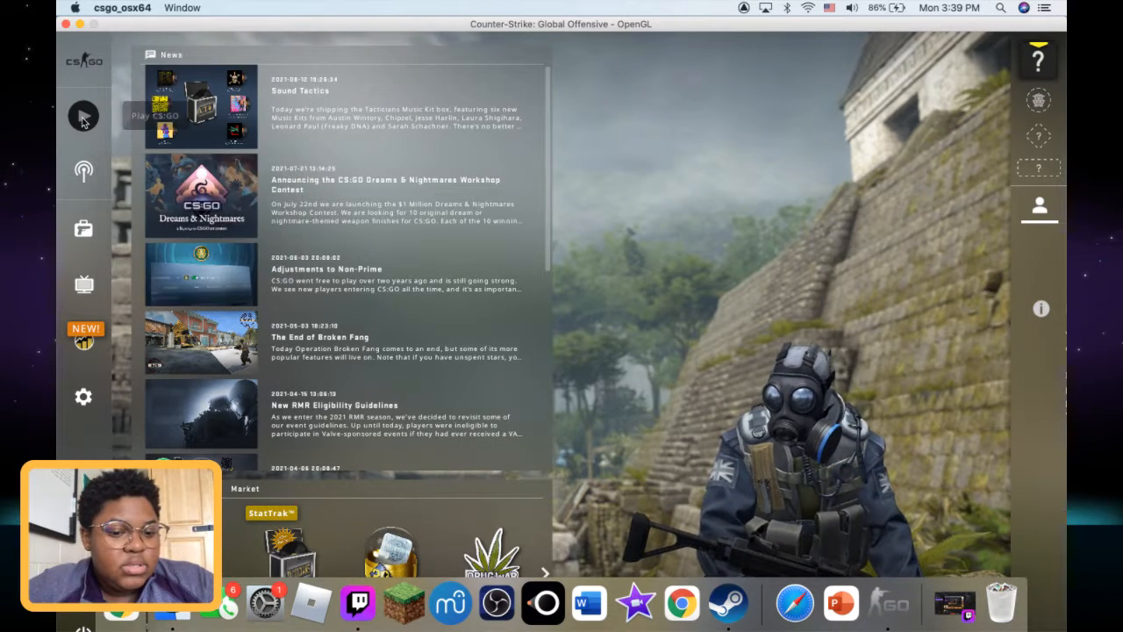
- Browse the War Games, Deathmatch and Wingman bot practice tabs, then open Game Settings
left_click(83, 115)
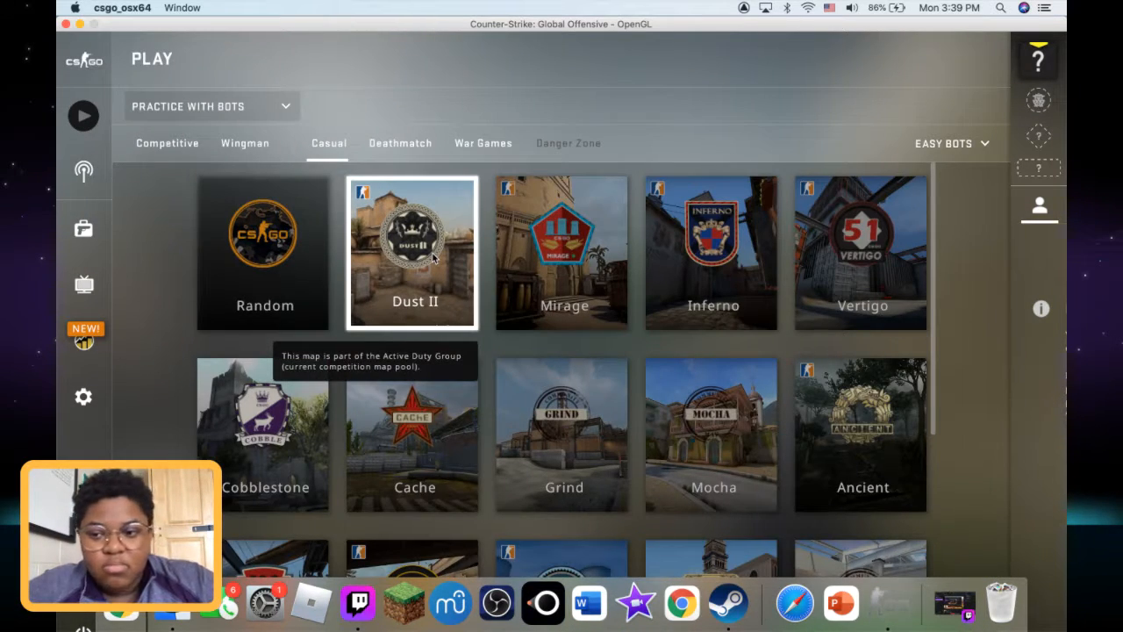
left_click(1039, 206)
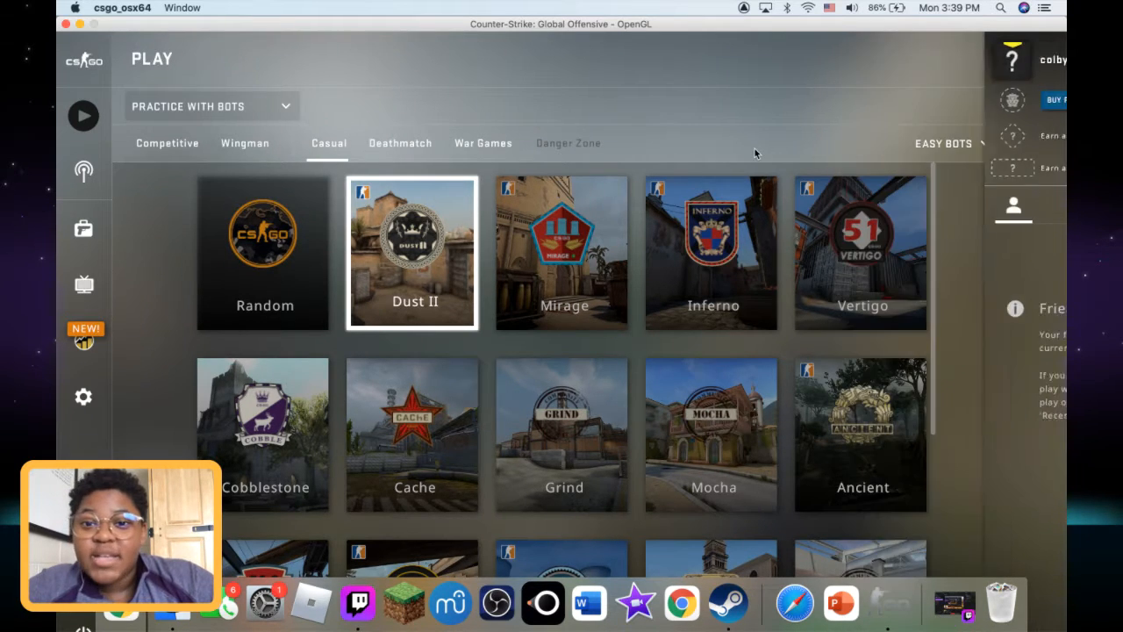
left_click(483, 143)
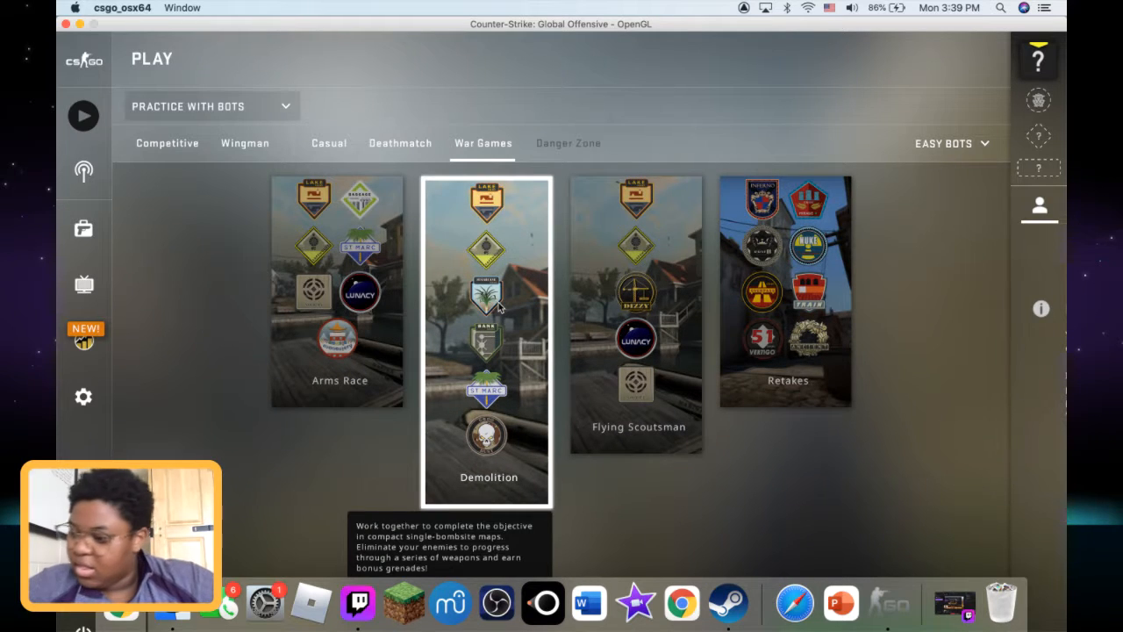
left_click(400, 143)
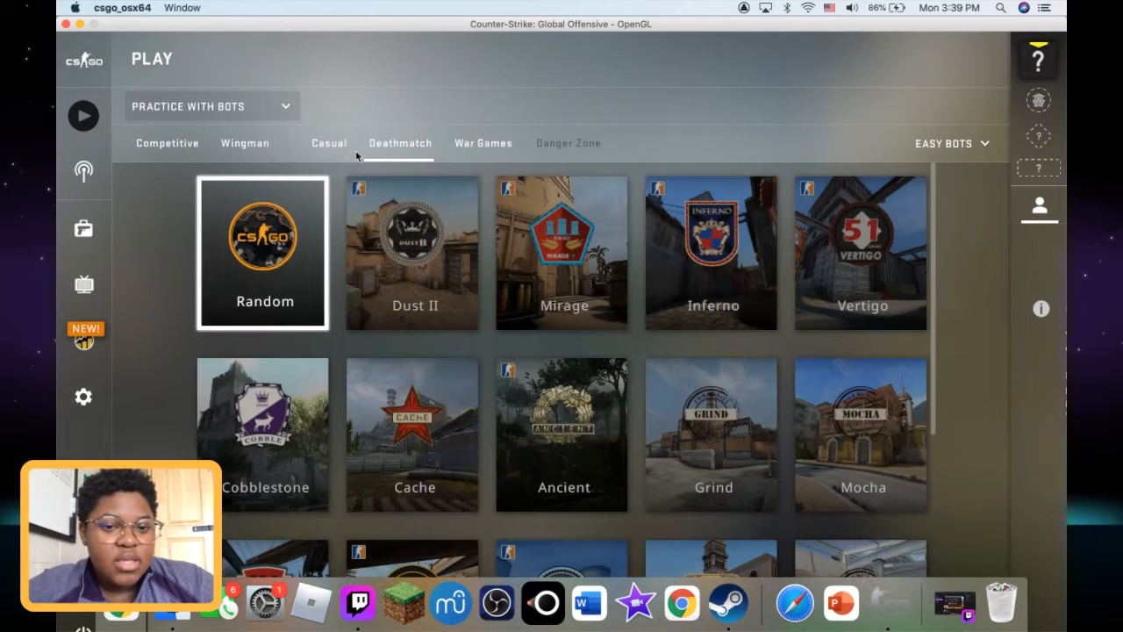
left_click(245, 143)
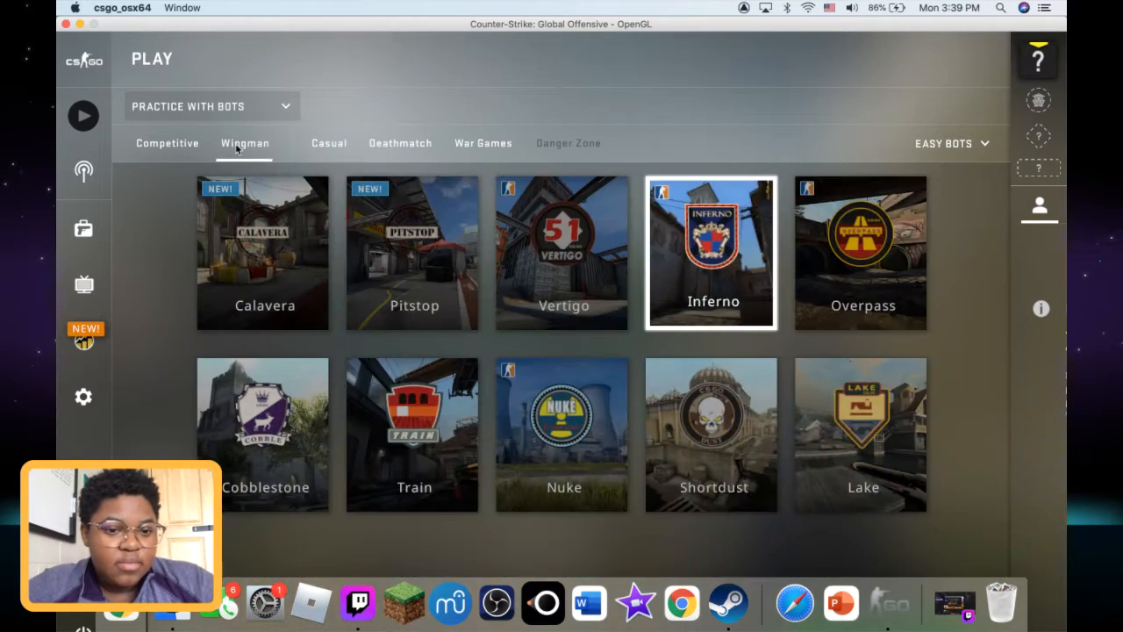
left_click(263, 252)
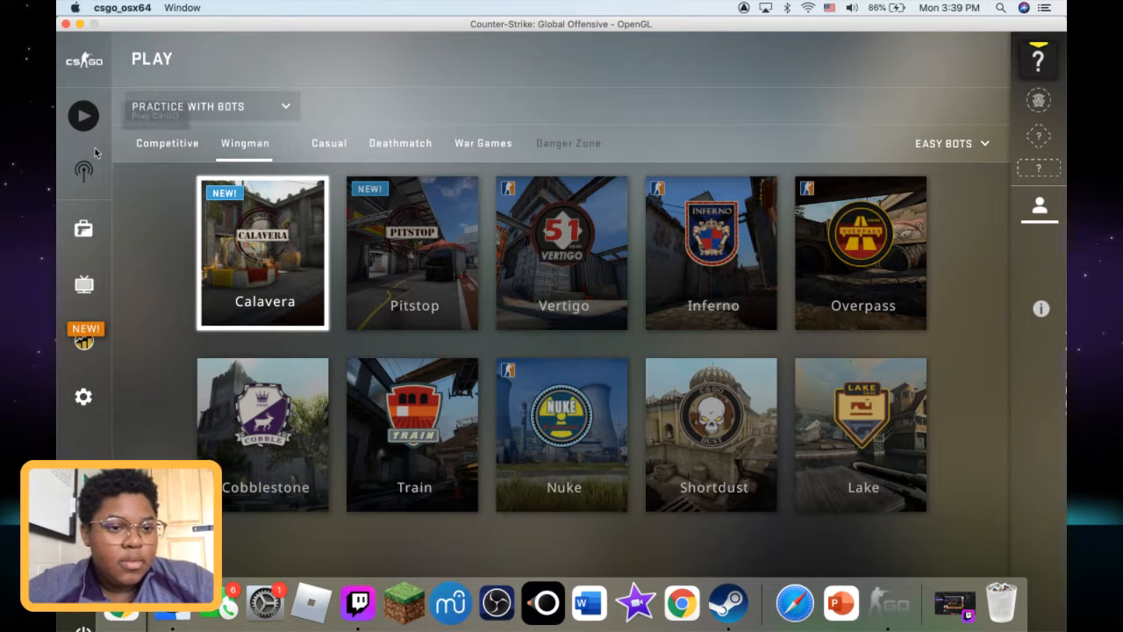
mouse_move(522, 125)
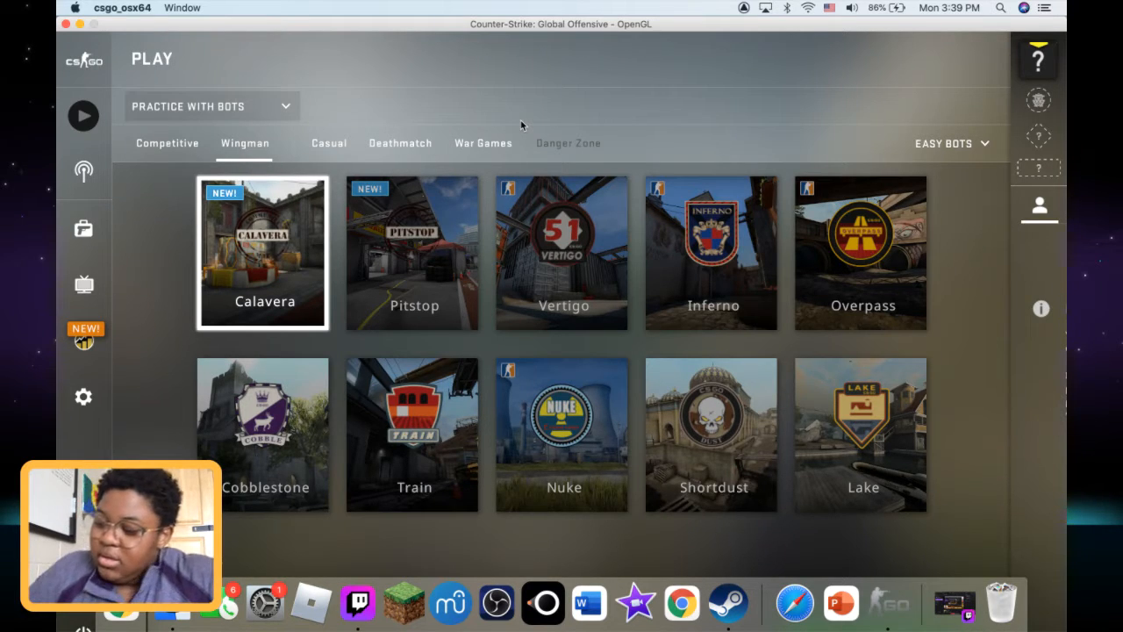
mouse_move(83, 395)
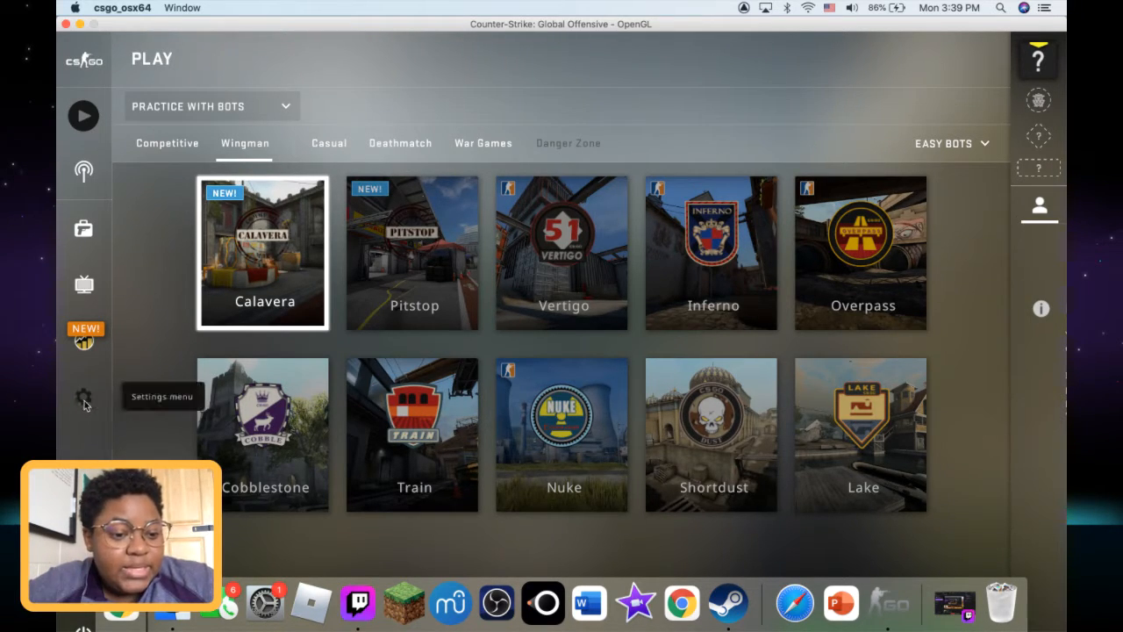
left_click(84, 395)
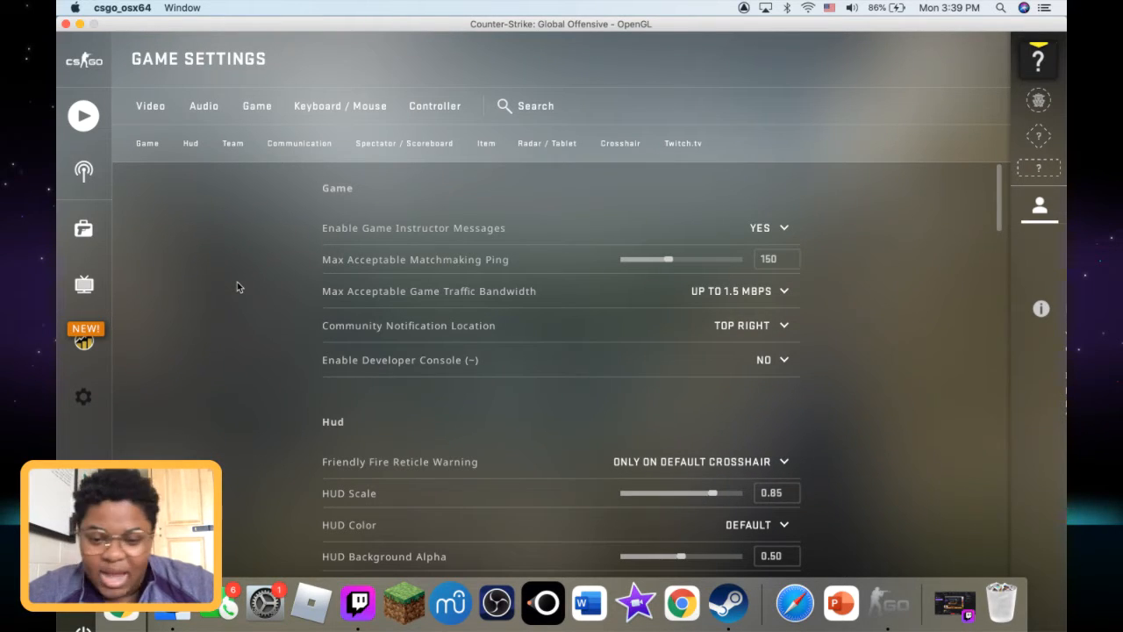
mouse_move(429, 290)
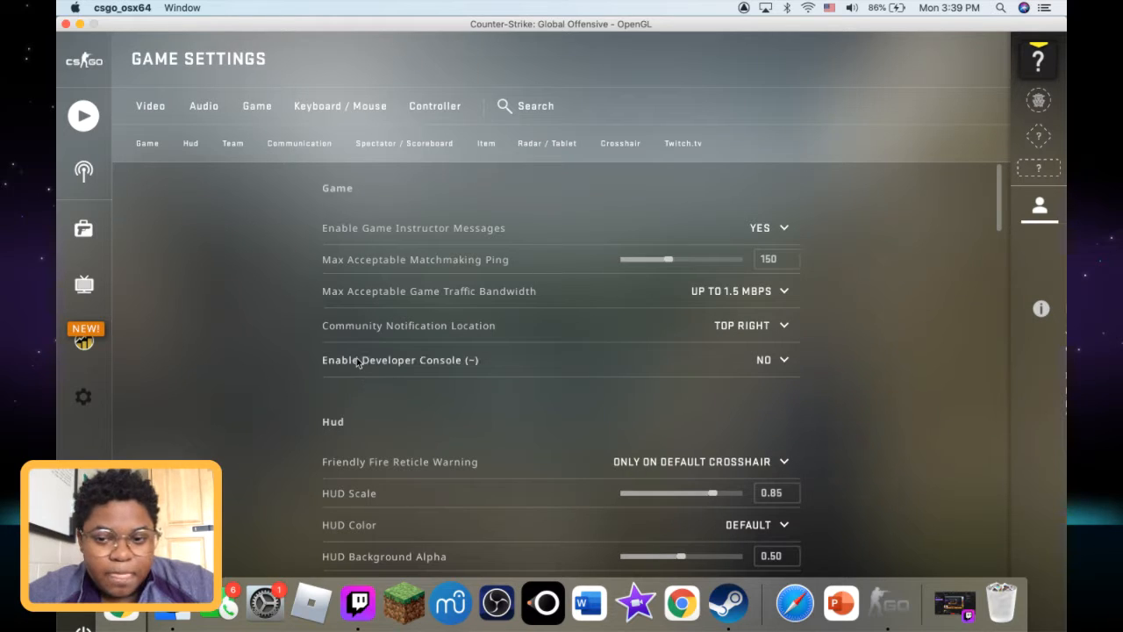
mouse_move(702, 460)
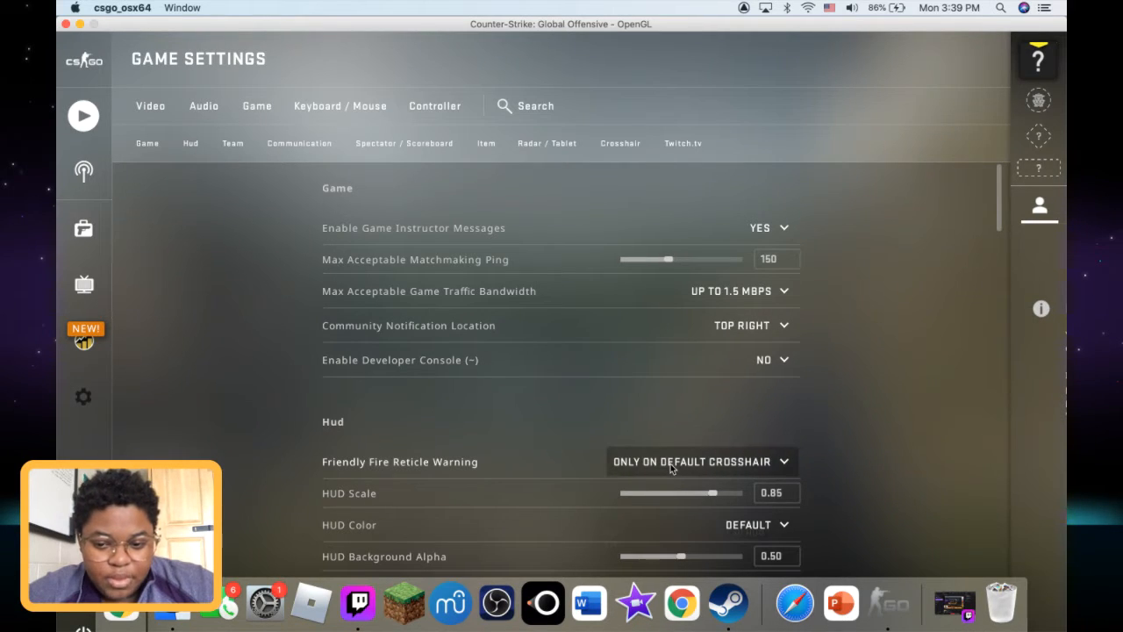
mouse_move(848, 366)
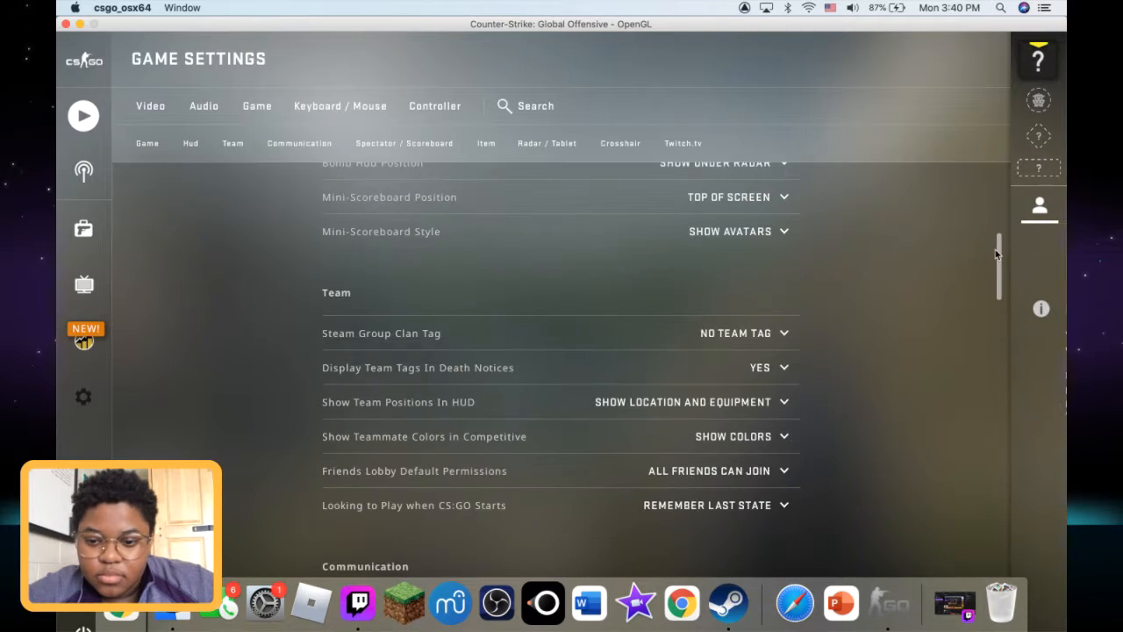
scroll("up", 3)
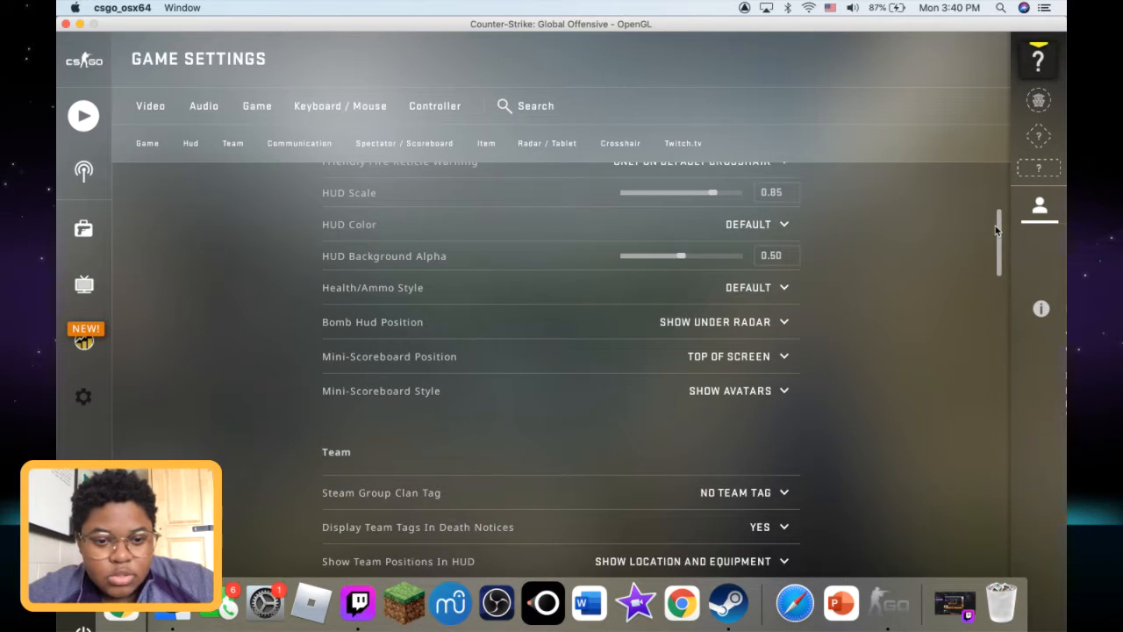
scroll("down", 3)
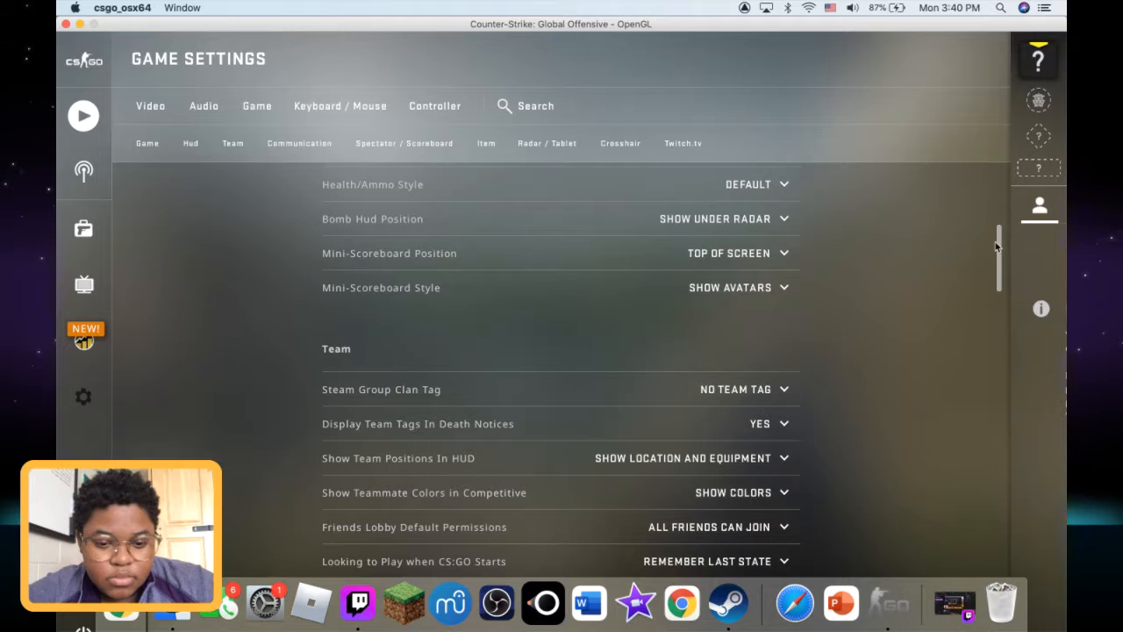
scroll("down", 3)
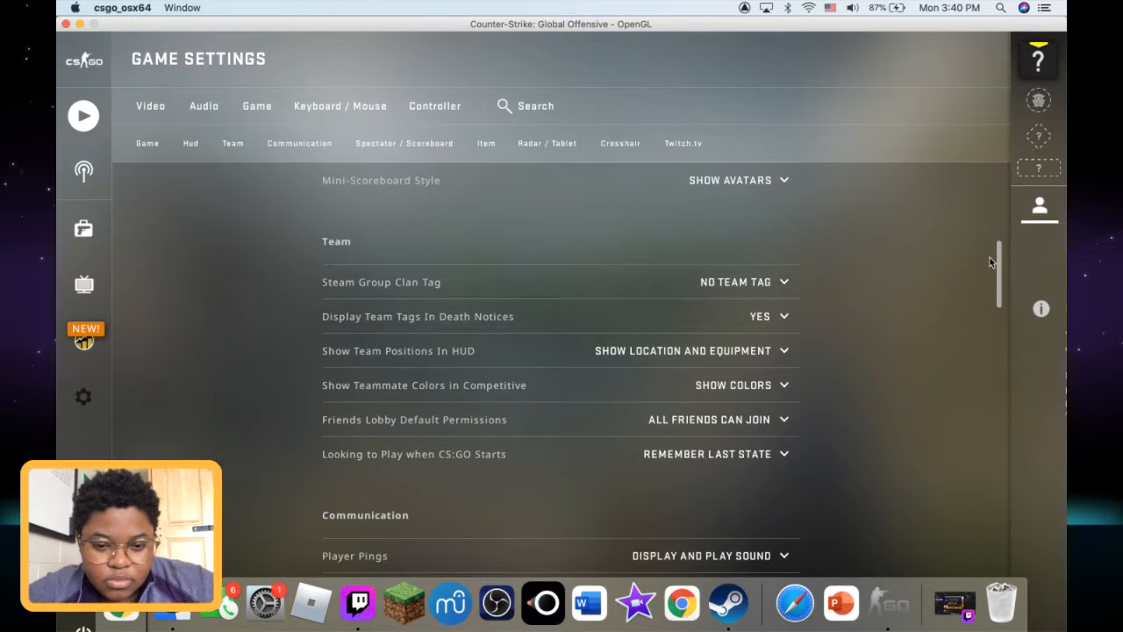
scroll("down", 3)
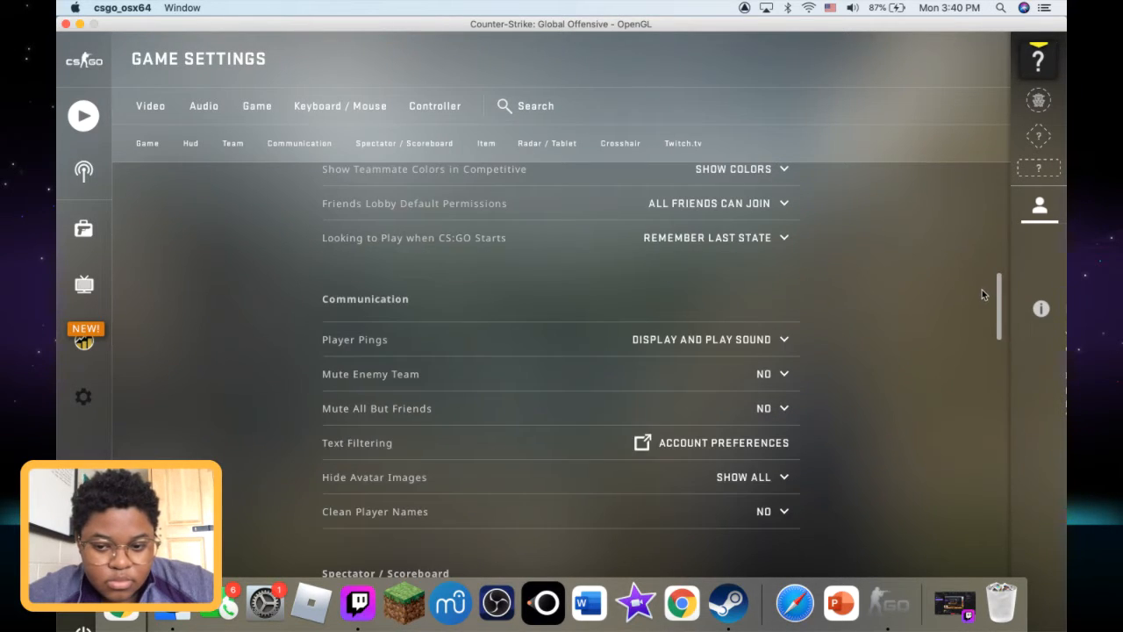
scroll("down", 3)
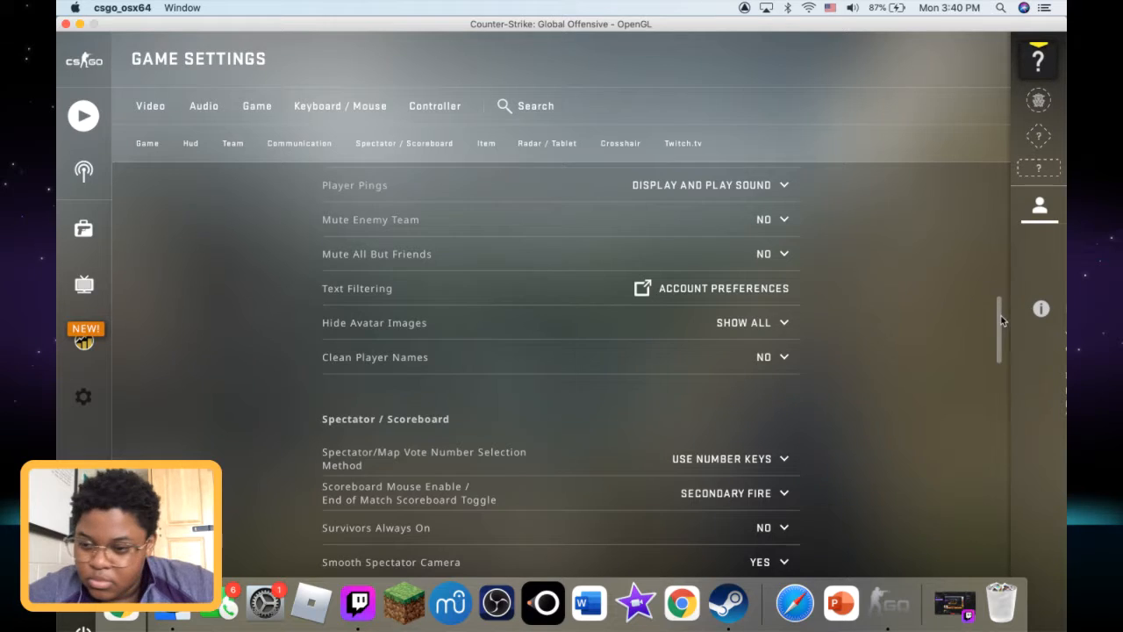
scroll("down", 3)
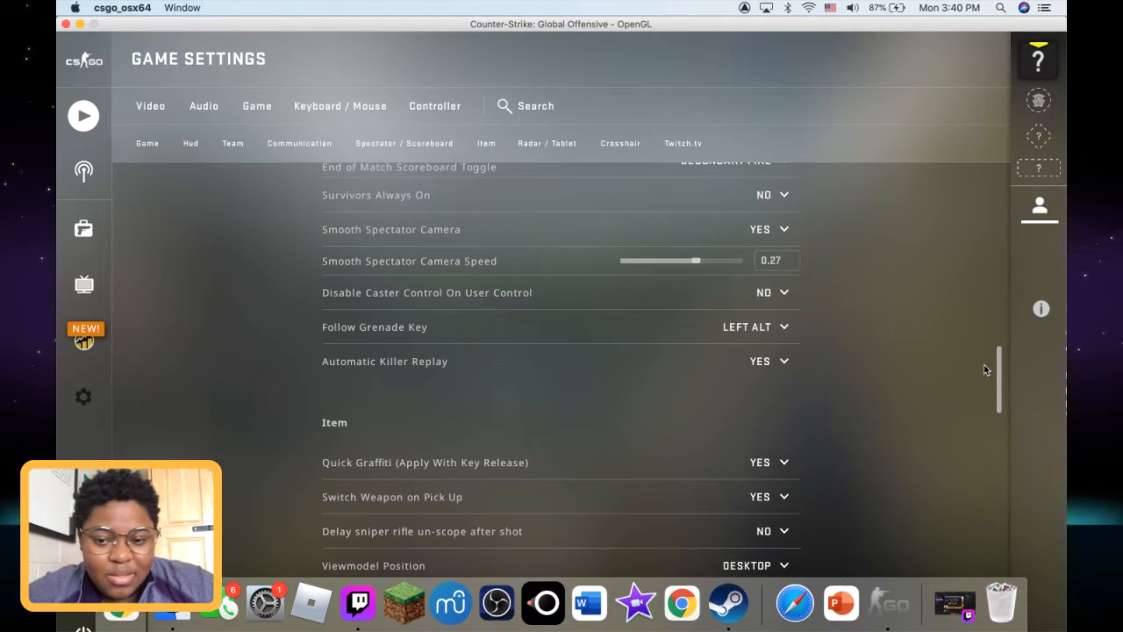
scroll("up", 3)
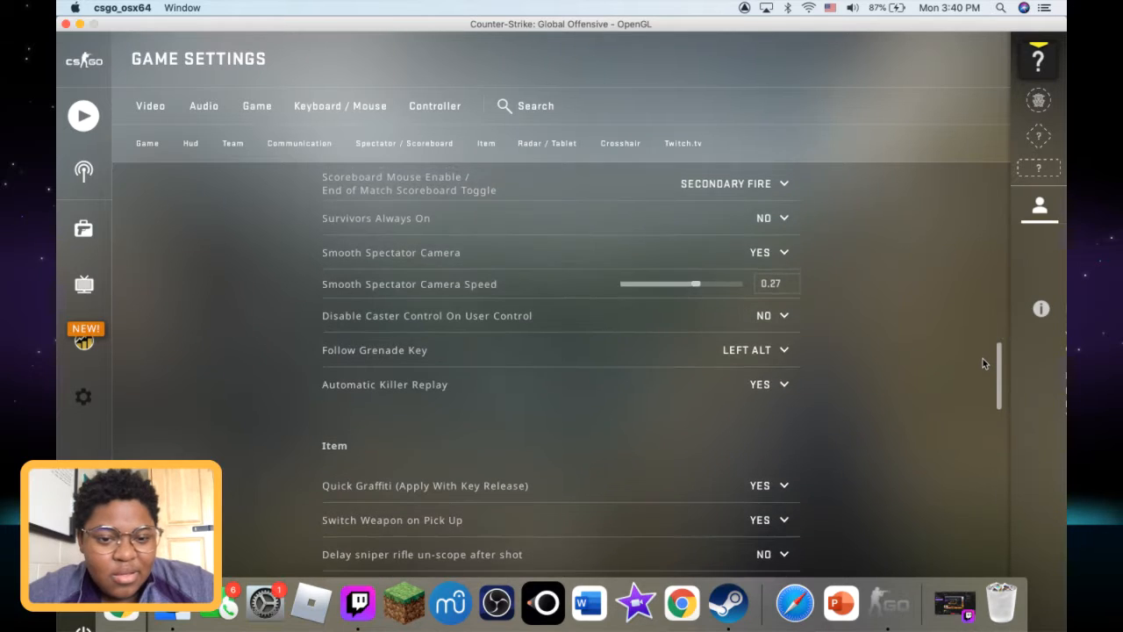
scroll("up", 3)
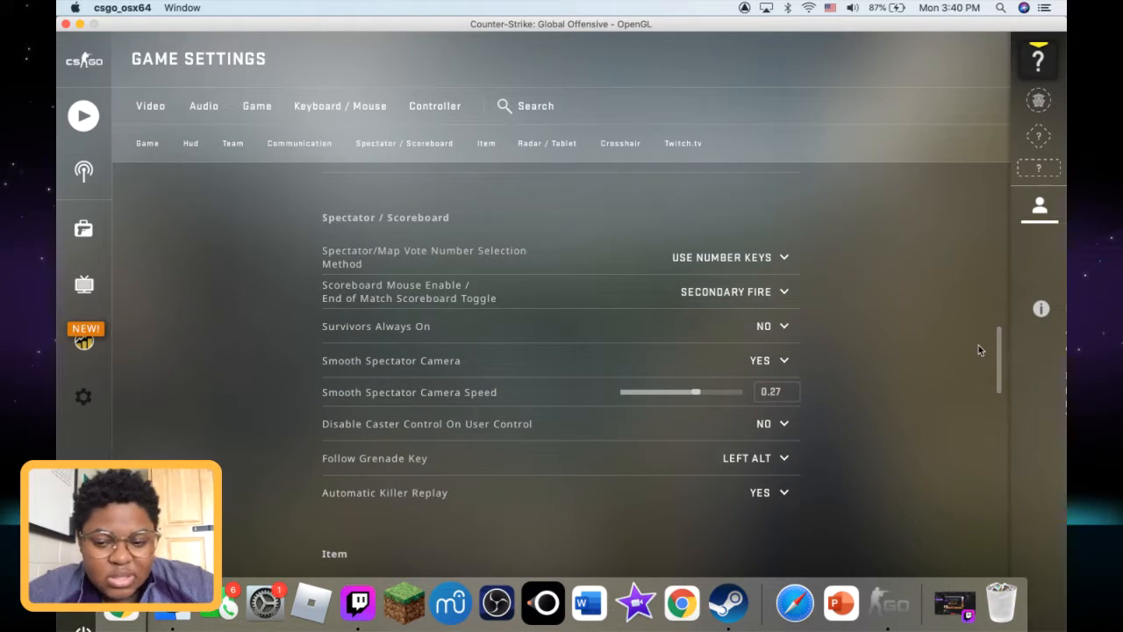
scroll("down", 3)
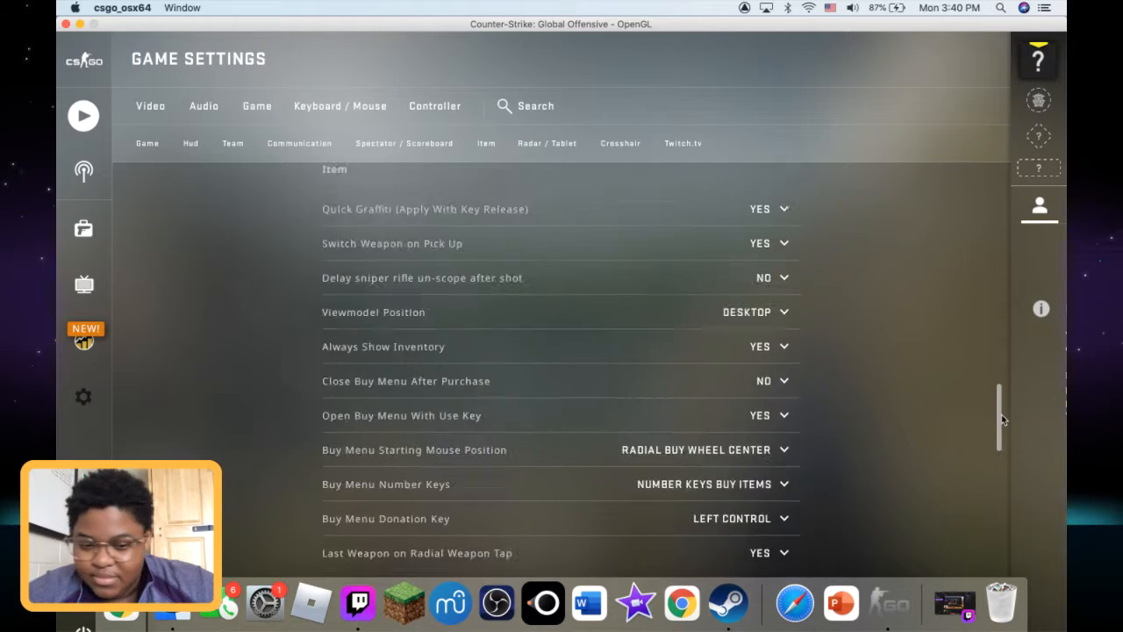
scroll("down", 3)
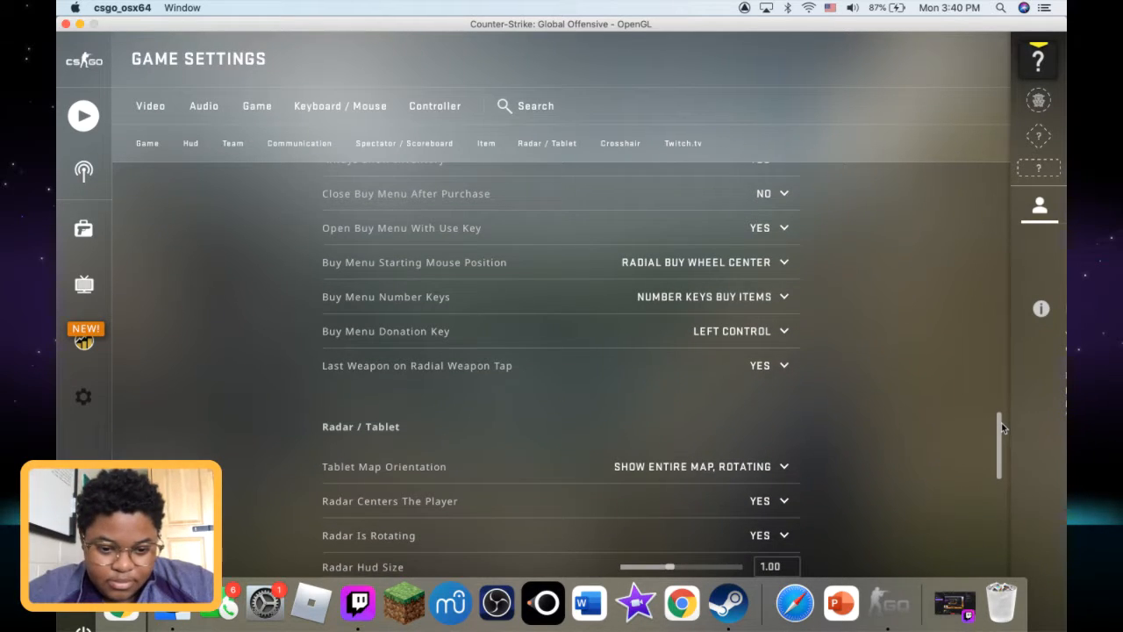
scroll("down", 3)
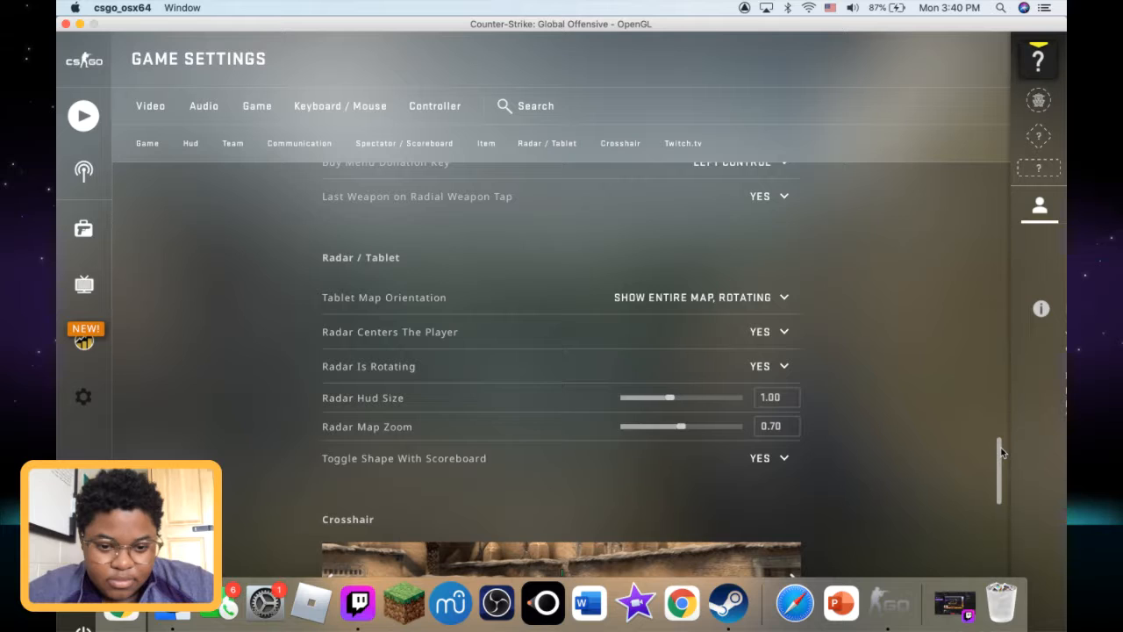
scroll("down", 3)
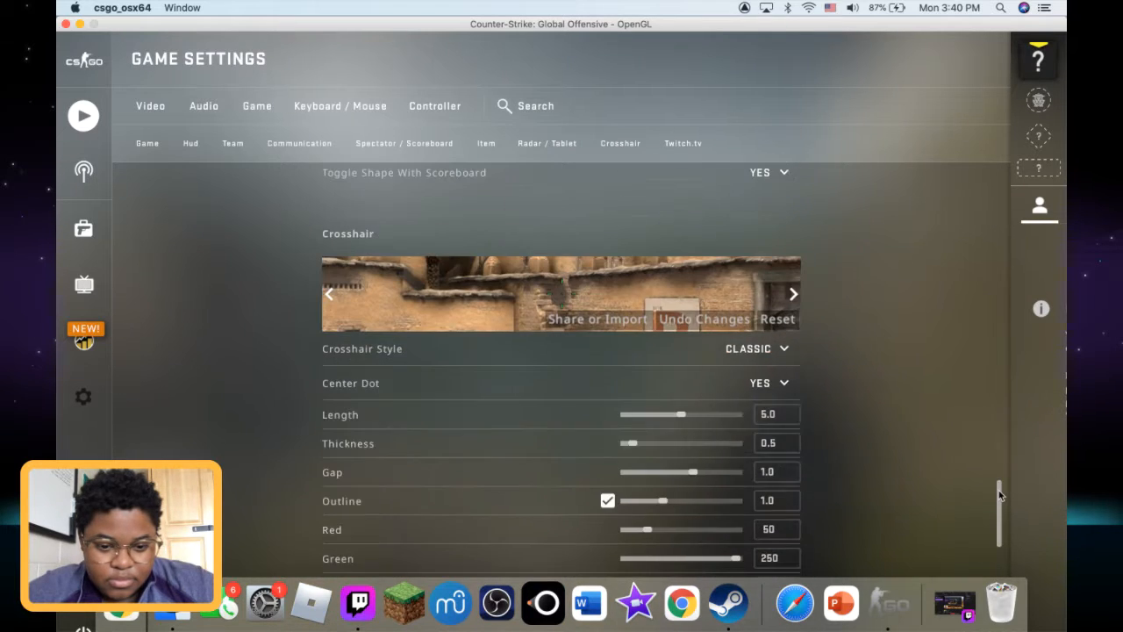
scroll("down", 3)
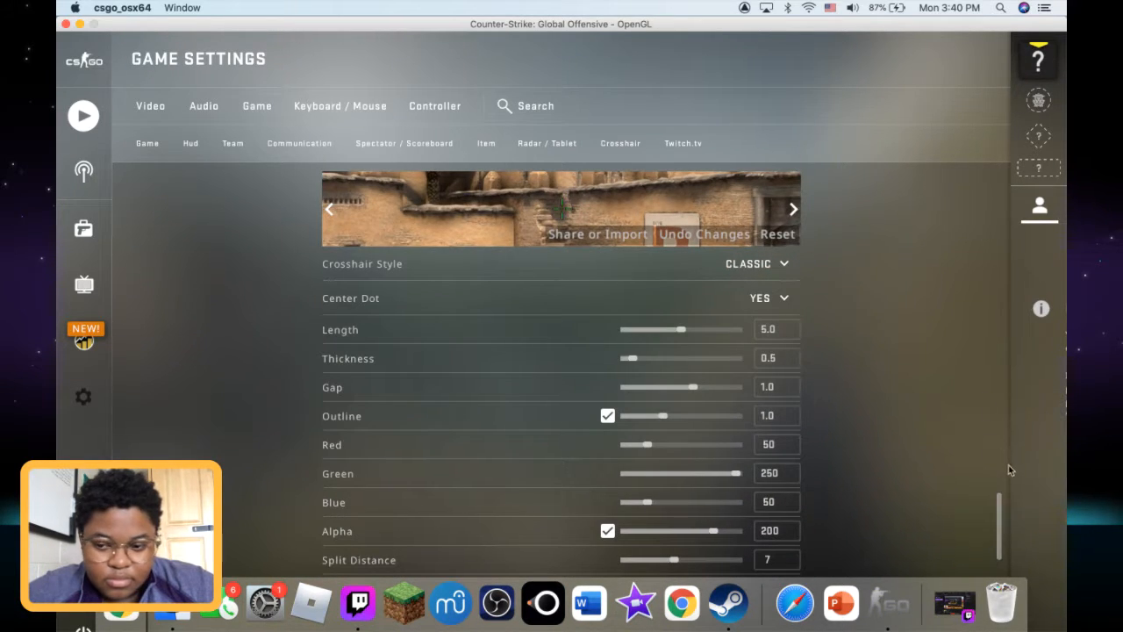
mouse_move(972, 471)
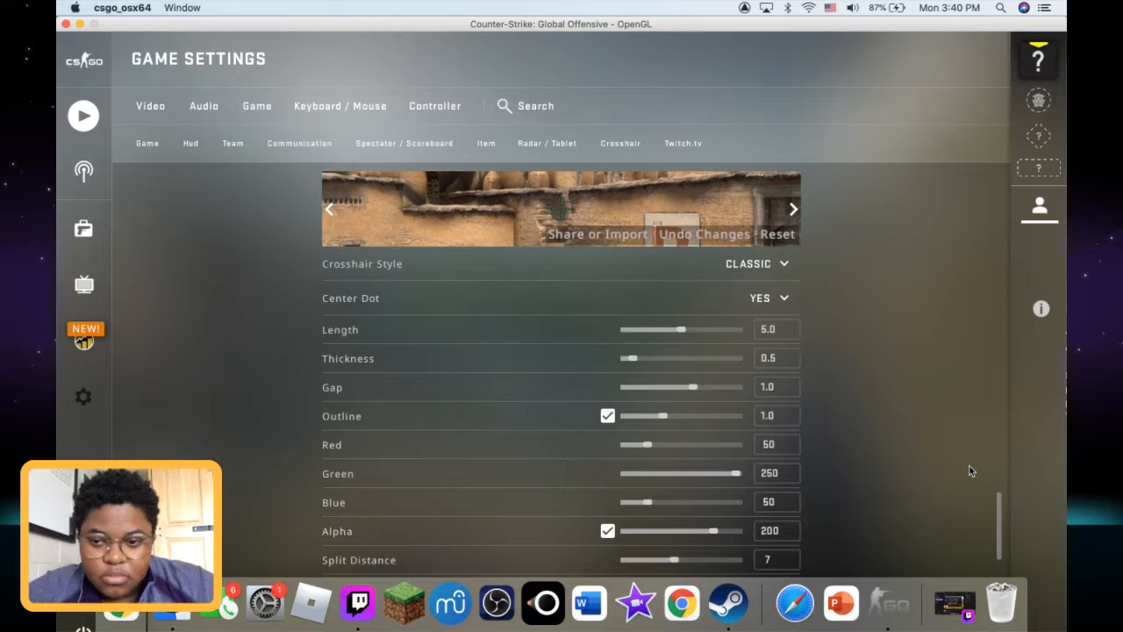
scroll("up", 3)
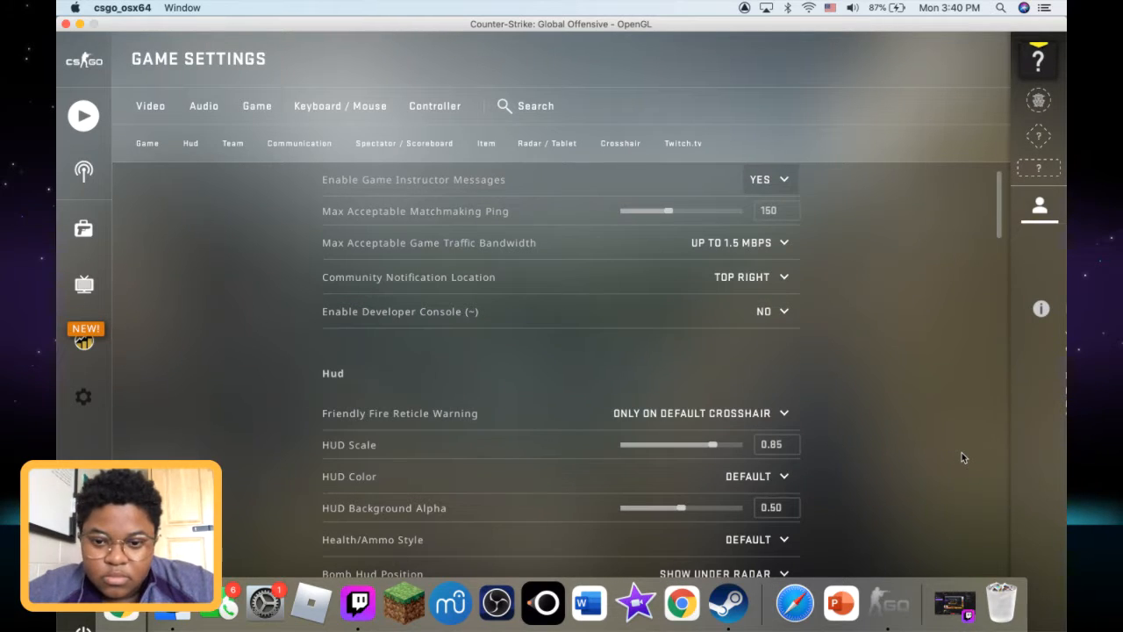
- Review the Crosshair options, opening the yes/no choices for one crosshair setting
scroll("up", 3)
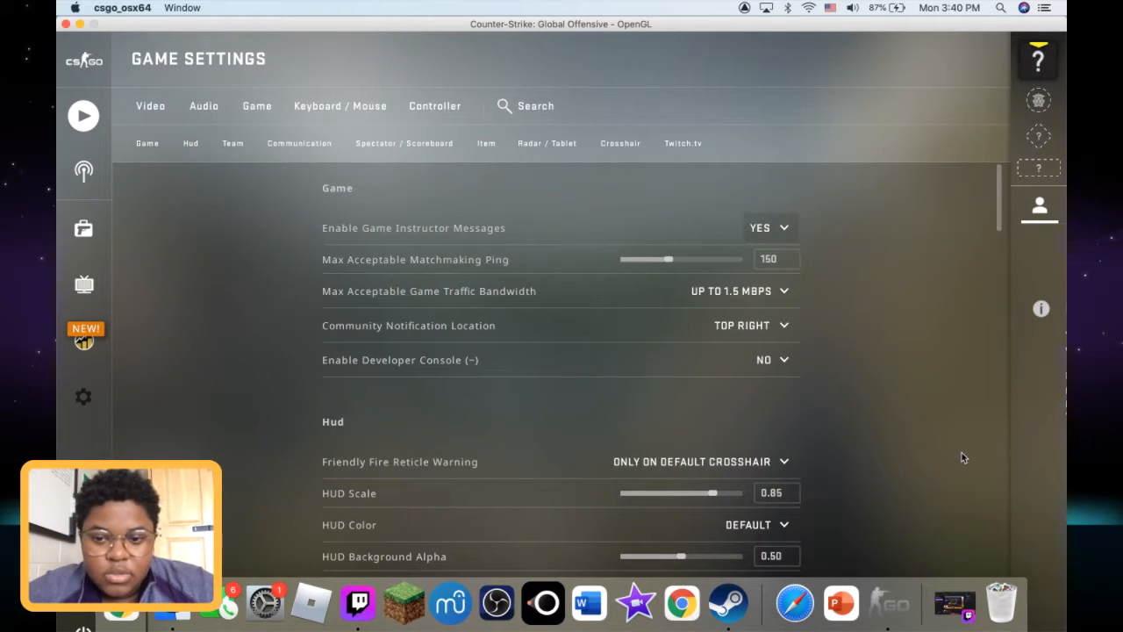
left_click(1039, 206)
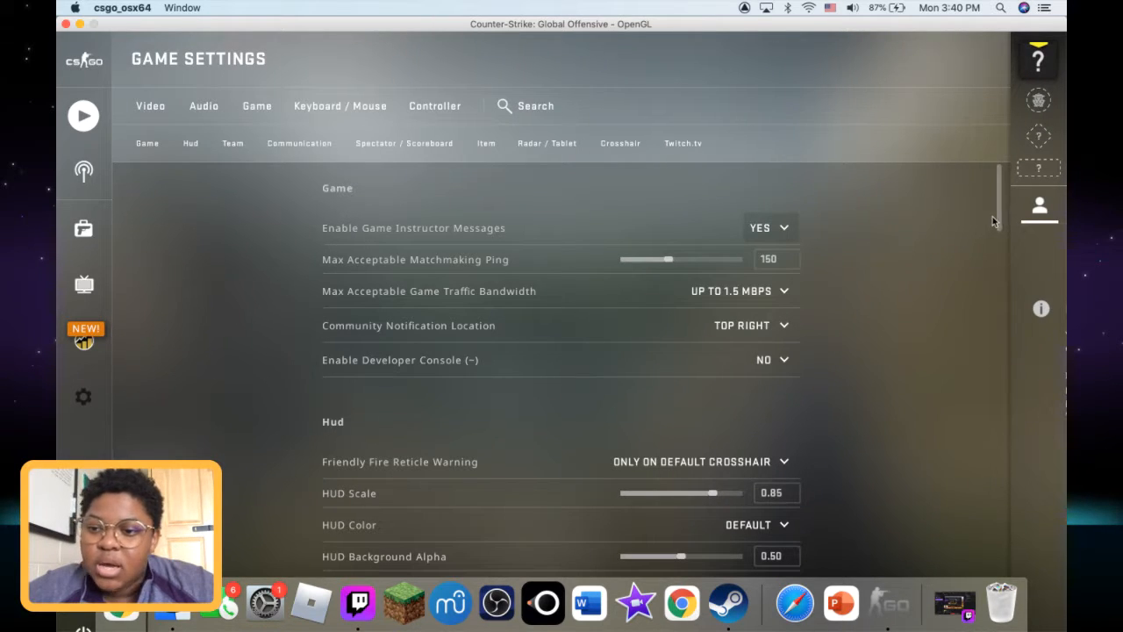
scroll("down", 3)
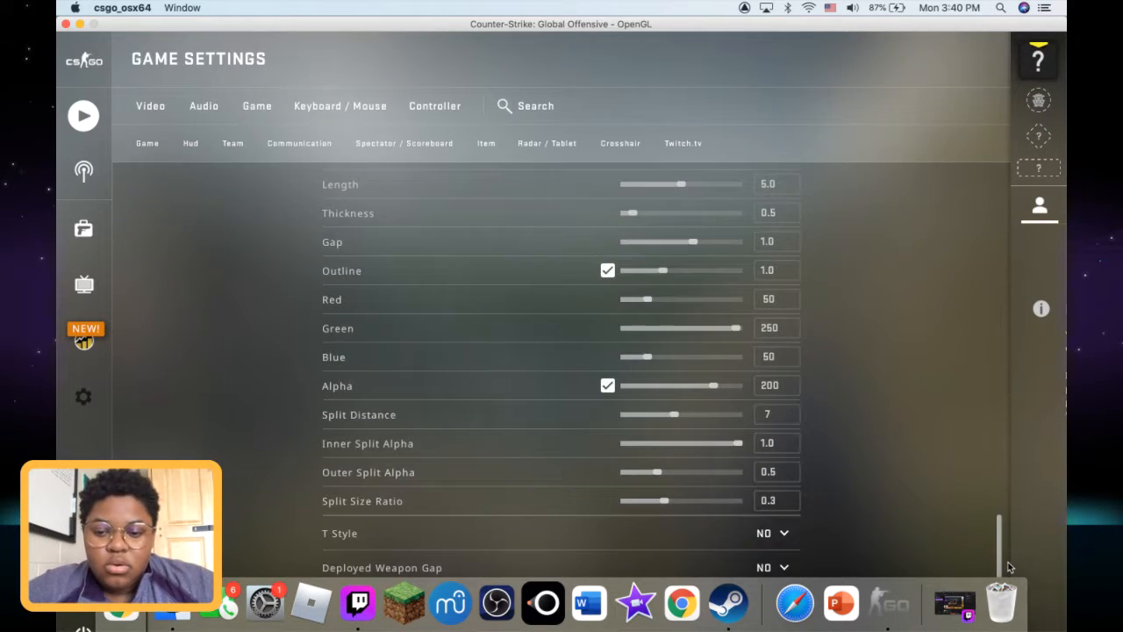
scroll("up", 3)
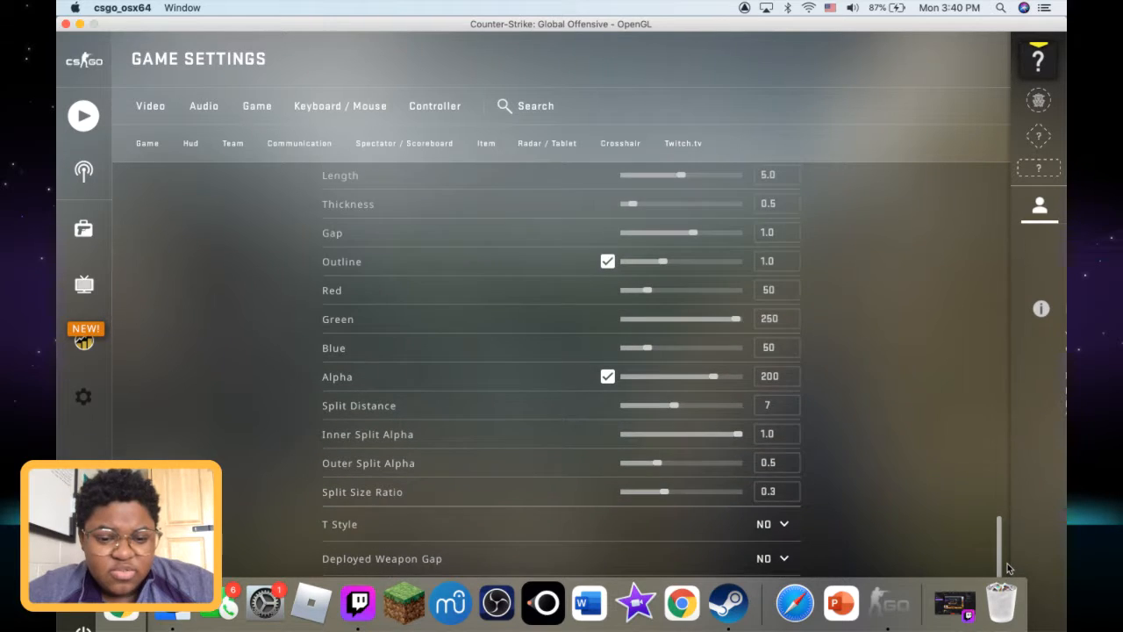
scroll("up", 3)
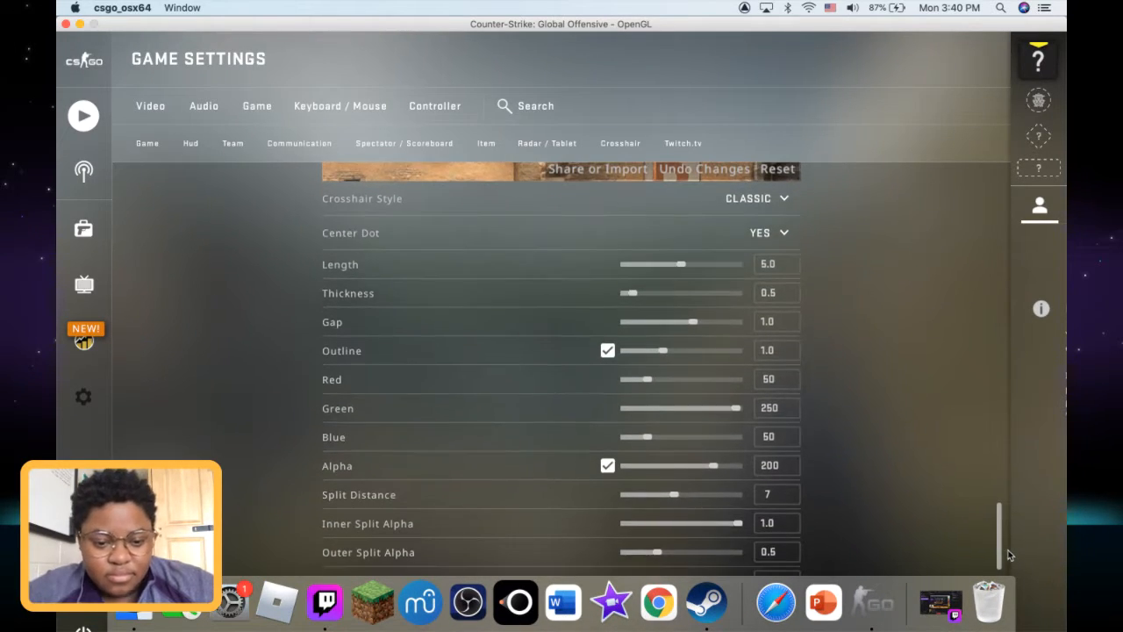
scroll("down", 3)
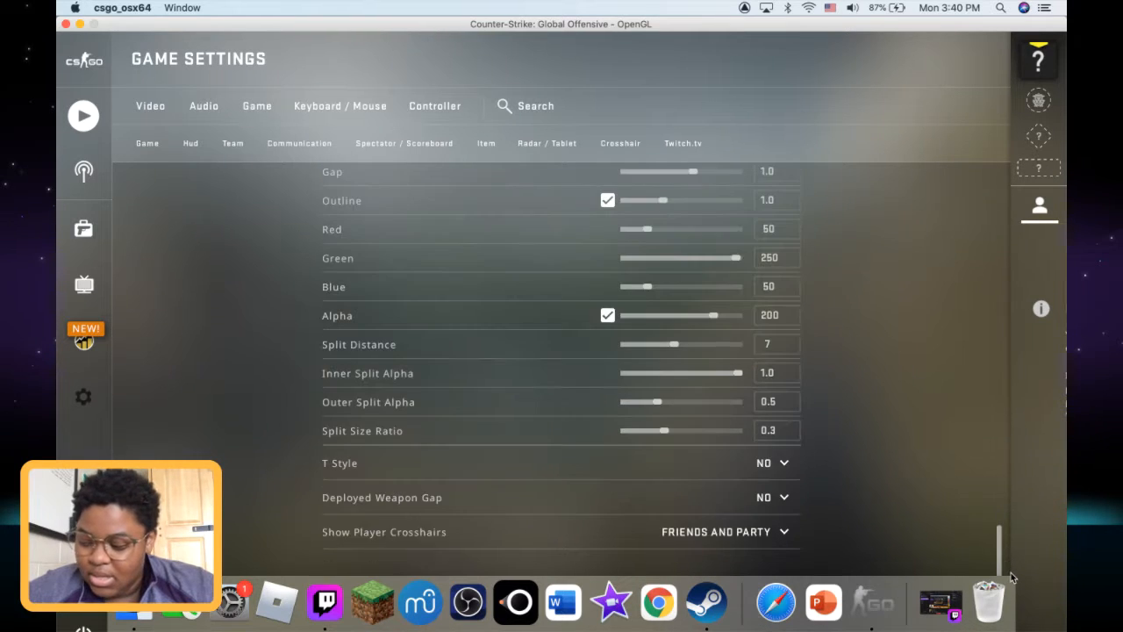
scroll("up", 3)
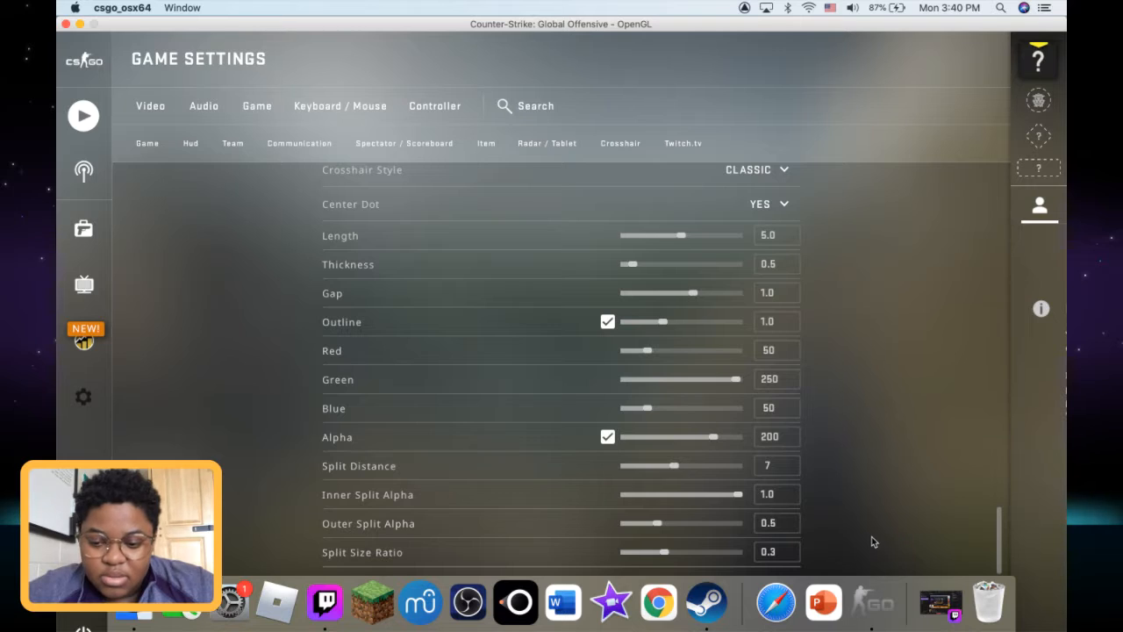
left_click(766, 203)
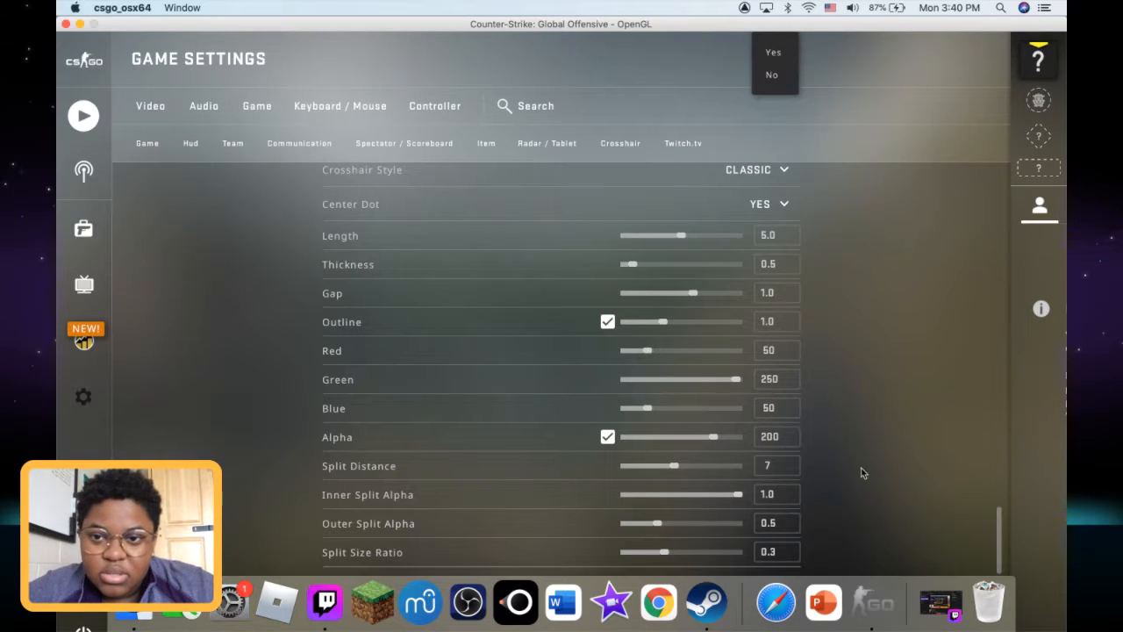
mouse_move(854, 239)
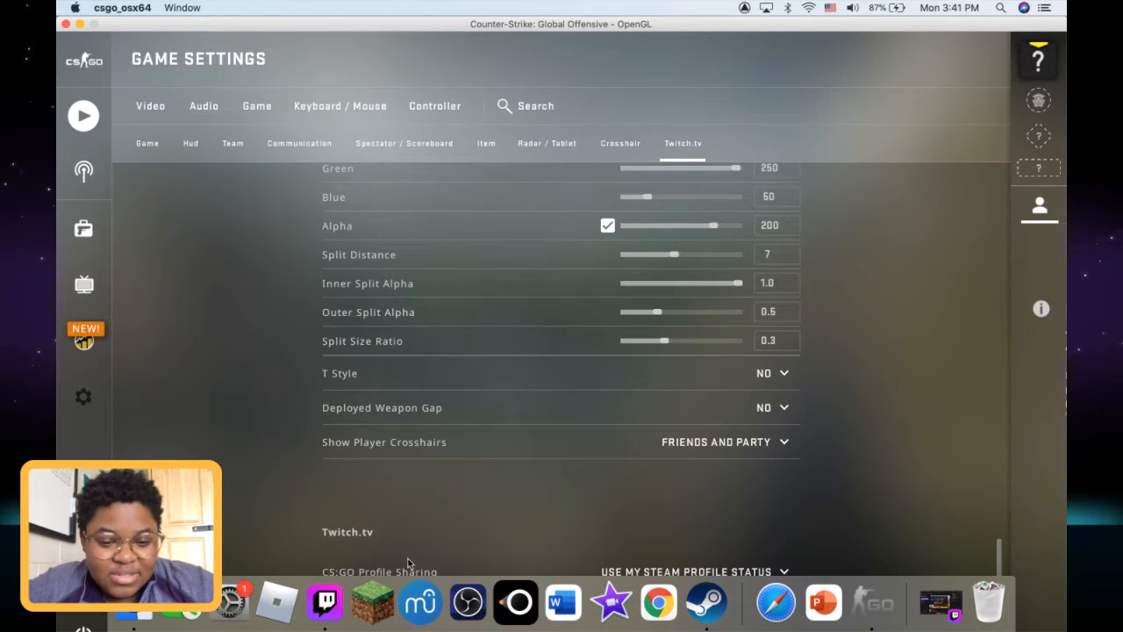
mouse_move(84, 284)
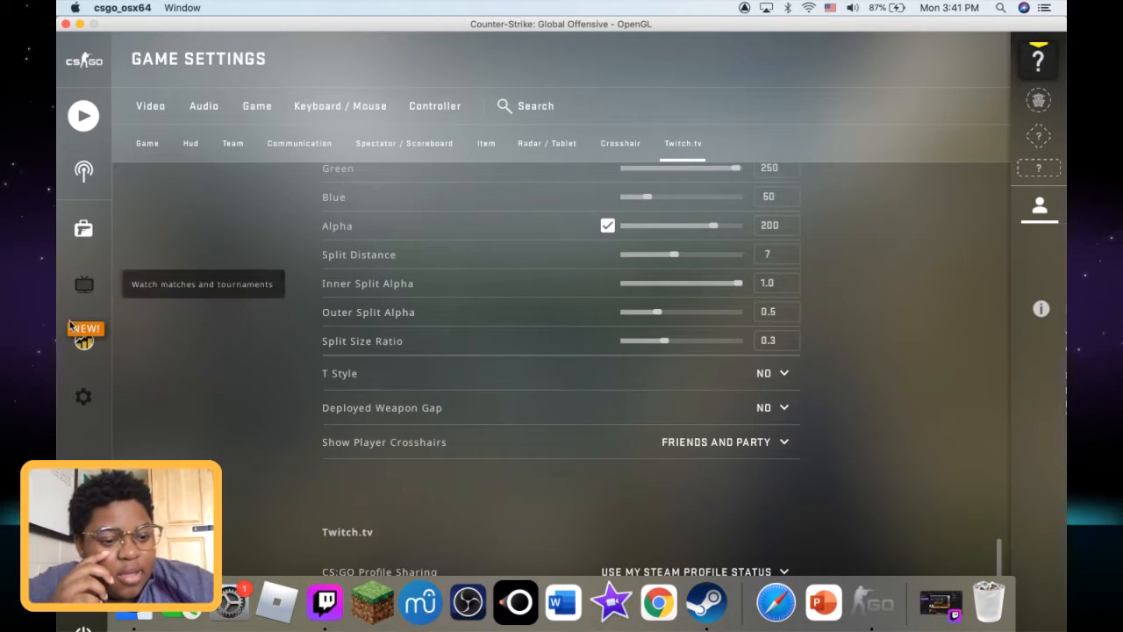
mouse_move(268, 166)
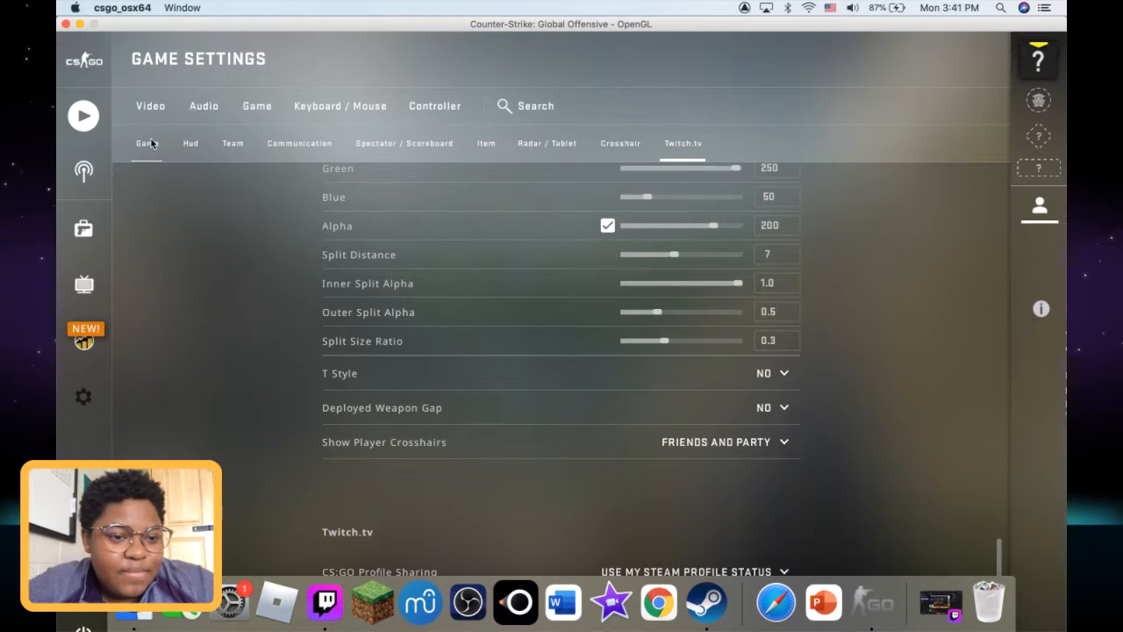
- Move from the Game options through Audio to the Keyboard / Mouse tab
left_click(147, 143)
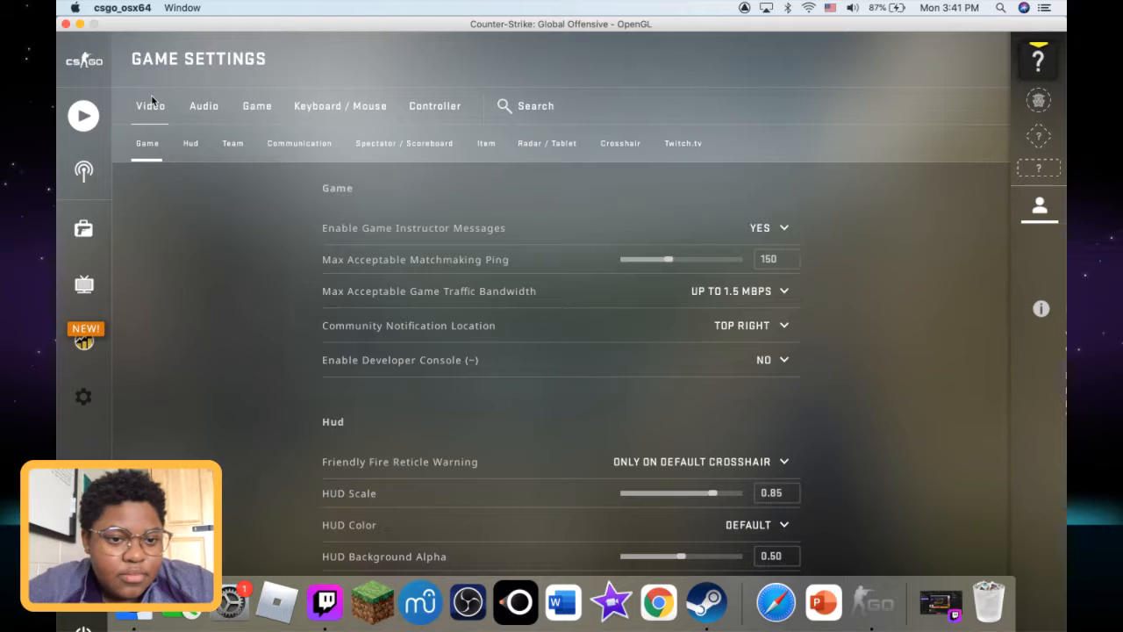
left_click(203, 105)
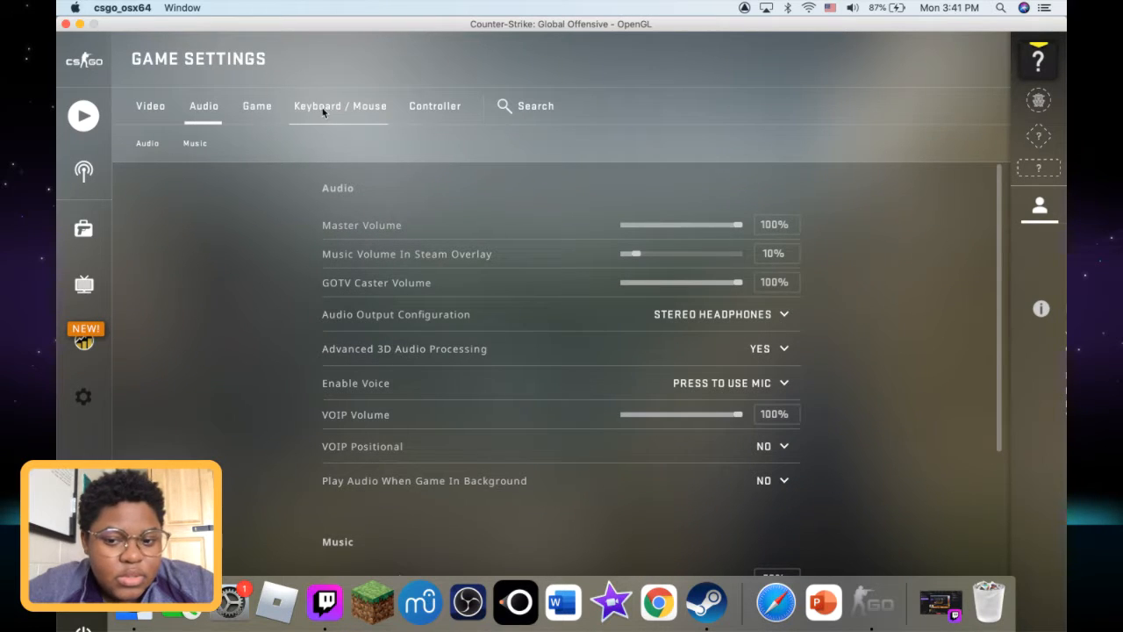
left_click(340, 106)
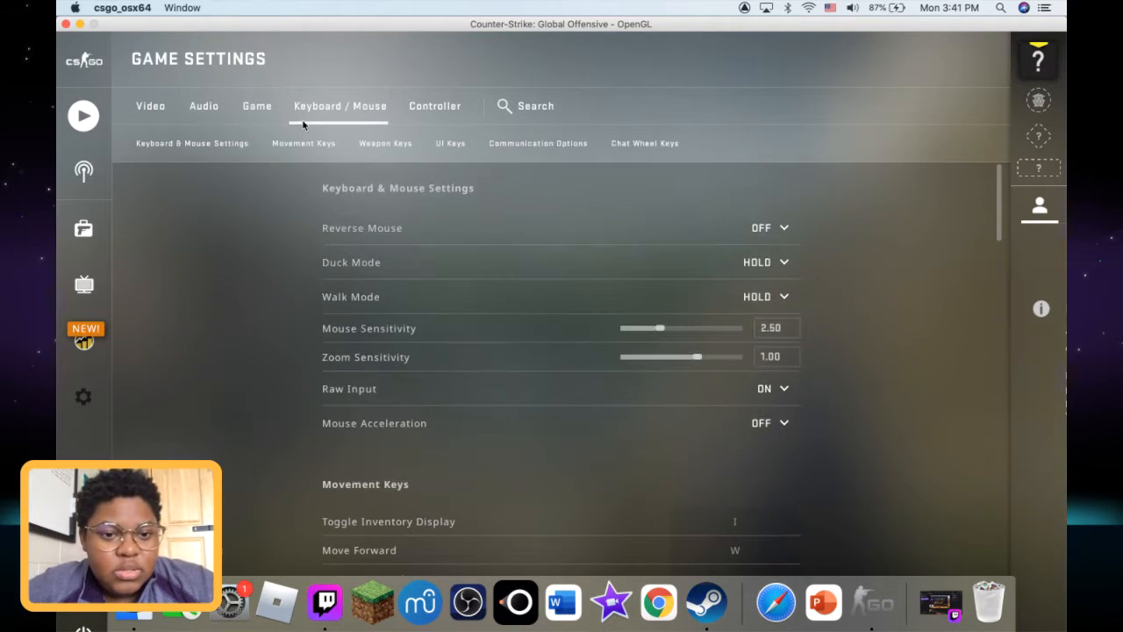
mouse_move(656, 354)
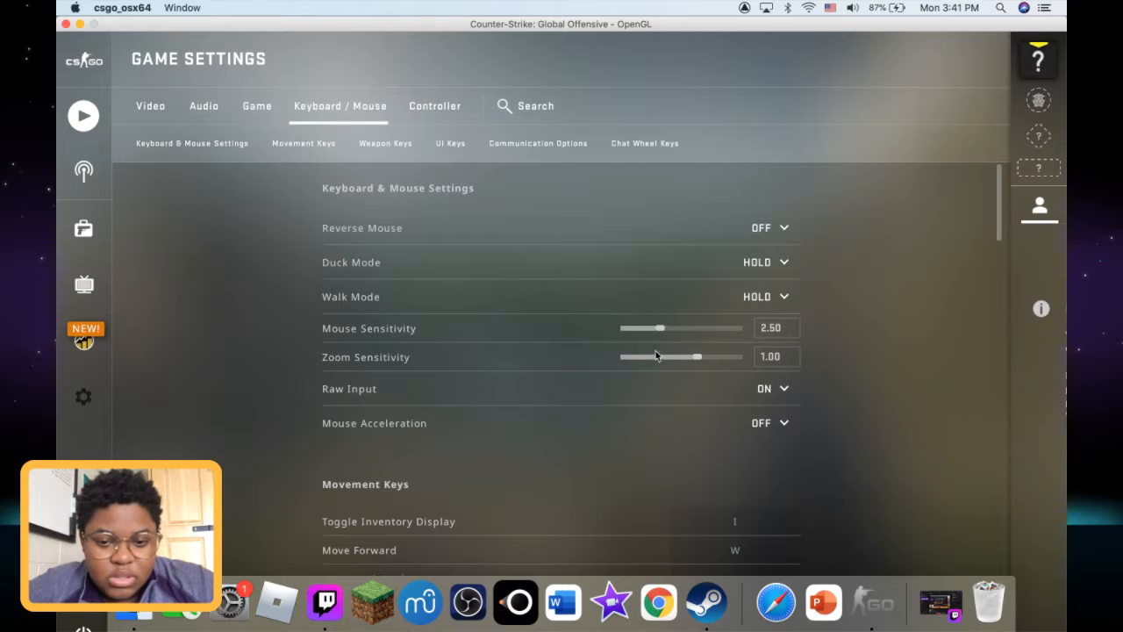
- Set mouse sensitivity to 3.83 with the slider
left_click_drag(634, 327, 663, 328)
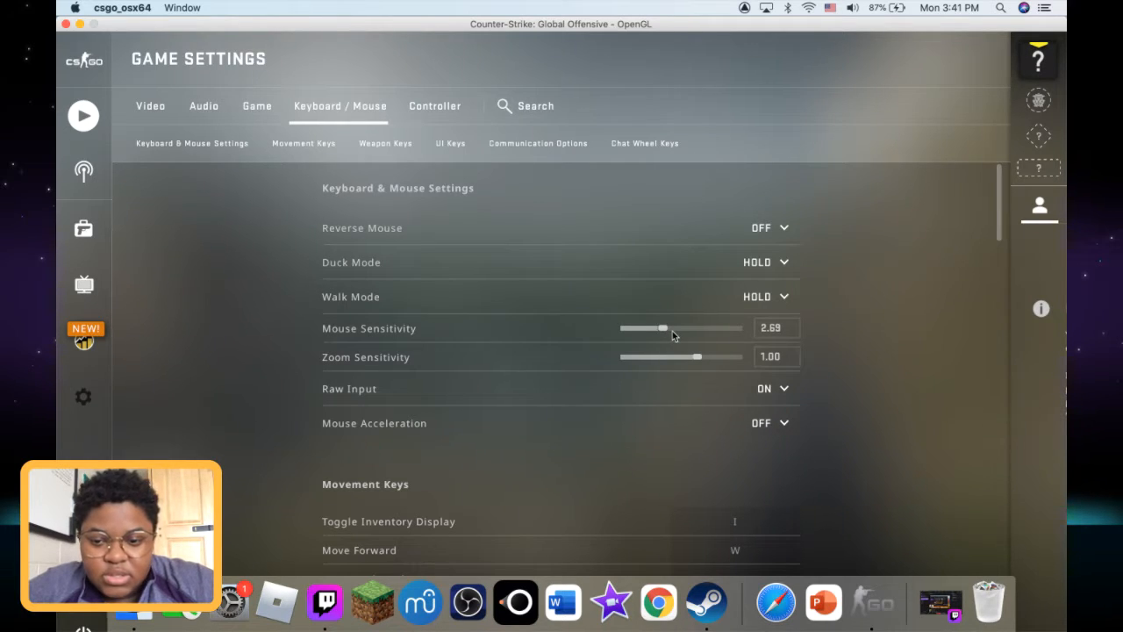
left_click_drag(661, 328, 668, 328)
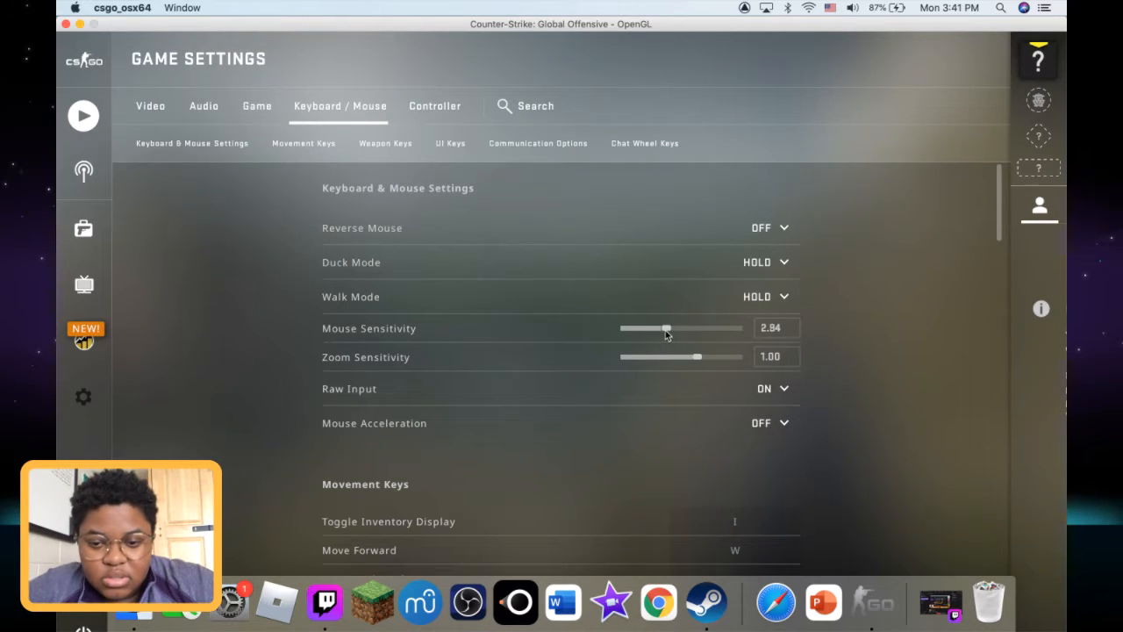
left_click_drag(667, 327, 699, 328)
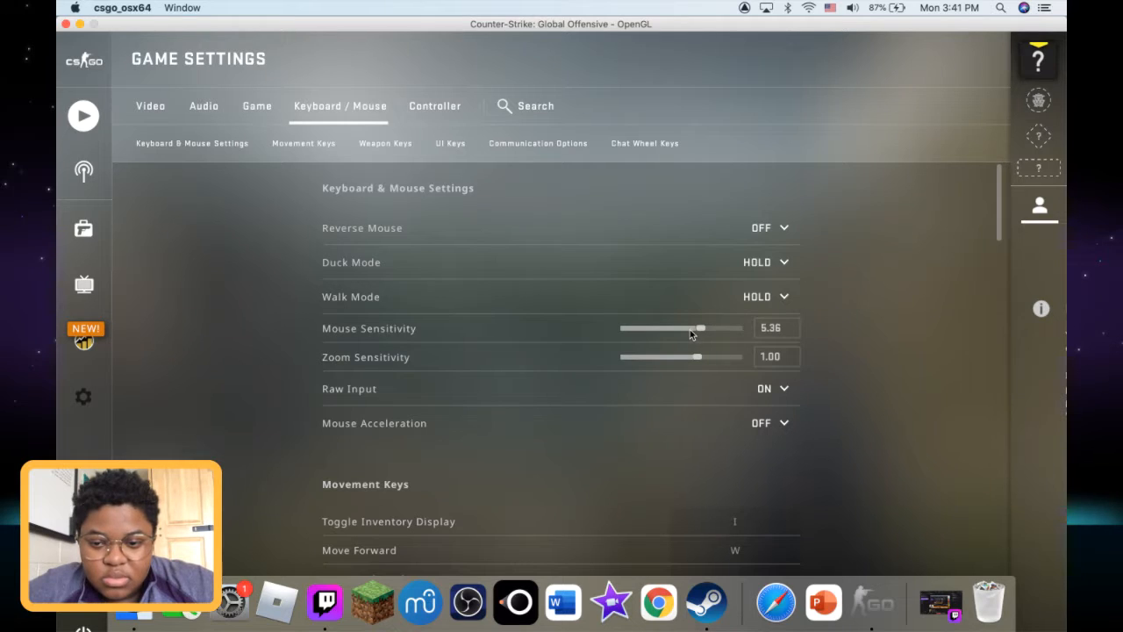
left_click_drag(699, 327, 675, 327)
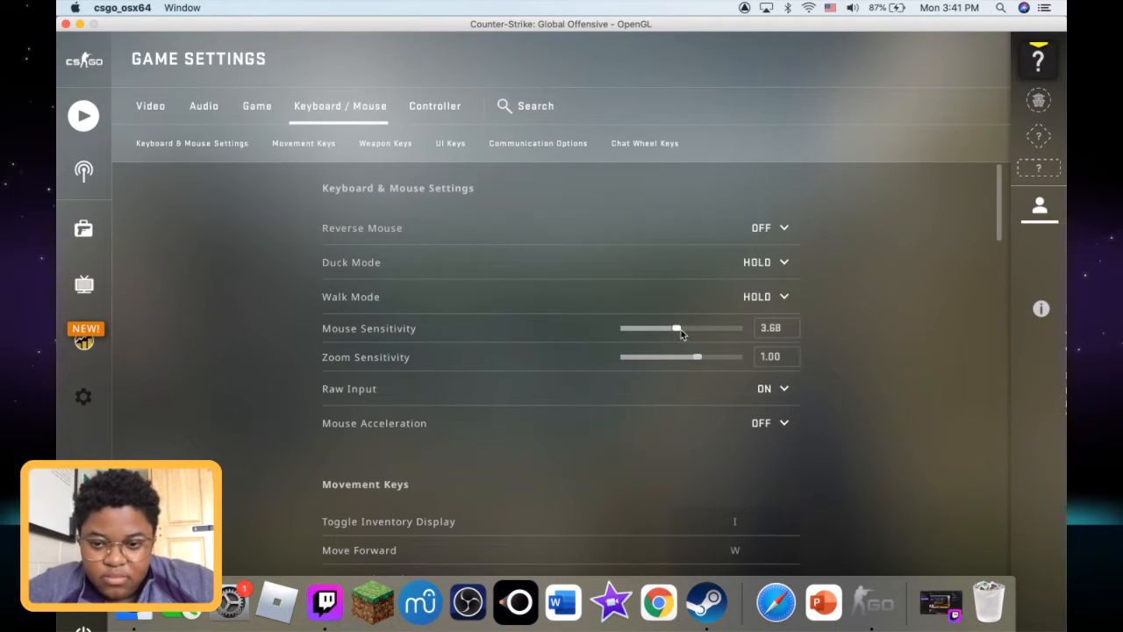
left_click_drag(676, 328, 683, 327)
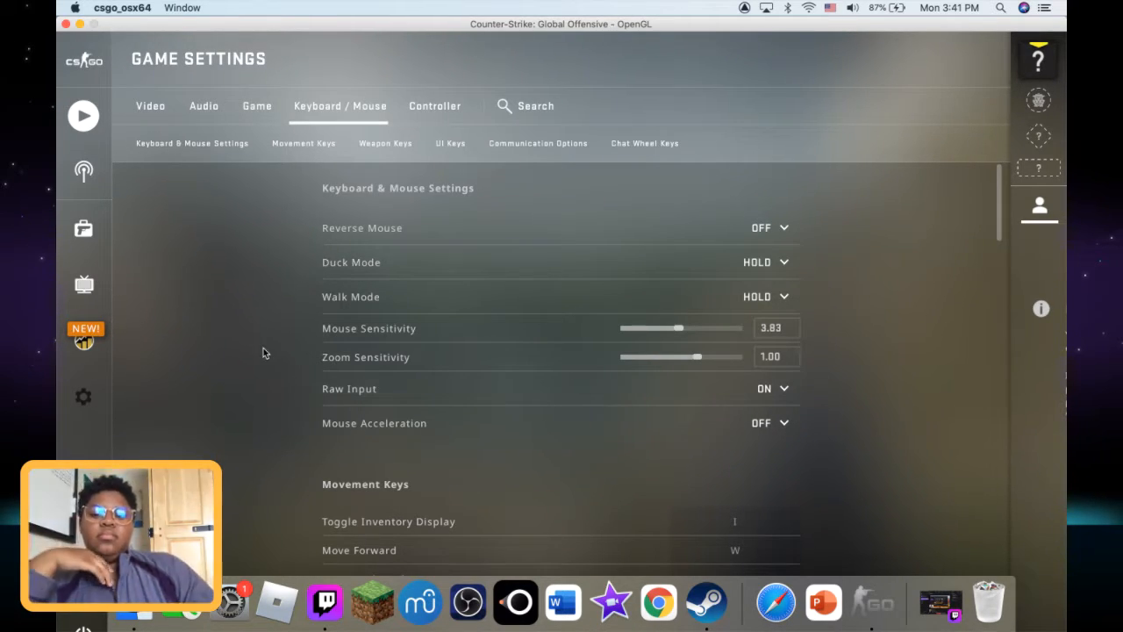
- Scroll down to Movement Keys and start rebinding the Walk key
scroll("down", 3)
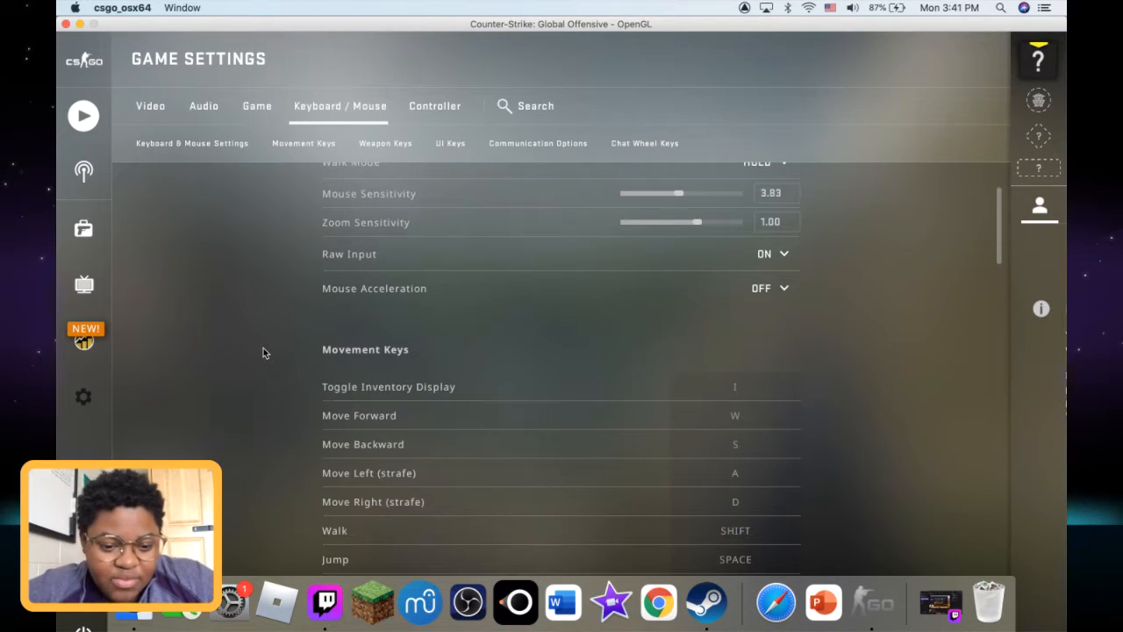
scroll("down", 3)
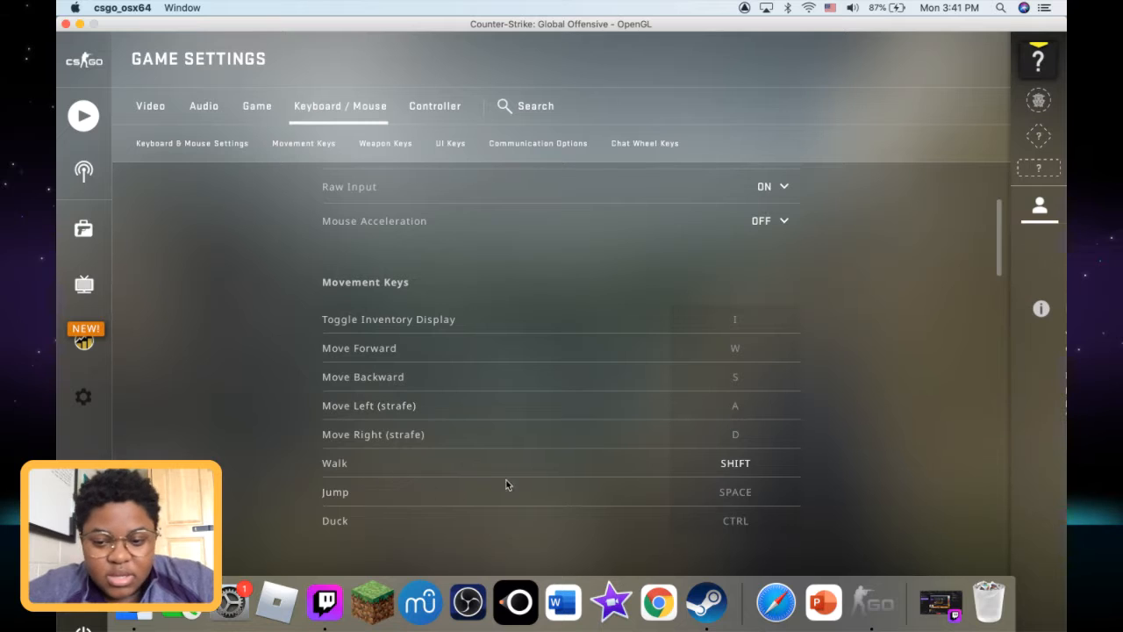
mouse_move(737, 463)
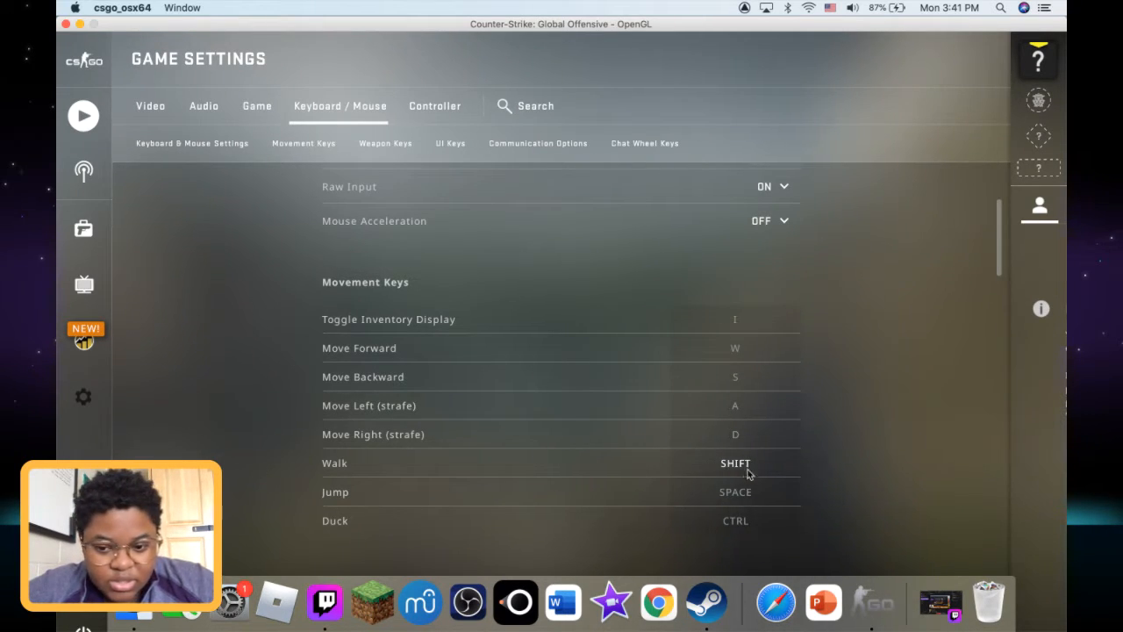
left_click(735, 520)
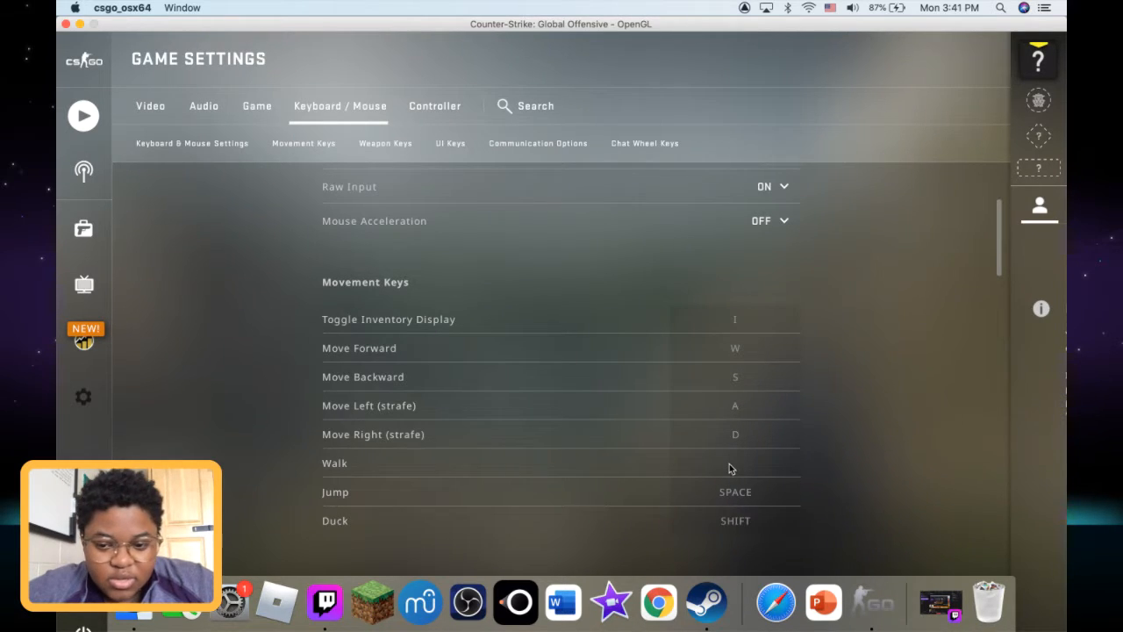
- Bind Walk to CTRL, then switch on Looking to Play
left_click(735, 462)
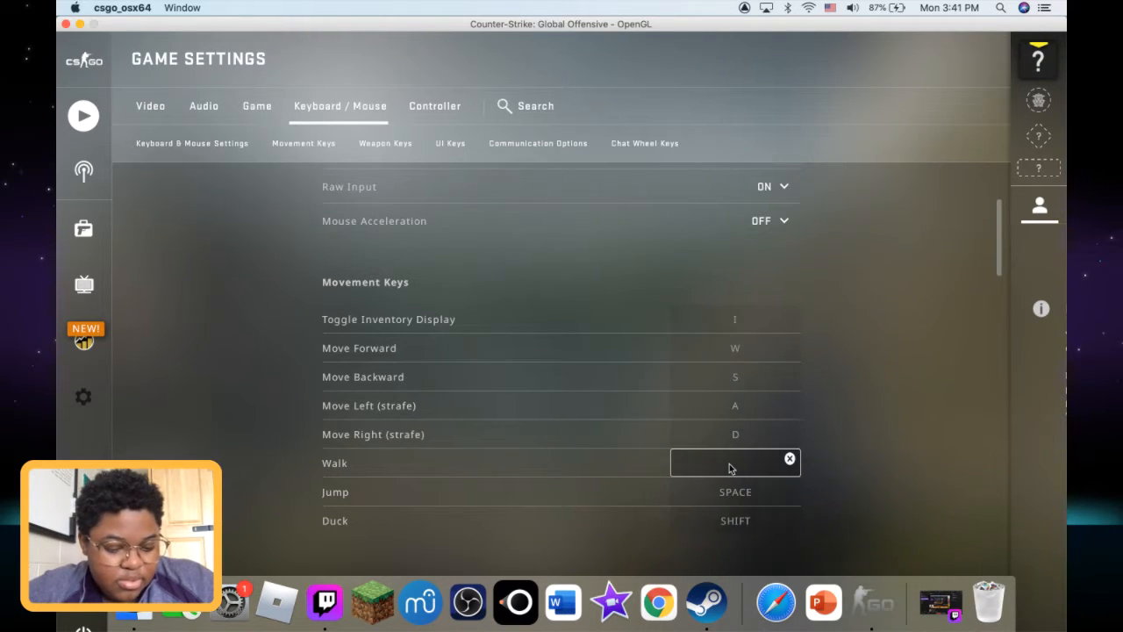
key("ctrl")
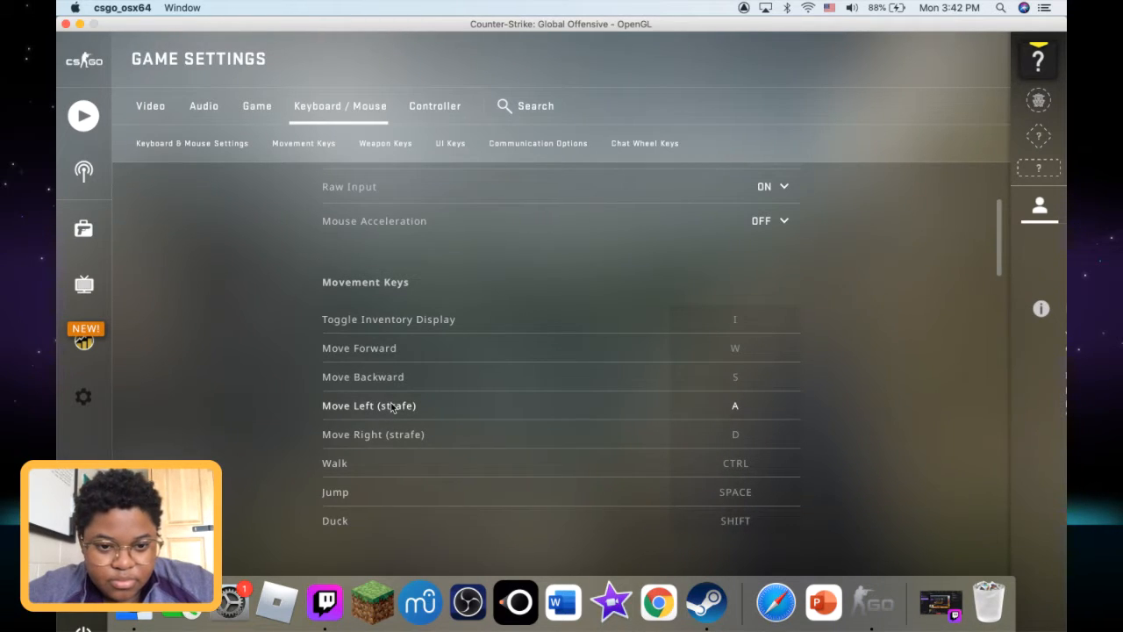
mouse_move(197, 295)
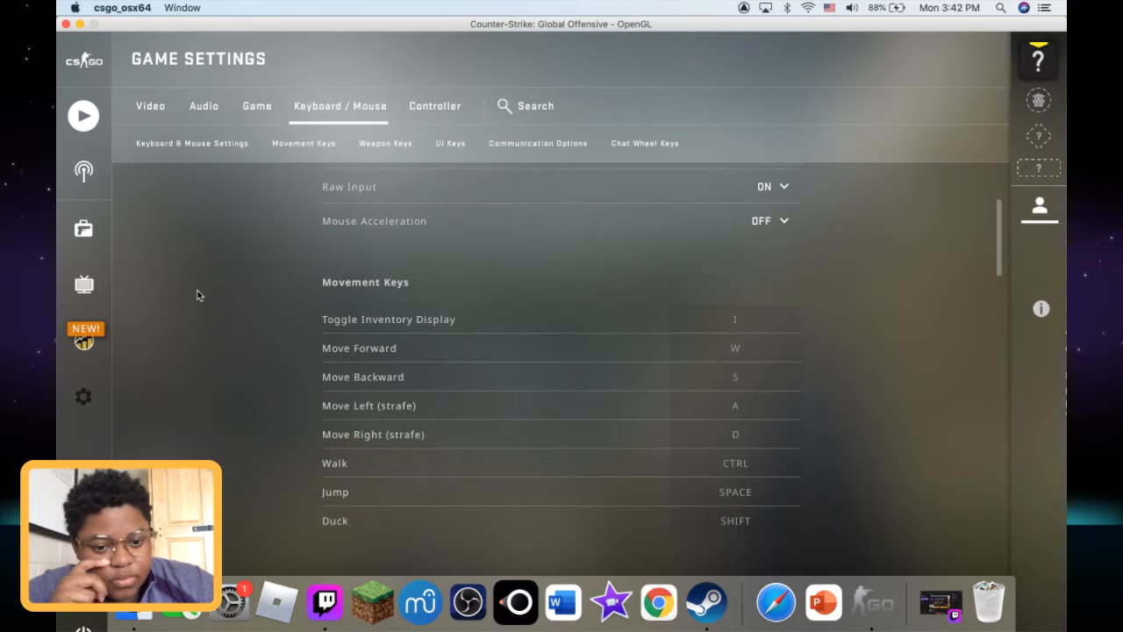
mouse_move(325, 431)
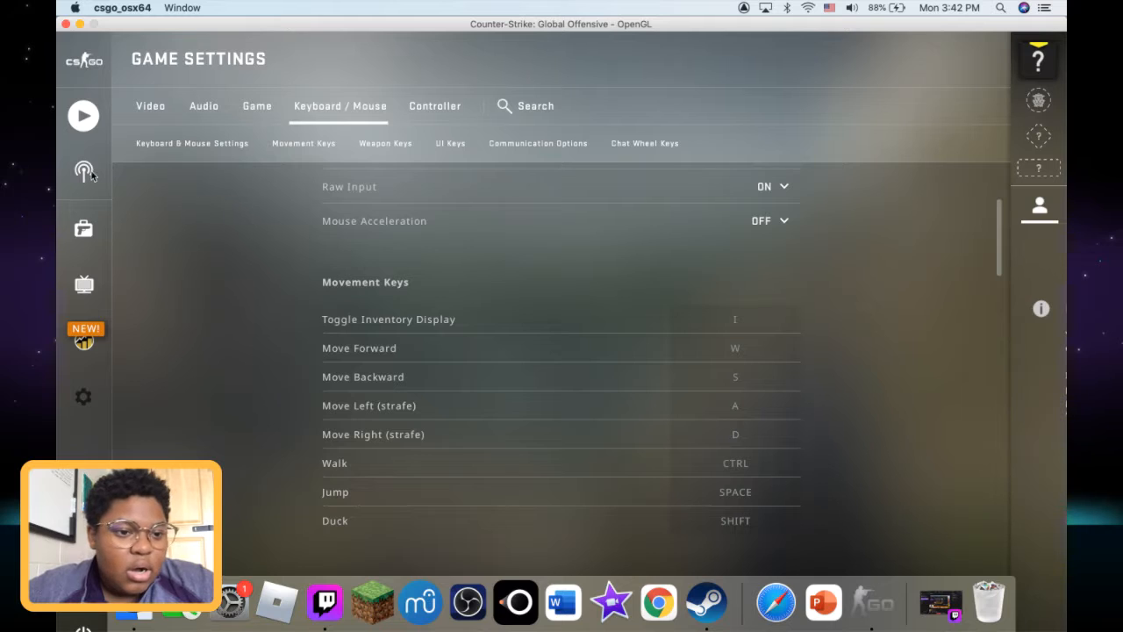
left_click(84, 171)
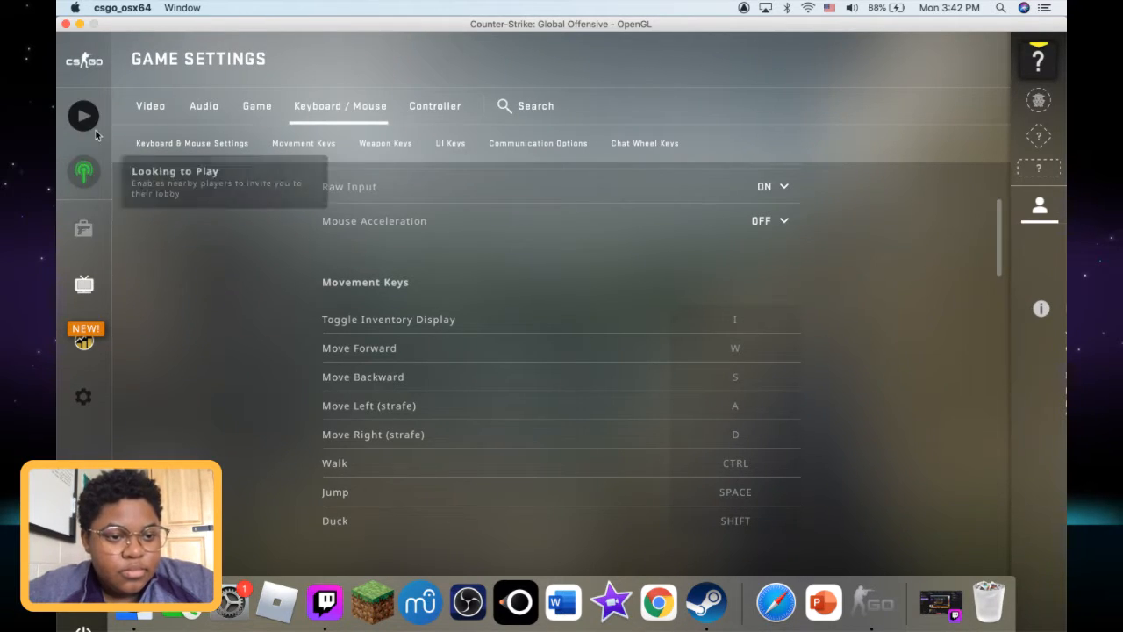
- Open Looking to Play options, keep Practice With Bots on Play, and show the friends panel
left_click(83, 172)
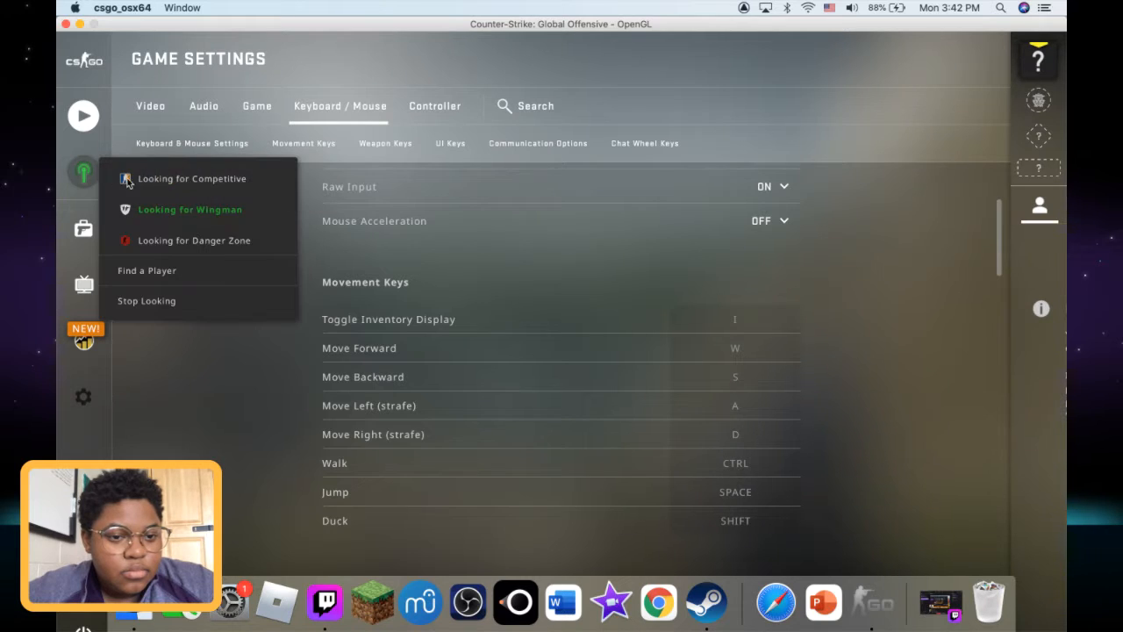
mouse_move(146, 300)
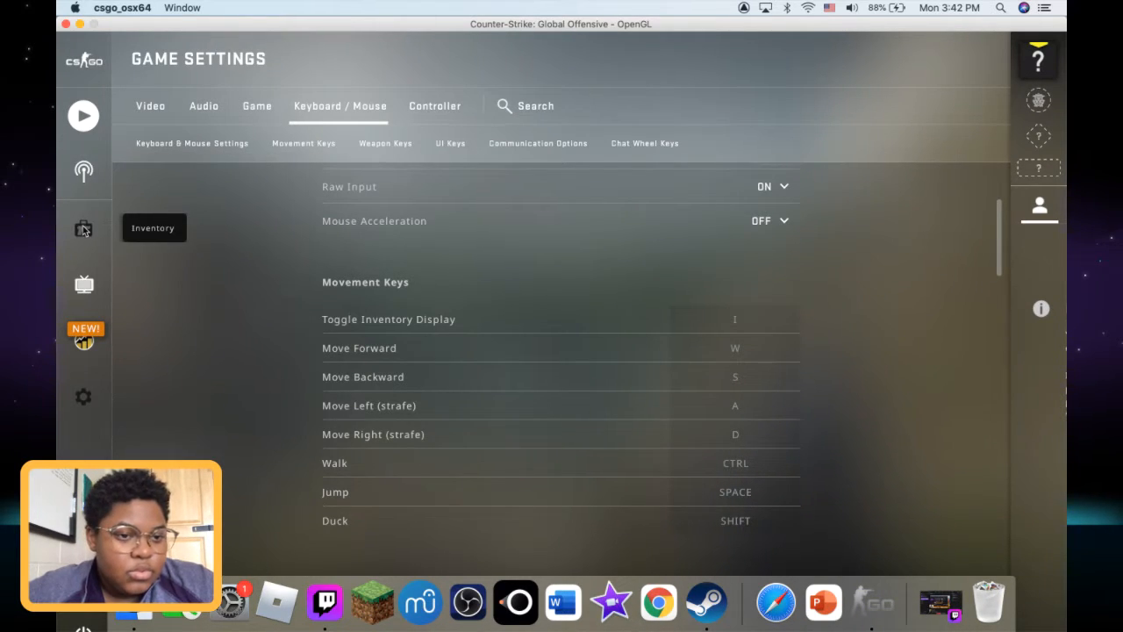
left_click(83, 115)
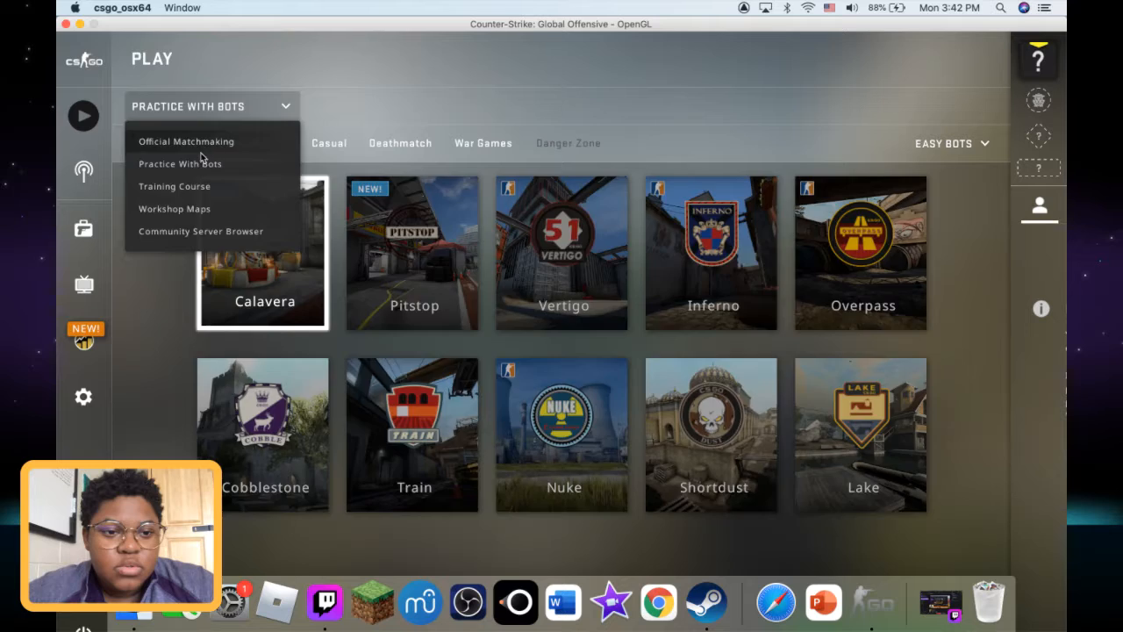
left_click(186, 141)
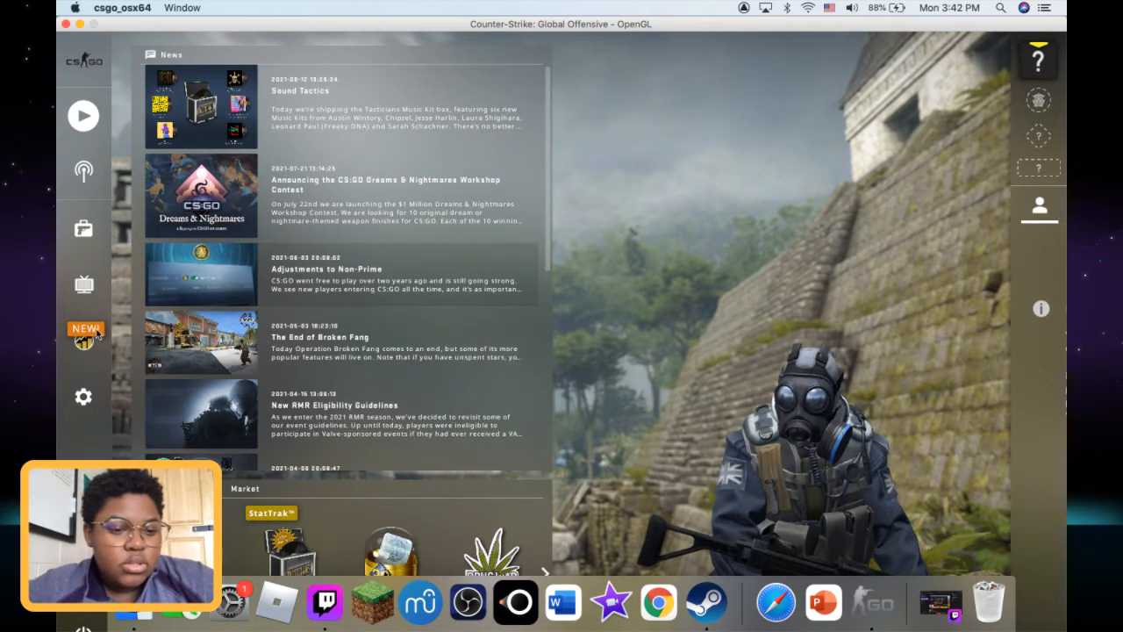
left_click(1039, 207)
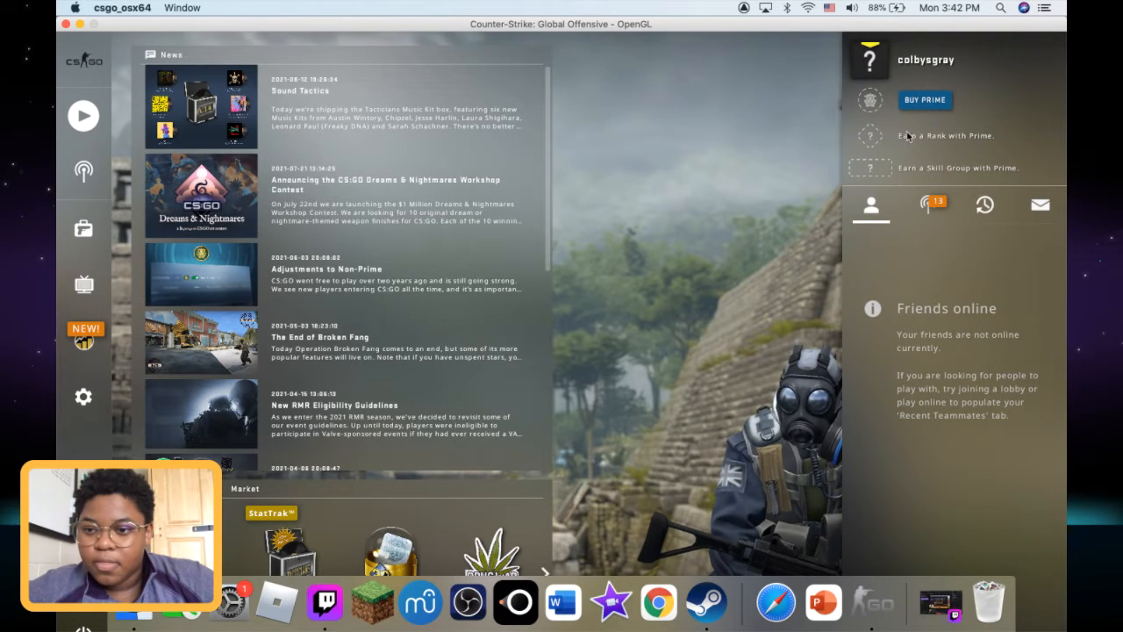
mouse_move(985, 205)
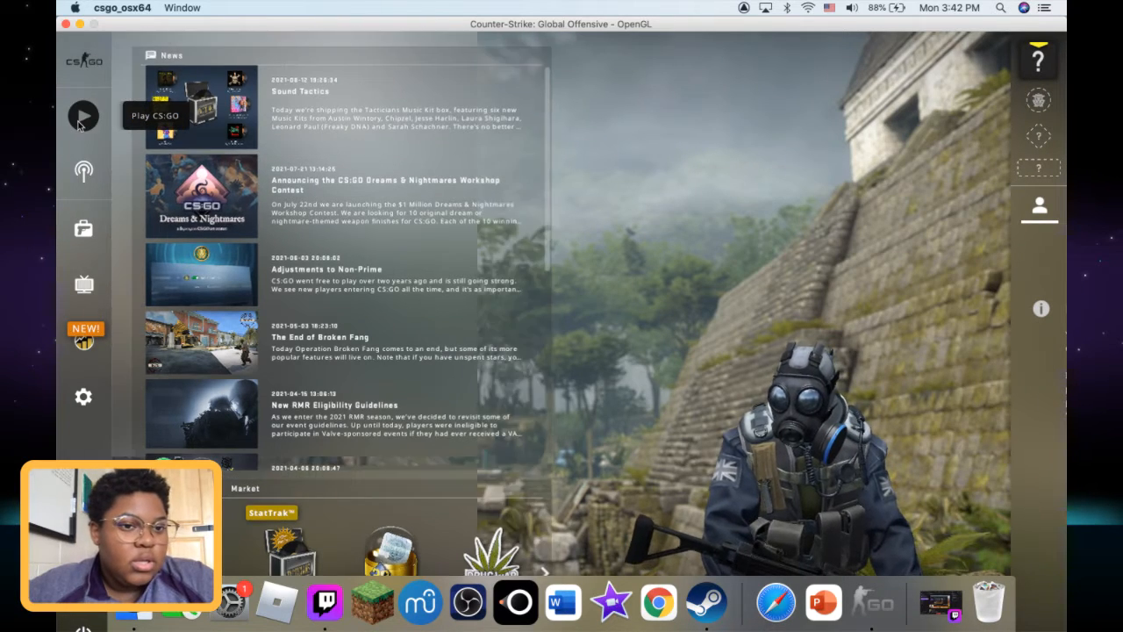
- Open Play and view the War Games modes such as Arms Race and Demolition
left_click(83, 114)
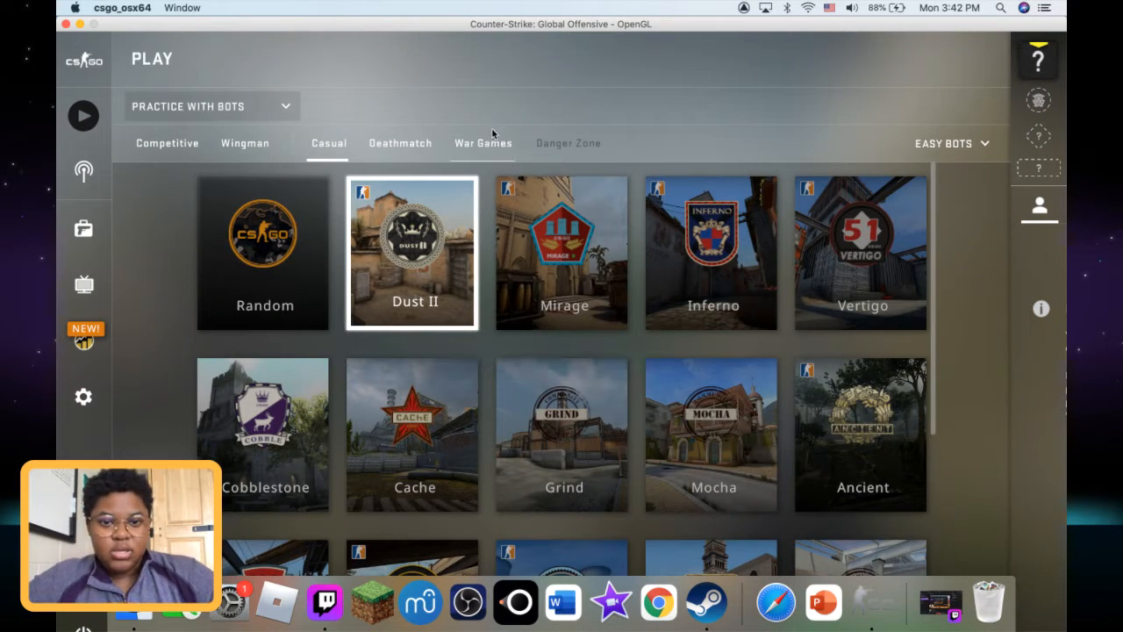
left_click(483, 144)
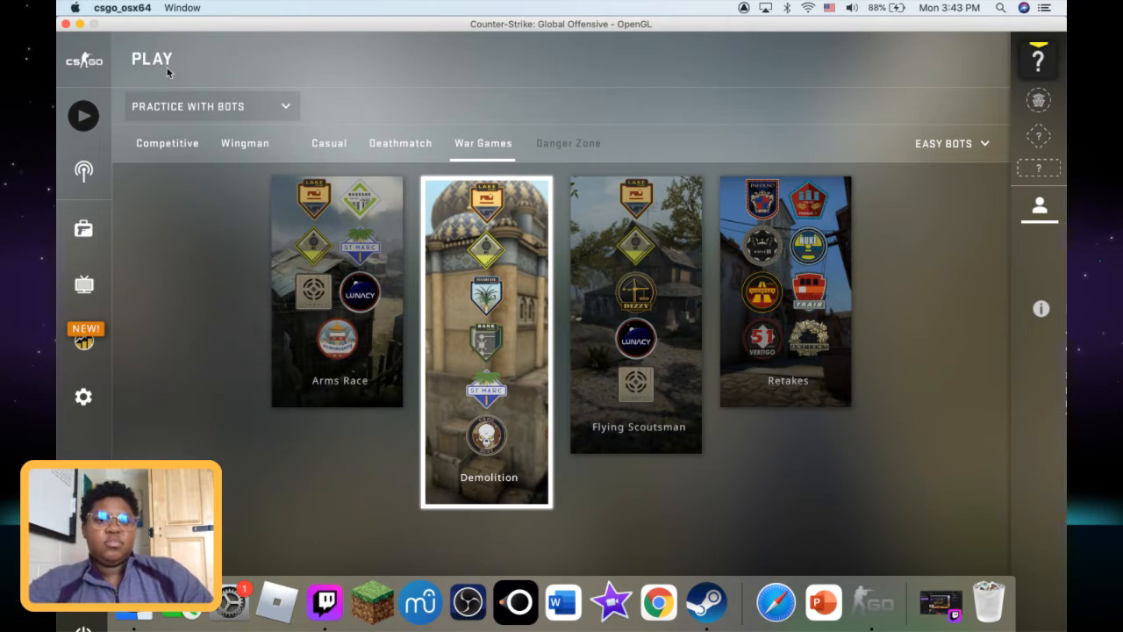
mouse_move(706, 602)
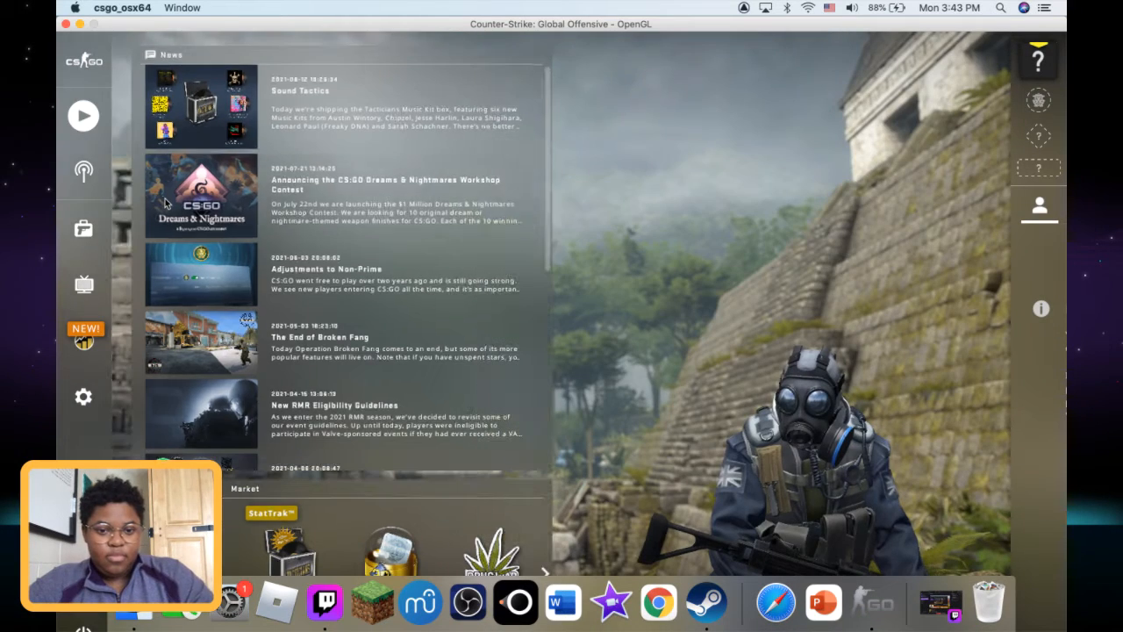
mouse_move(494, 420)
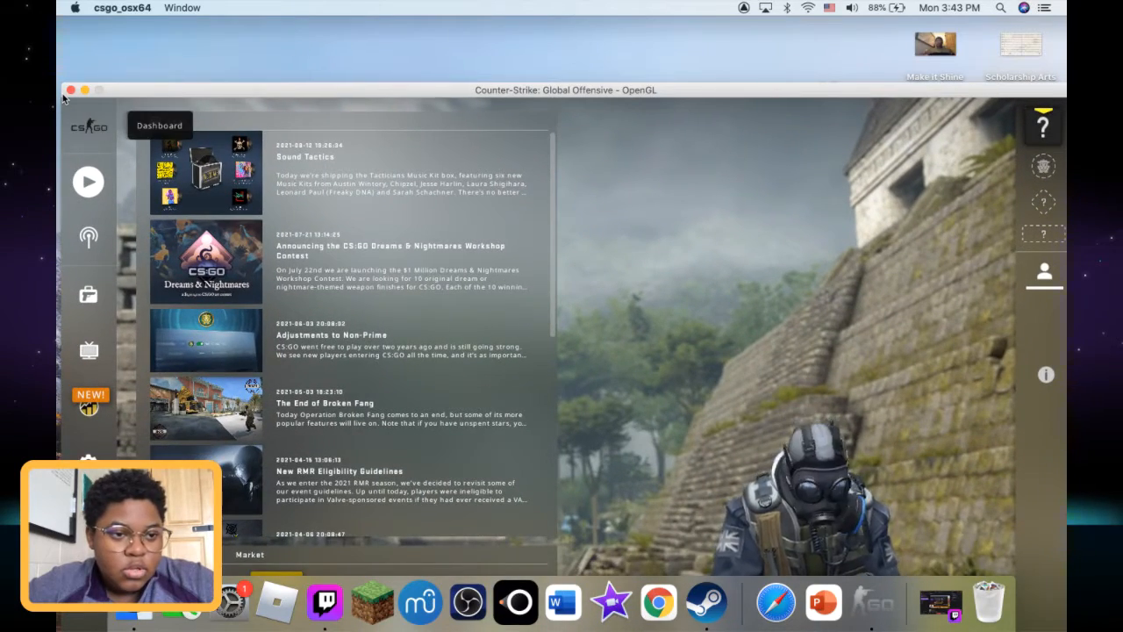
- Switch back to the CS:GO window and bring up the Practice With Bots War Games screen
left_click(70, 90)
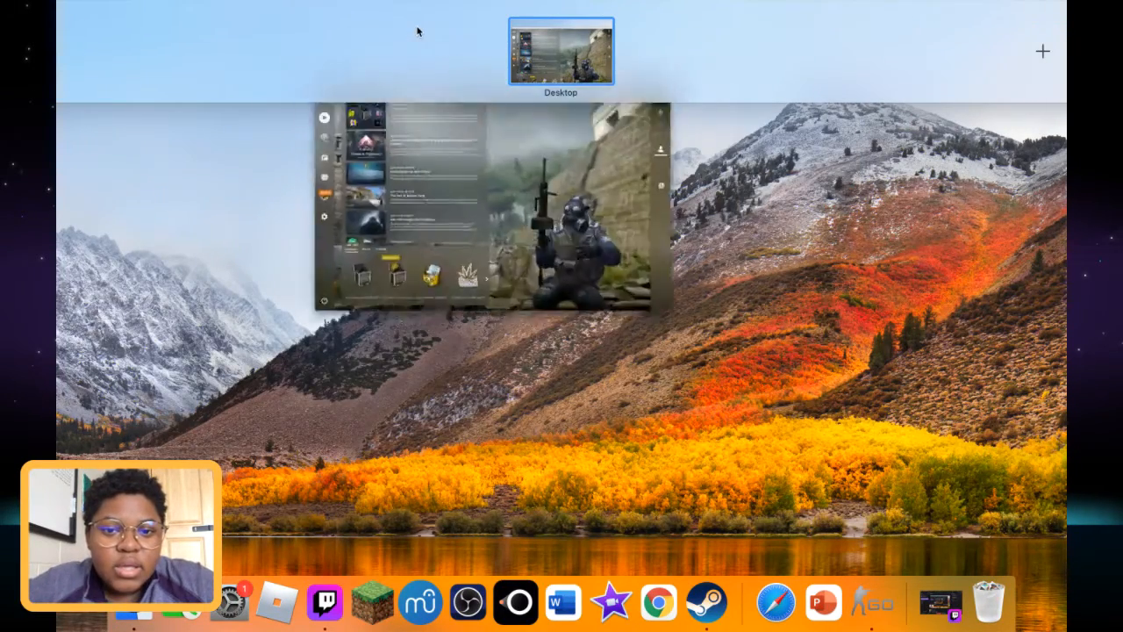
left_click(496, 206)
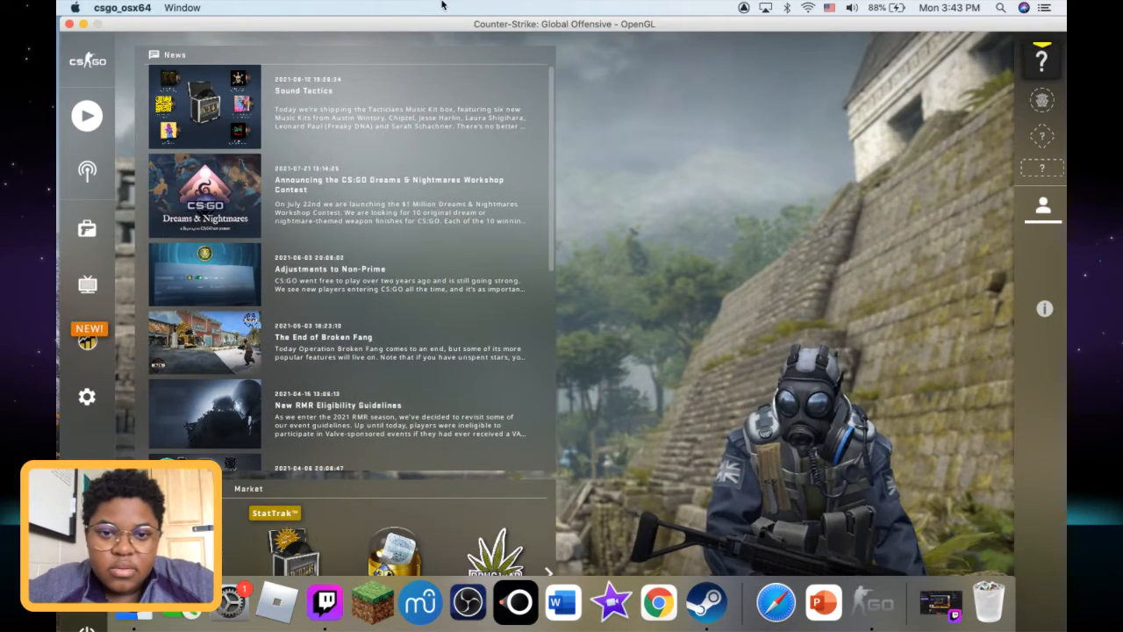
left_click(1042, 205)
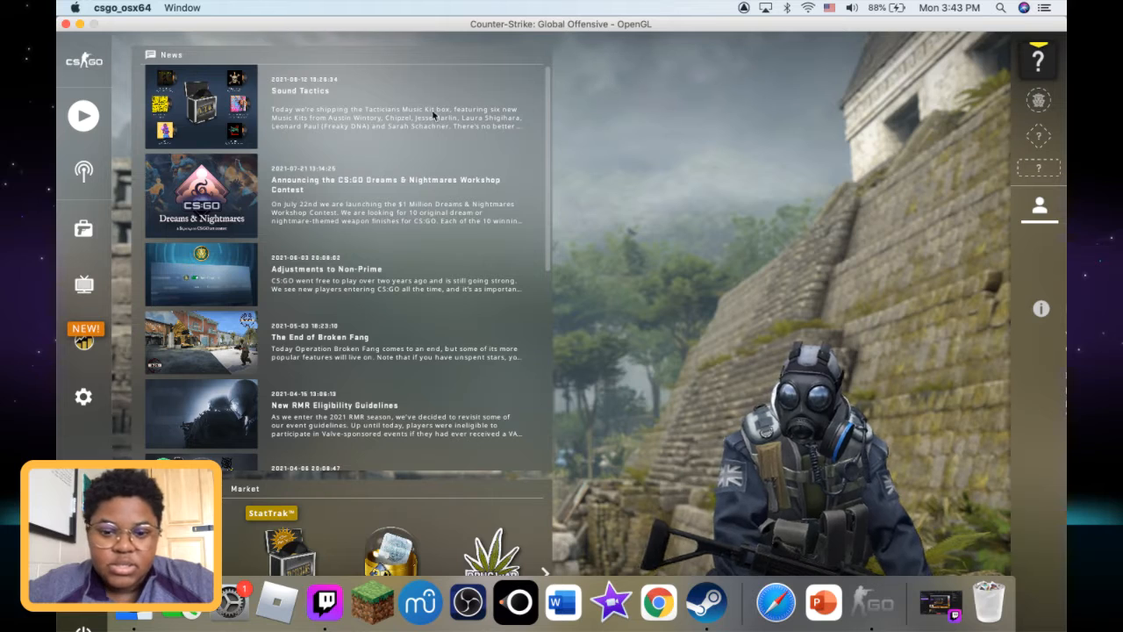
mouse_move(129, 25)
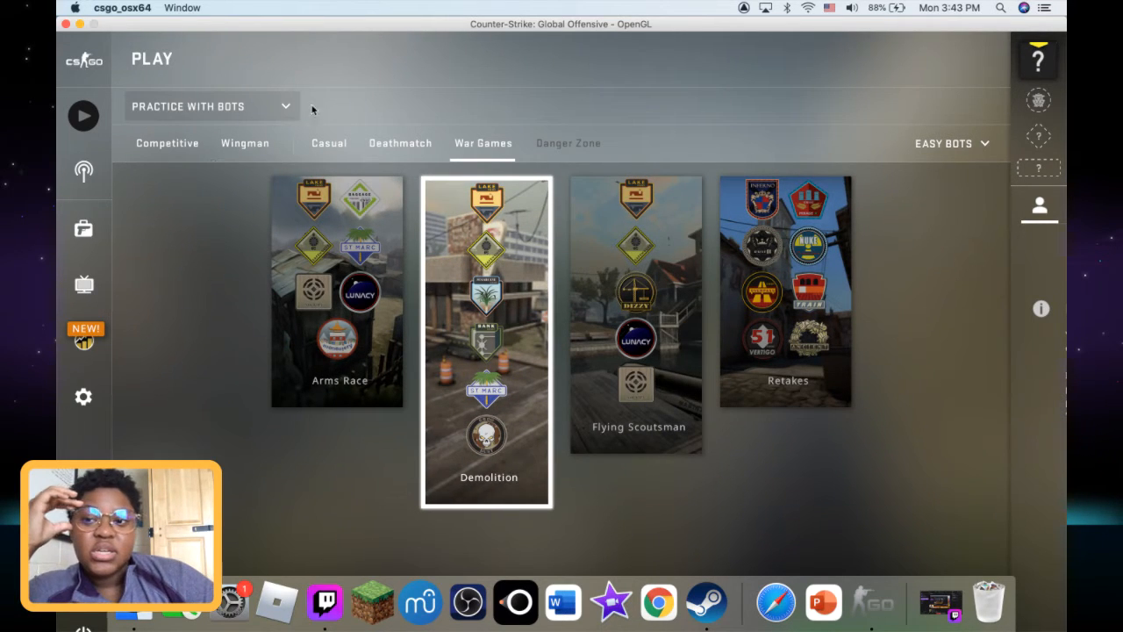
- Browse the Casual and Competitive bot maps, then bring Twitch Studio to the front
left_click(328, 143)
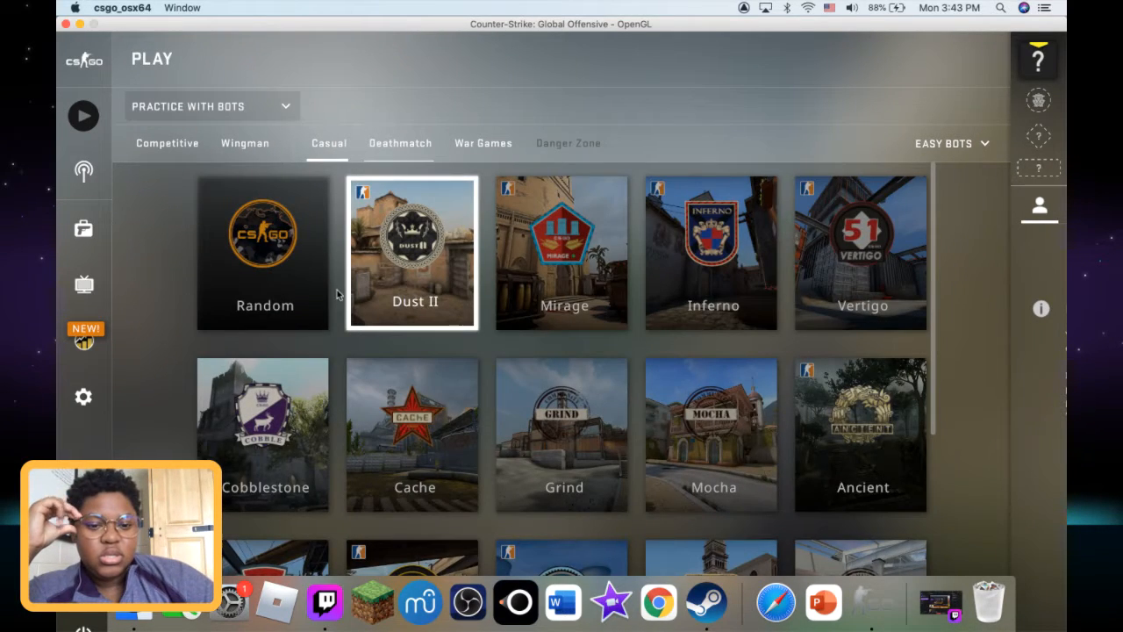
mouse_move(430, 465)
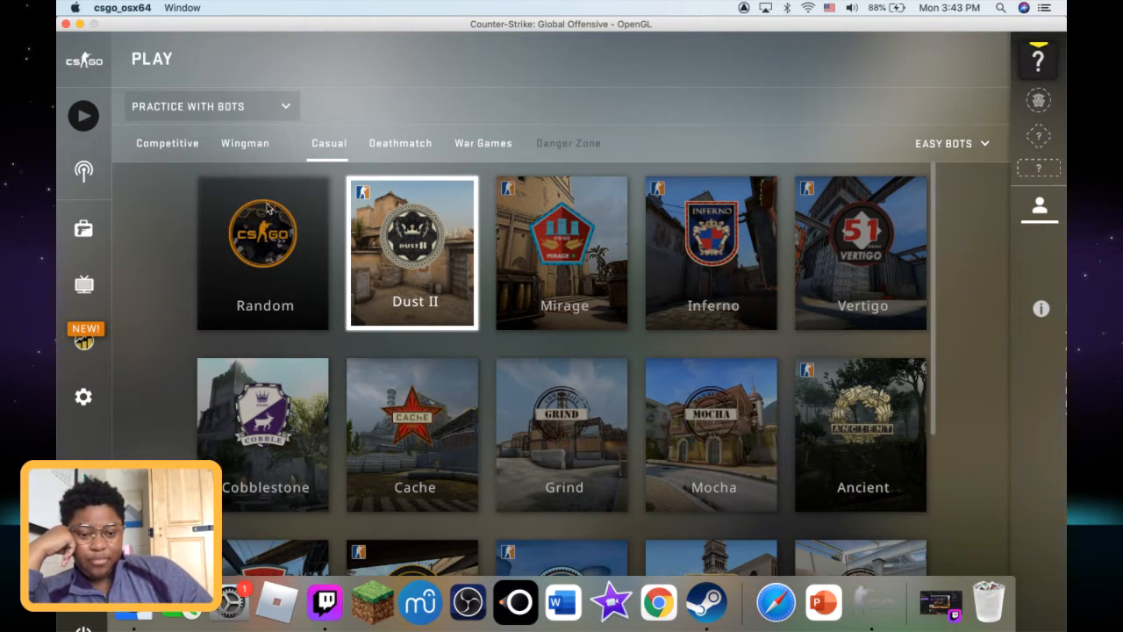
mouse_move(153, 194)
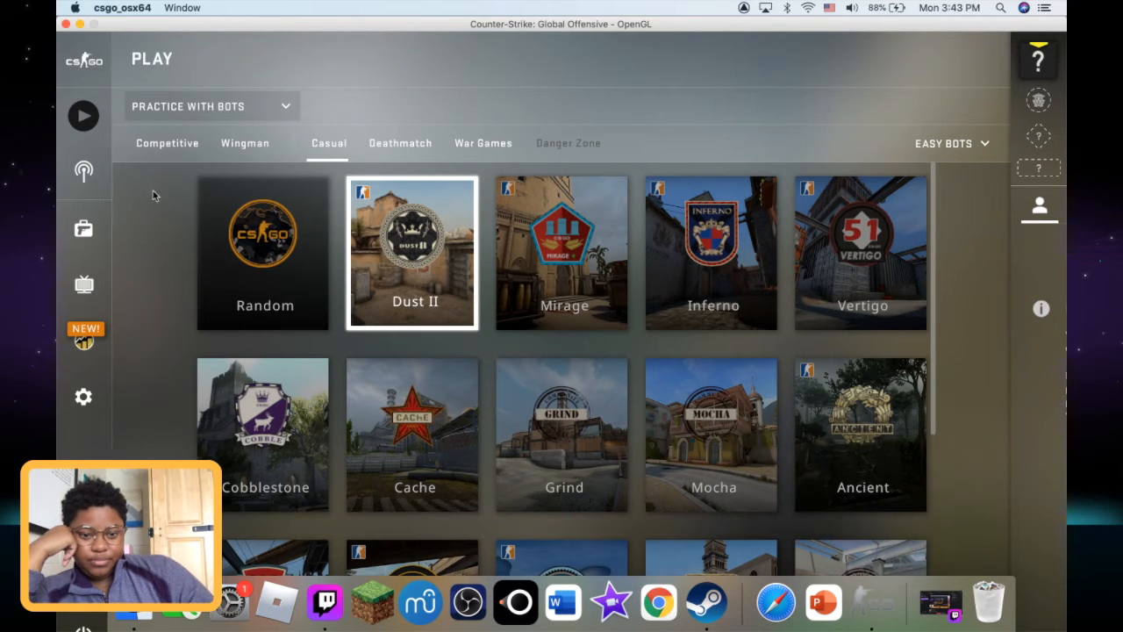
left_click(166, 143)
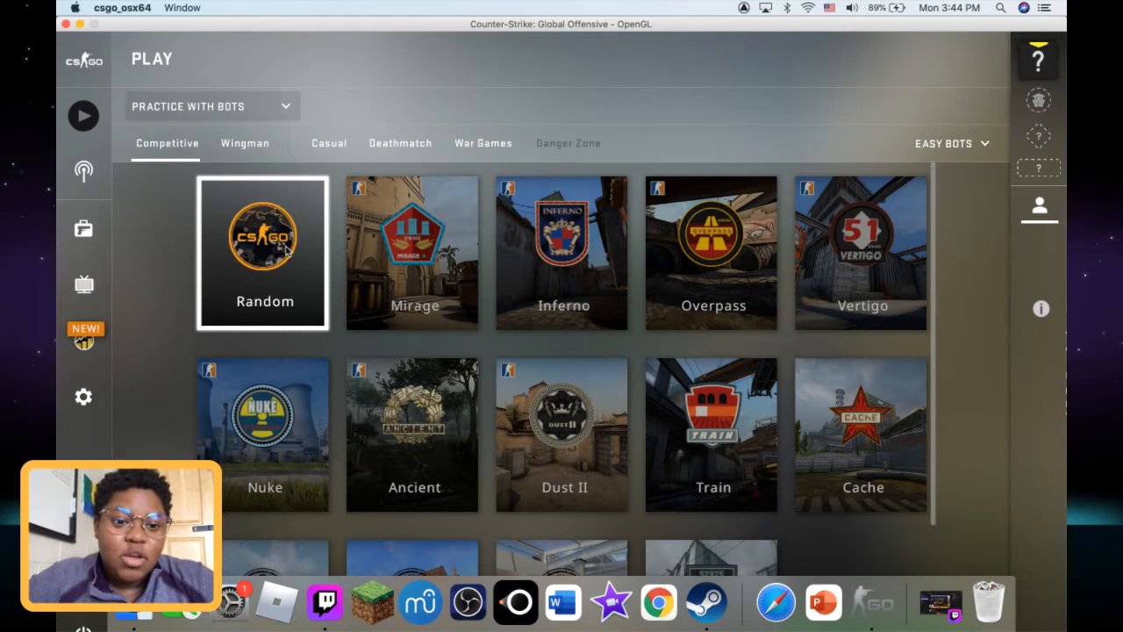
mouse_move(631, 311)
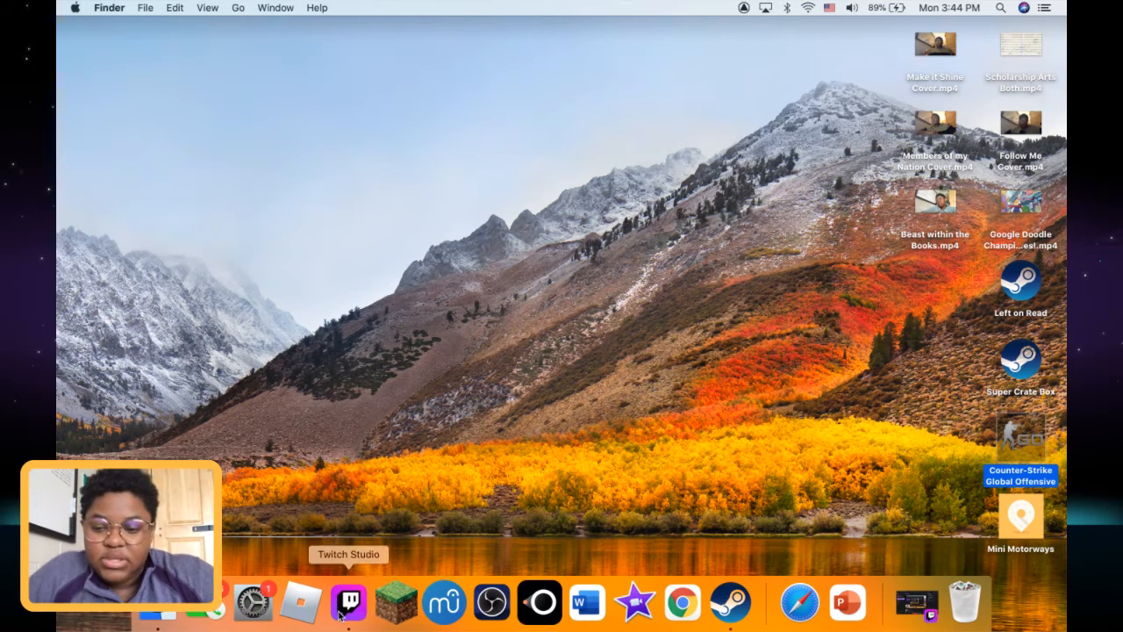
left_click(348, 602)
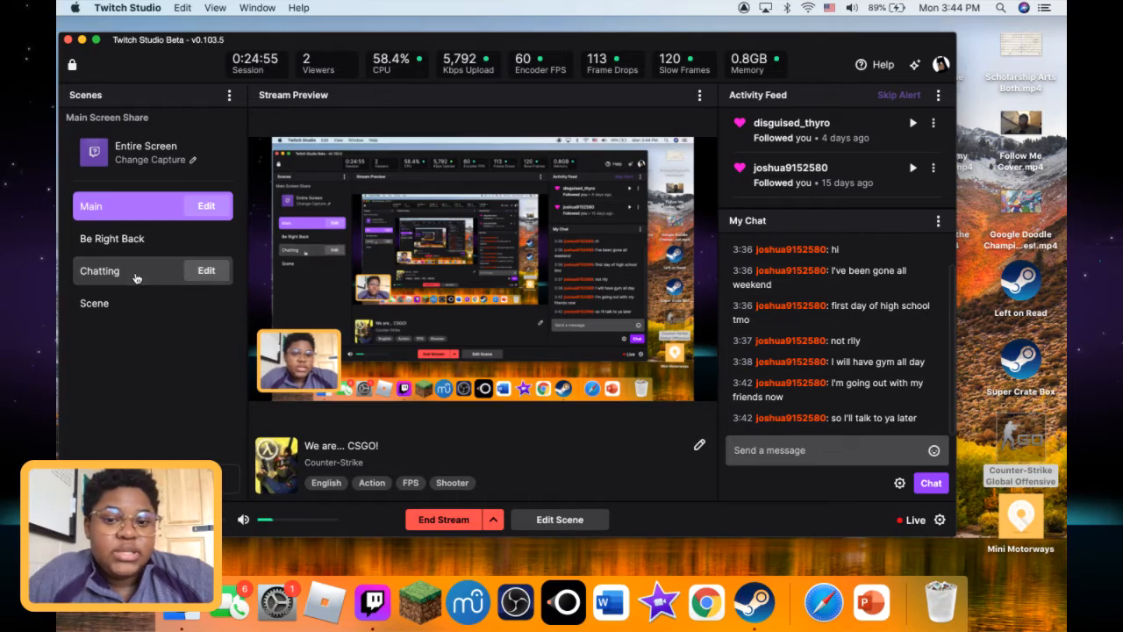